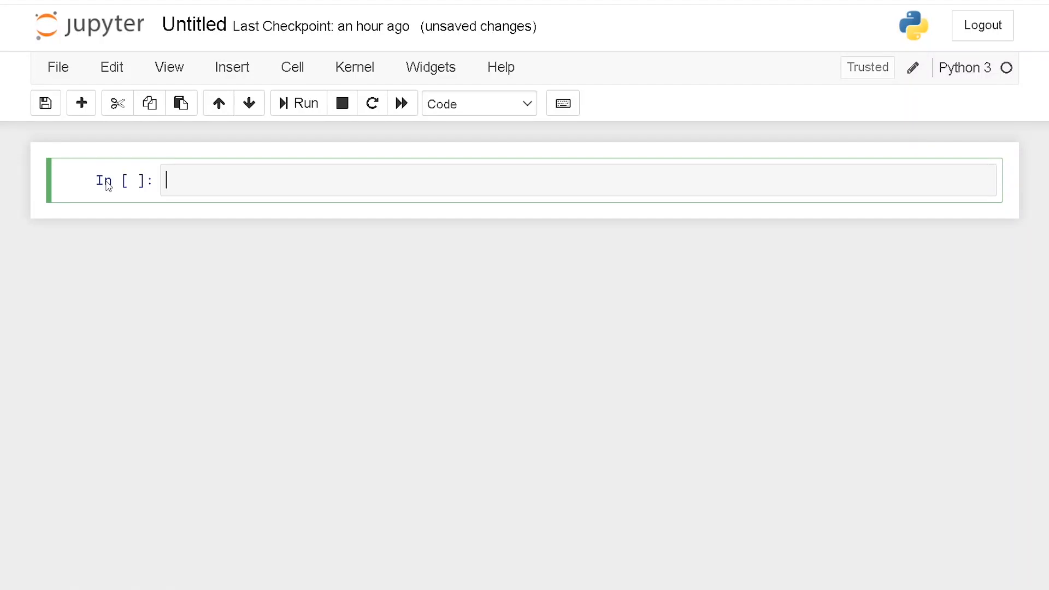
Install opencv-python with pip, then start typing the cv2 import in the next cell
text(pip install)
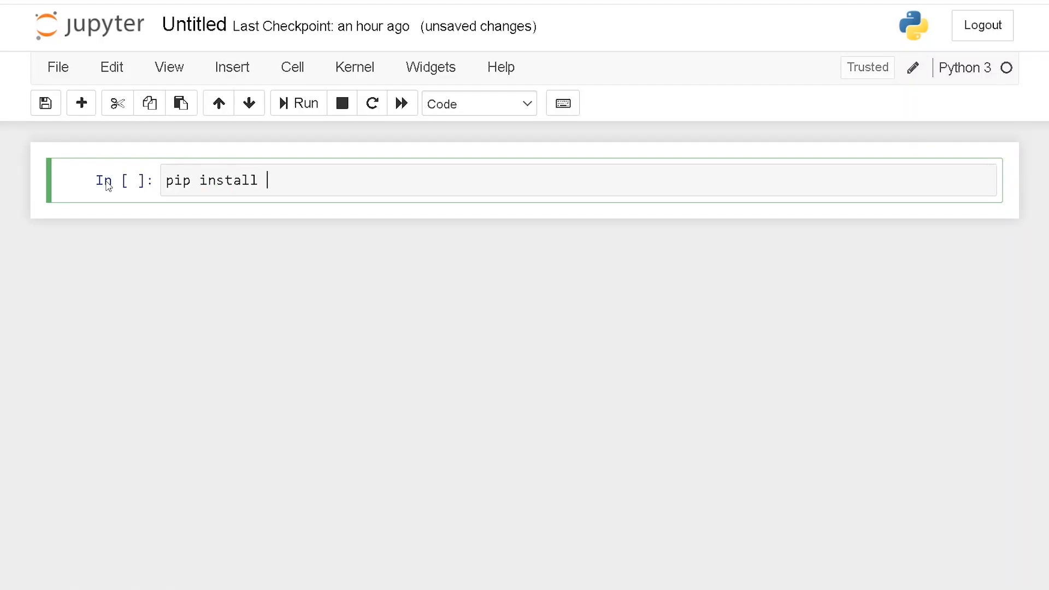
text(opencv-p)
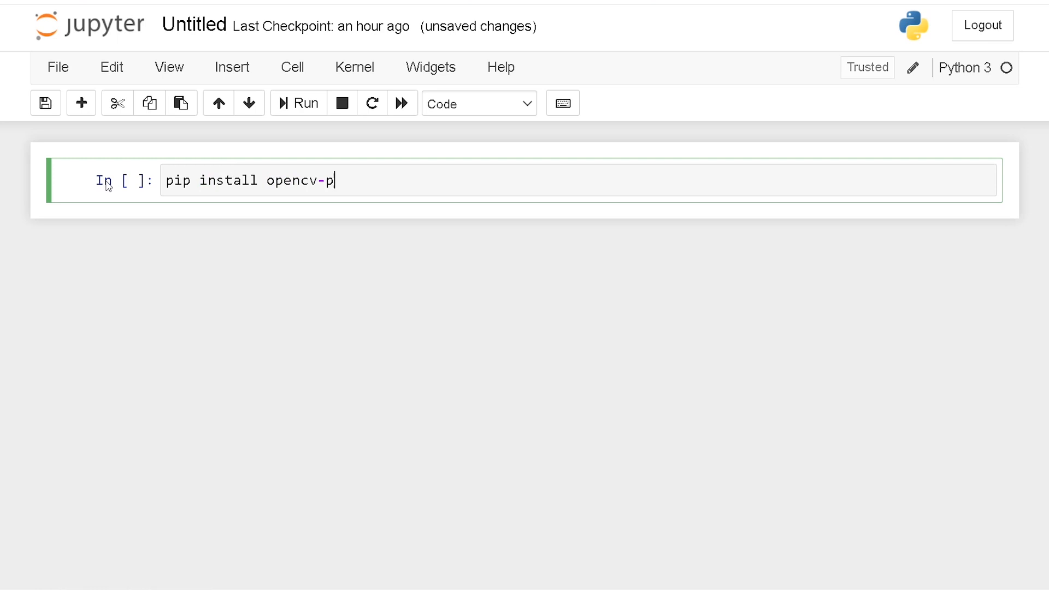
text(ython)
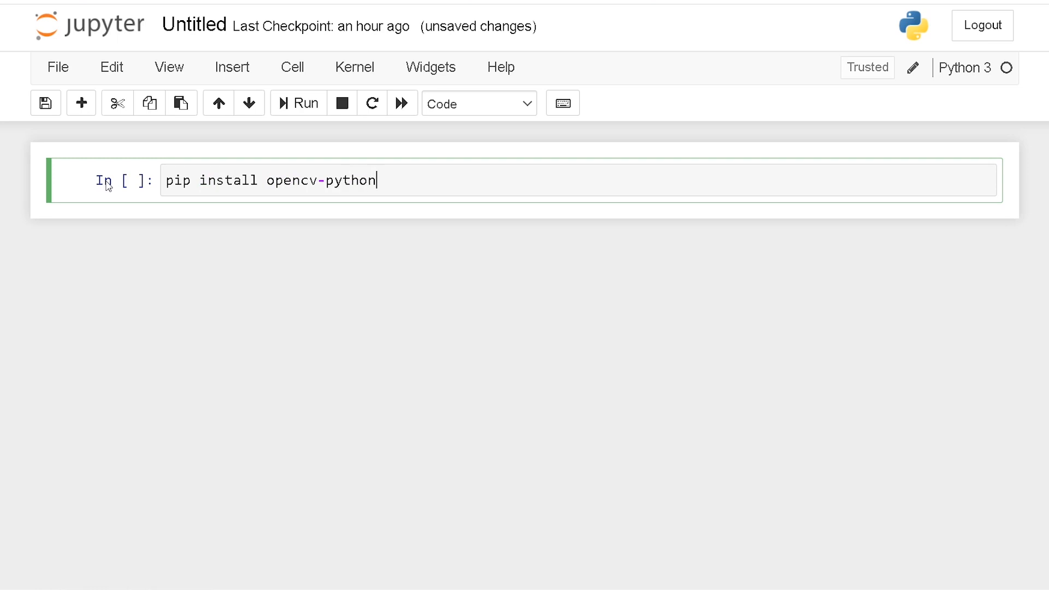
click(297, 104)
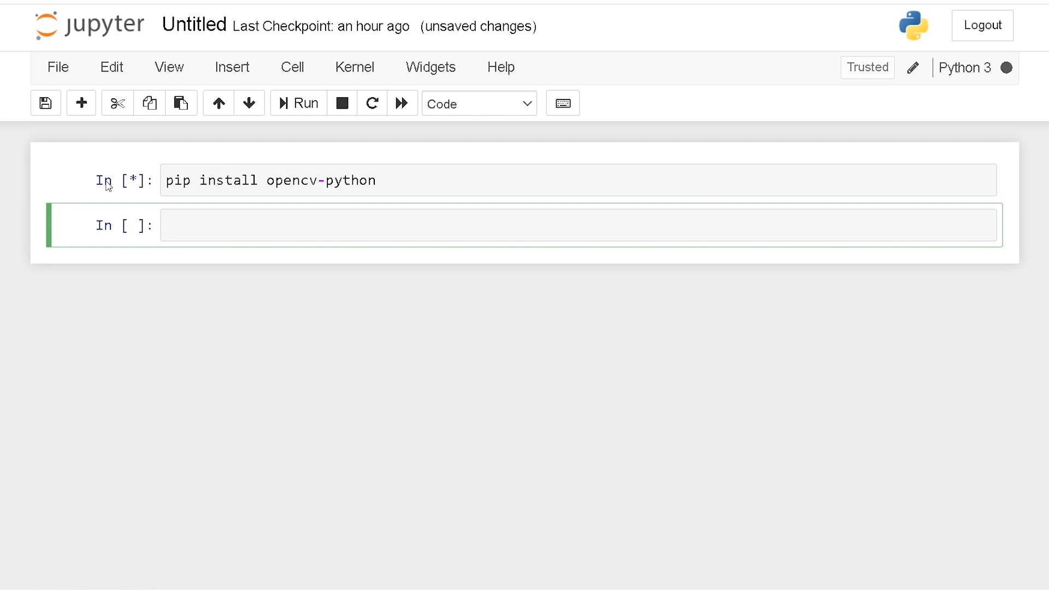
text(import cv2)
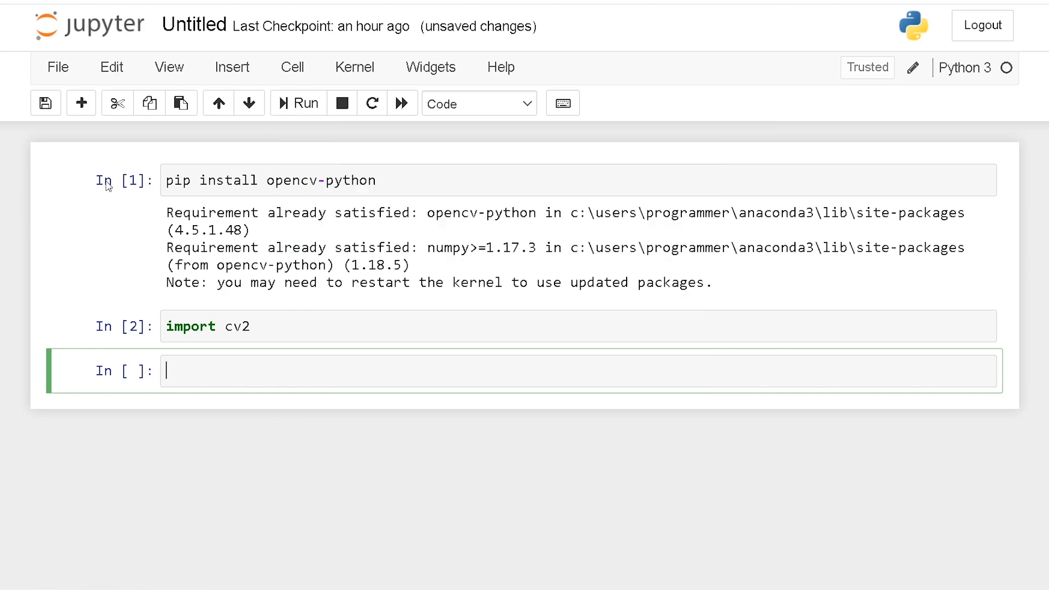
Write img = cv2.imread("sea.jpeg") in a new cell
text(img =)
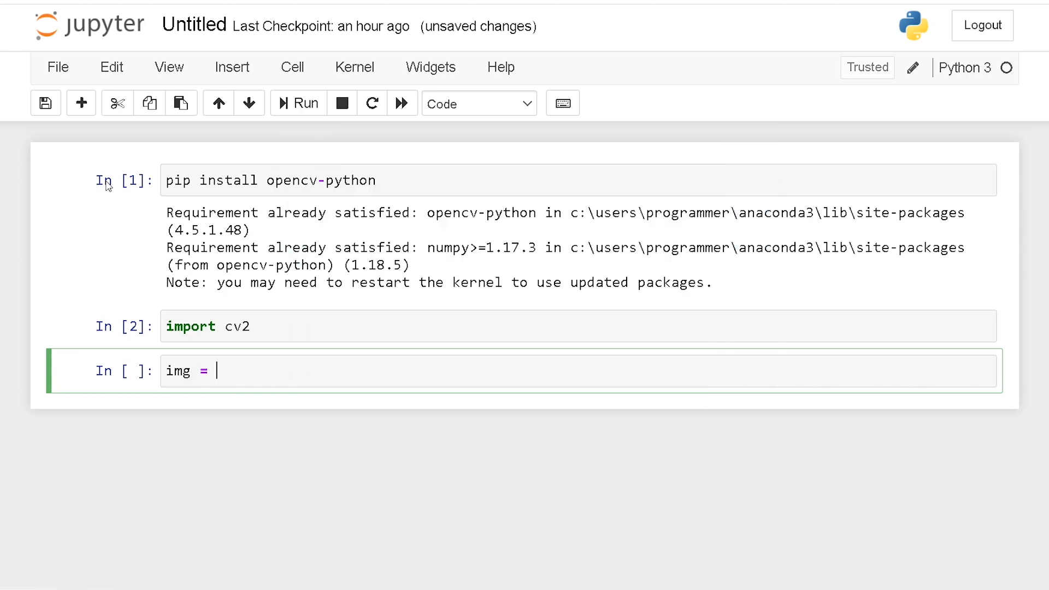
text(cv2)
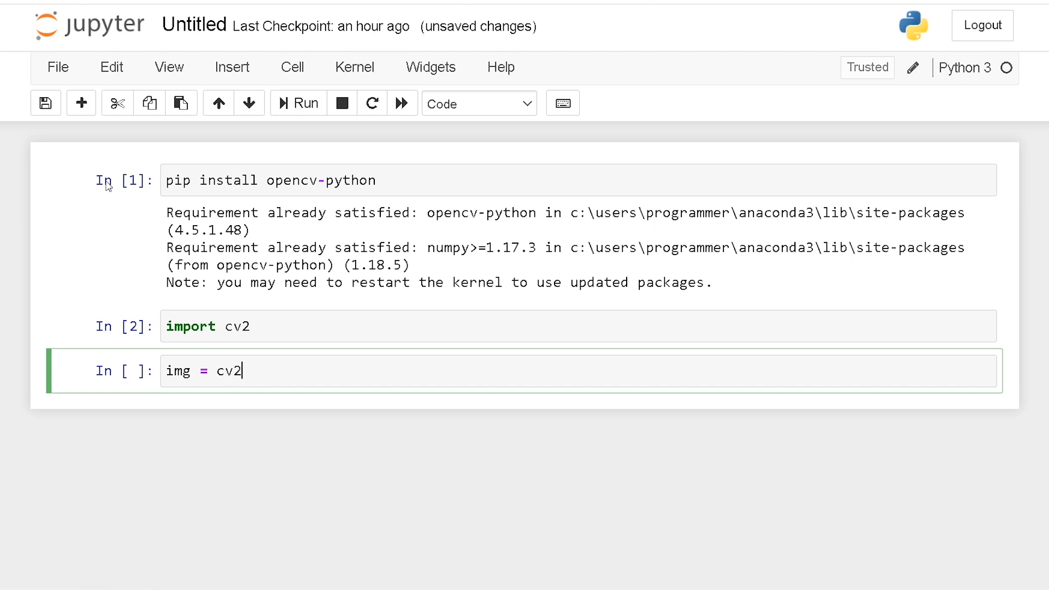
text(.imread(""))
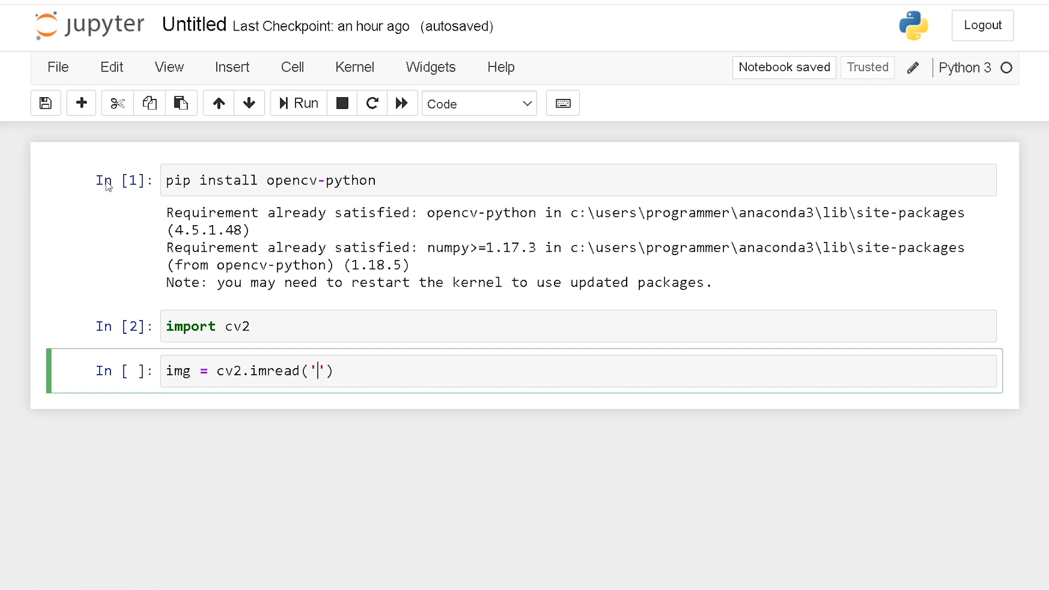
text(sea.j)
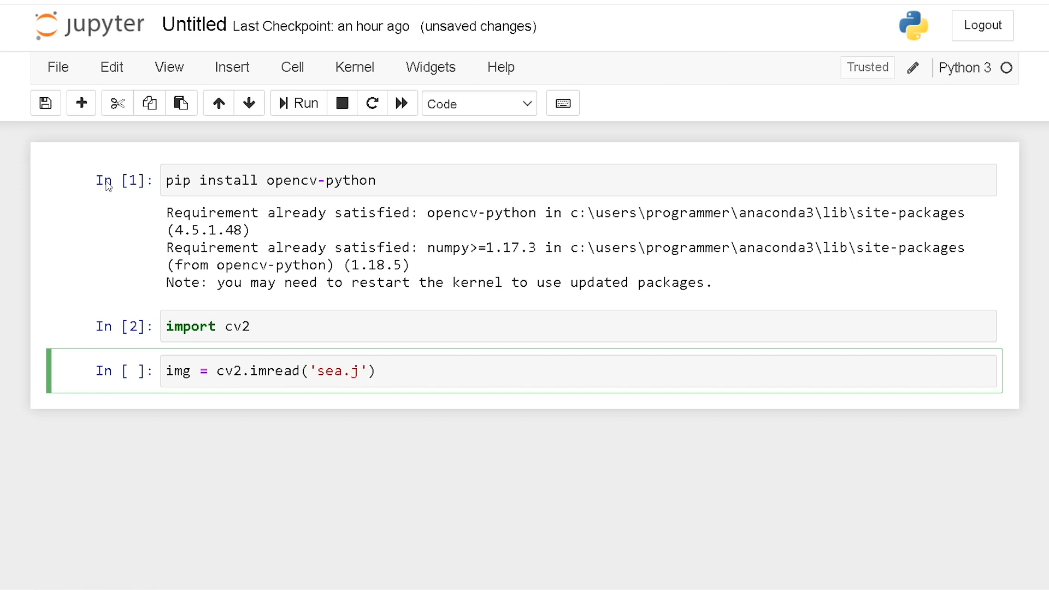
text(peg)
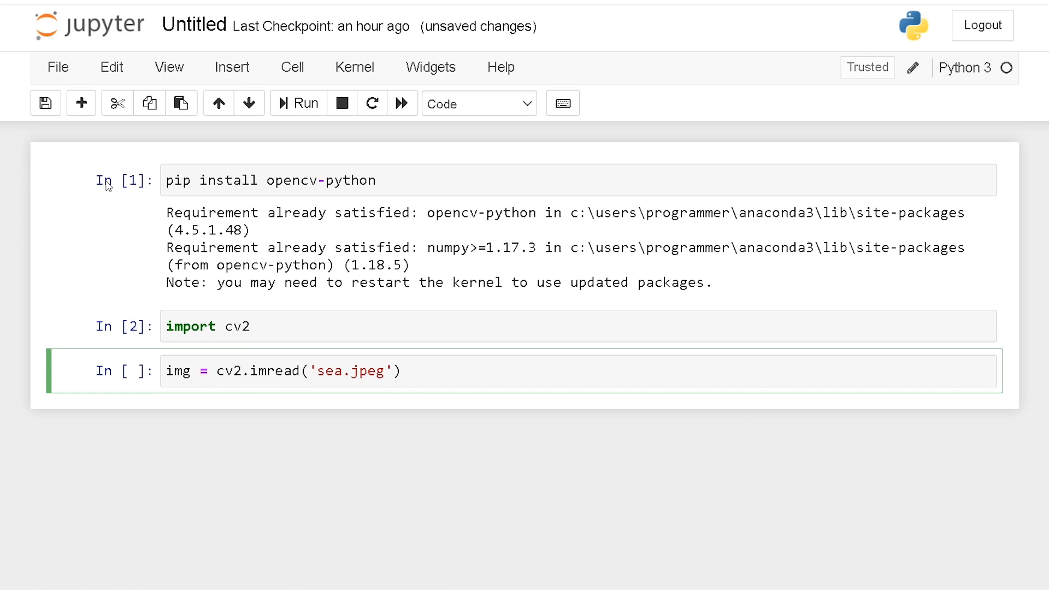
text(lkajsdkljf)
text(type(img)
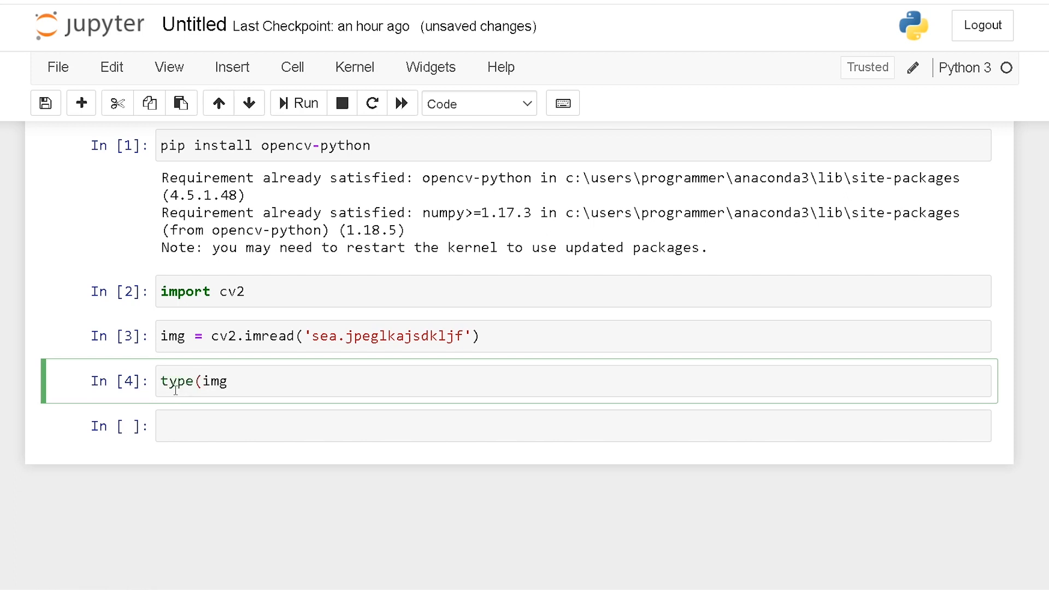
text())
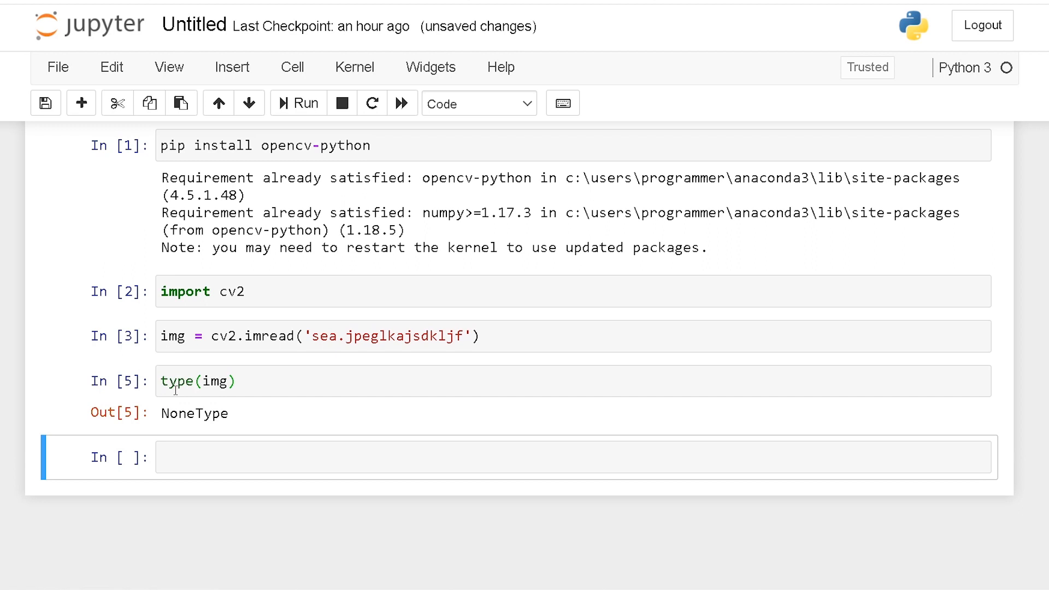
Fix the misspelled file name and rerun the loading cell and the type(img) check
click(386, 336)
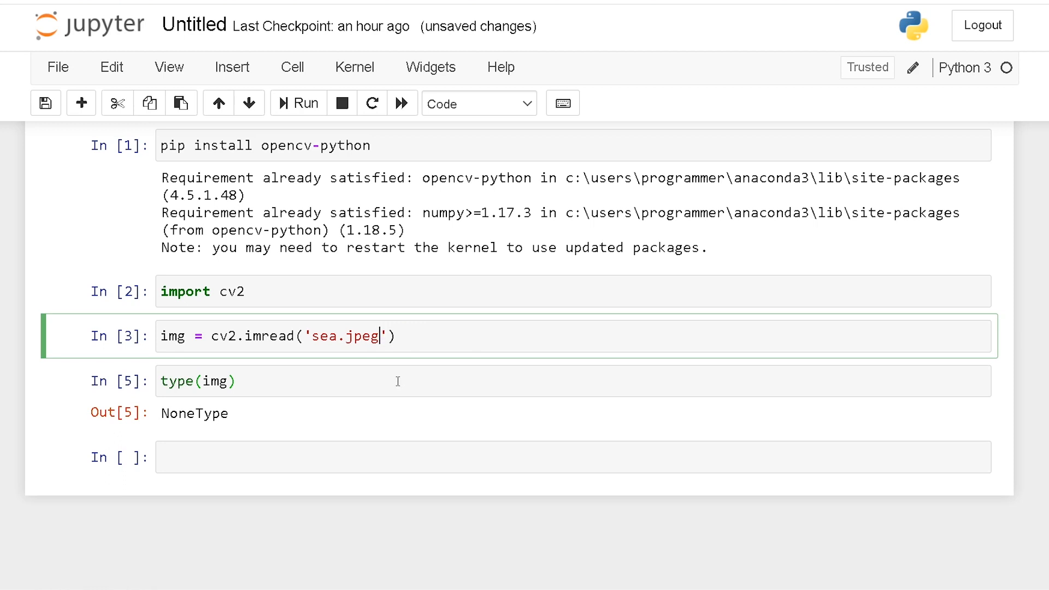
key(Shift+Enter)
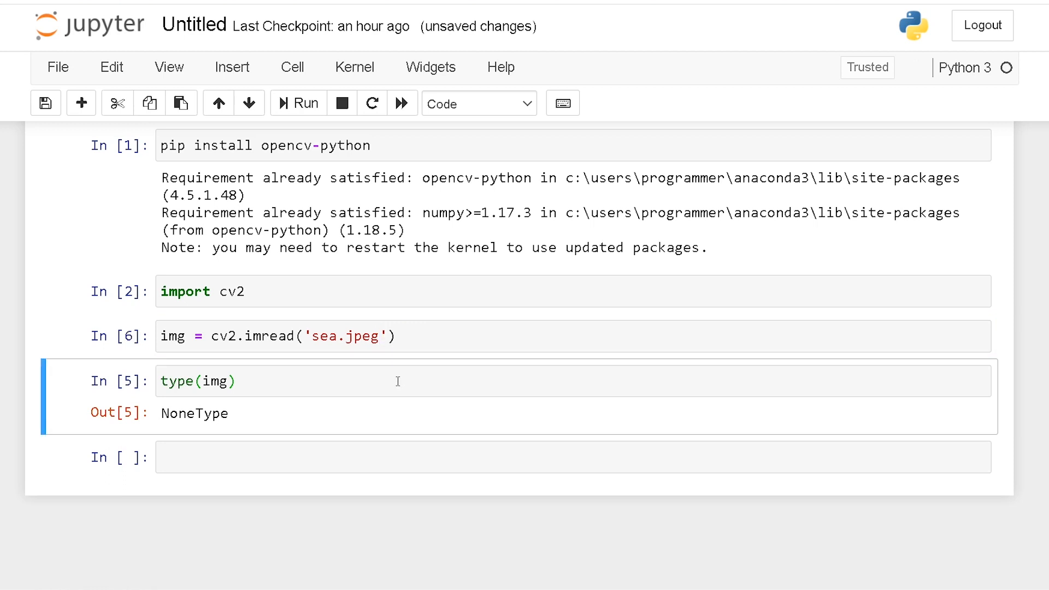
click(305, 104)
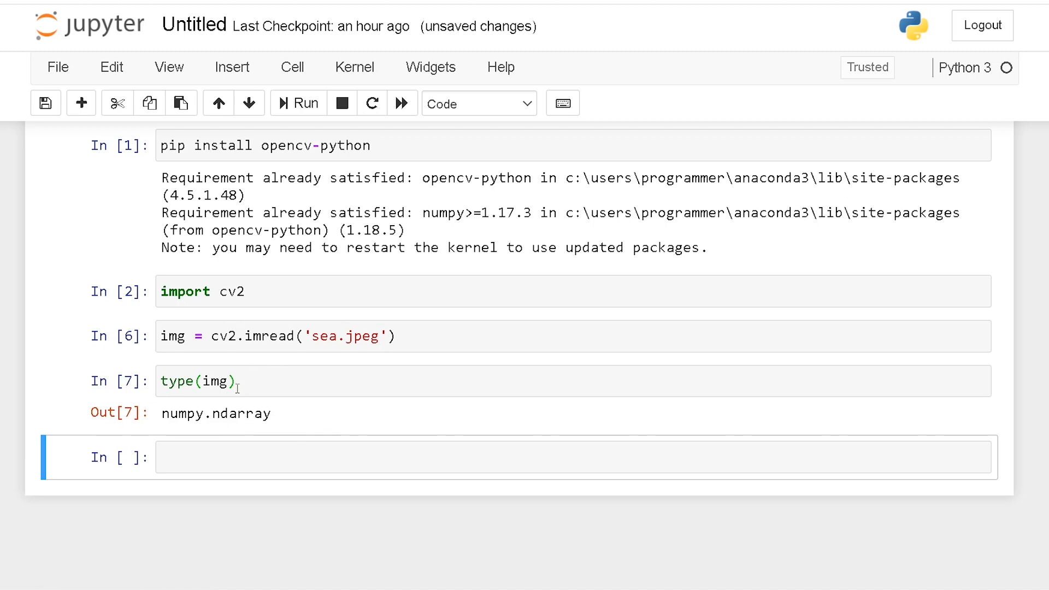
mouse_move(226, 429)
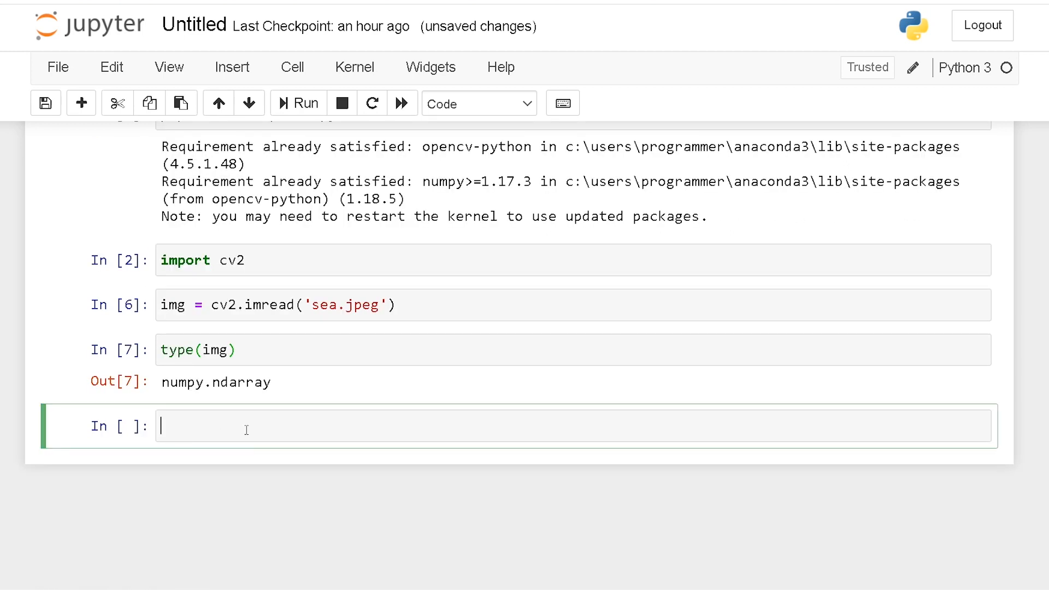
Write cv2.imshow("Brrrrrr", img) and cv2.waitKey(0) in a new cell
text(cv2.i)
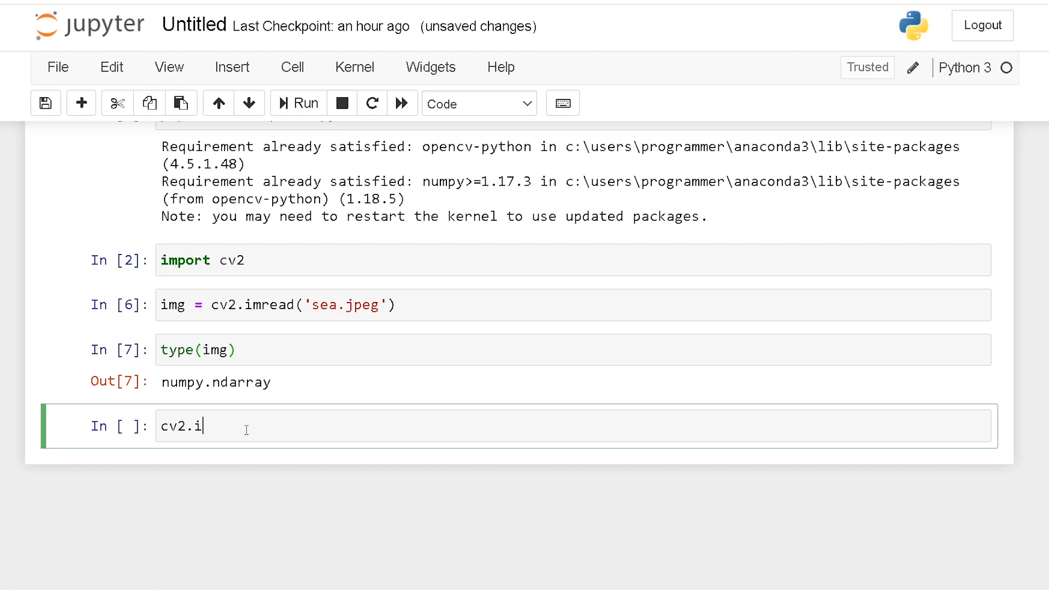
text(mshow(""))
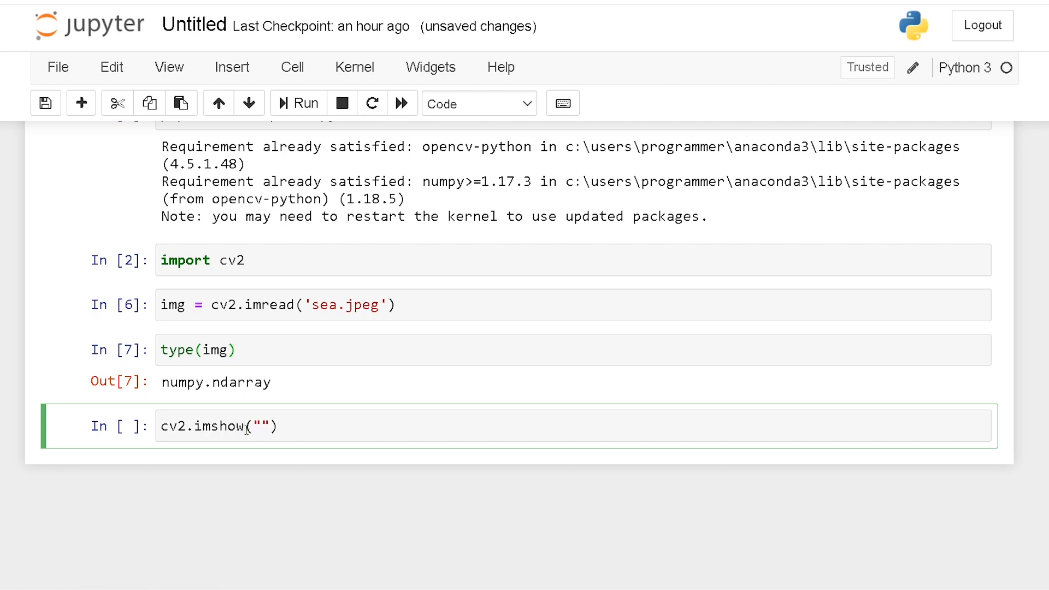
text(Brrrrrr)
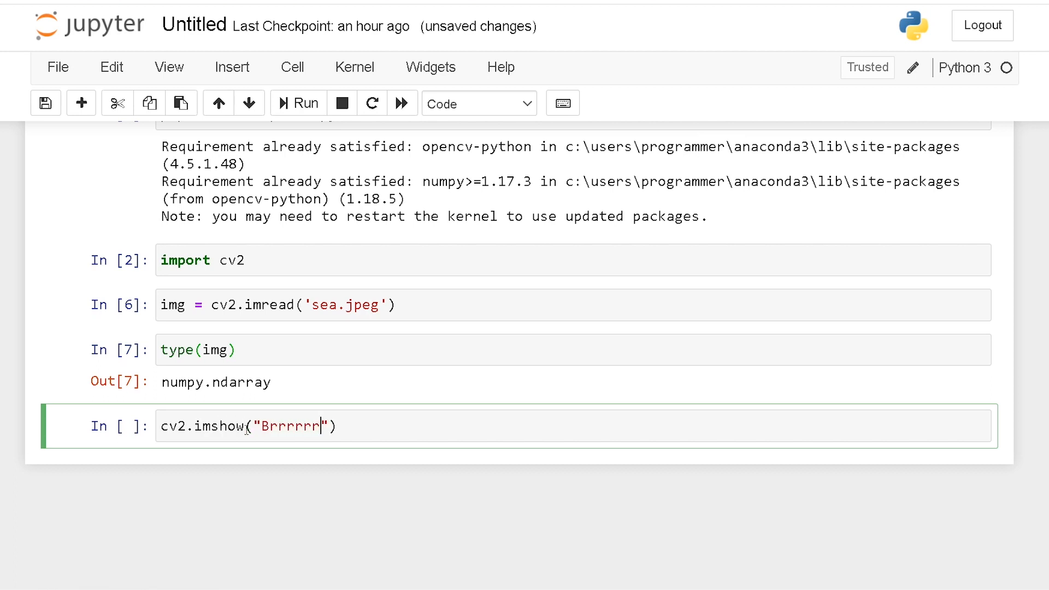
text(,)
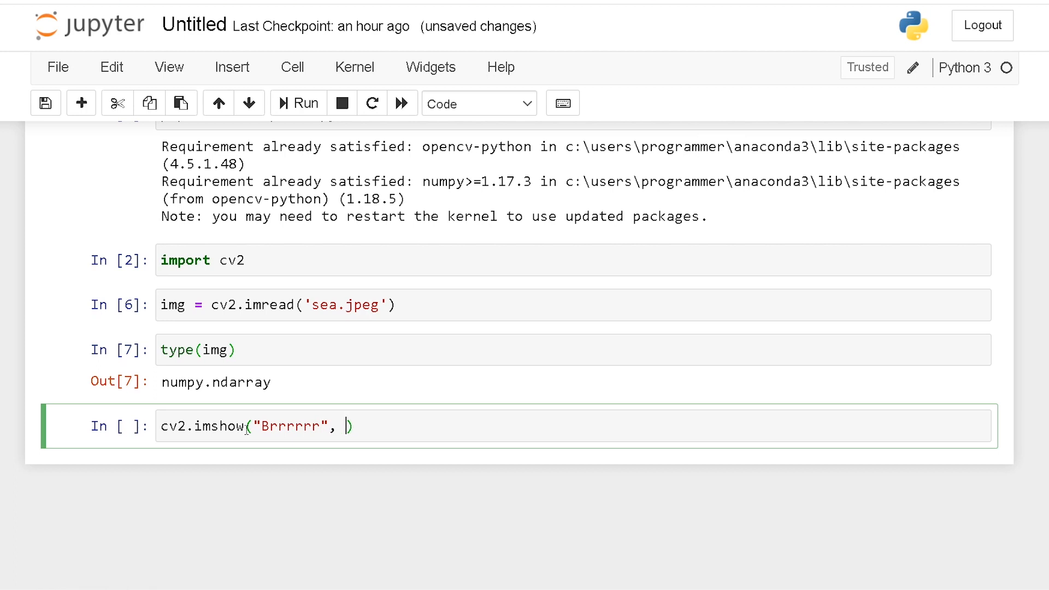
text(img))
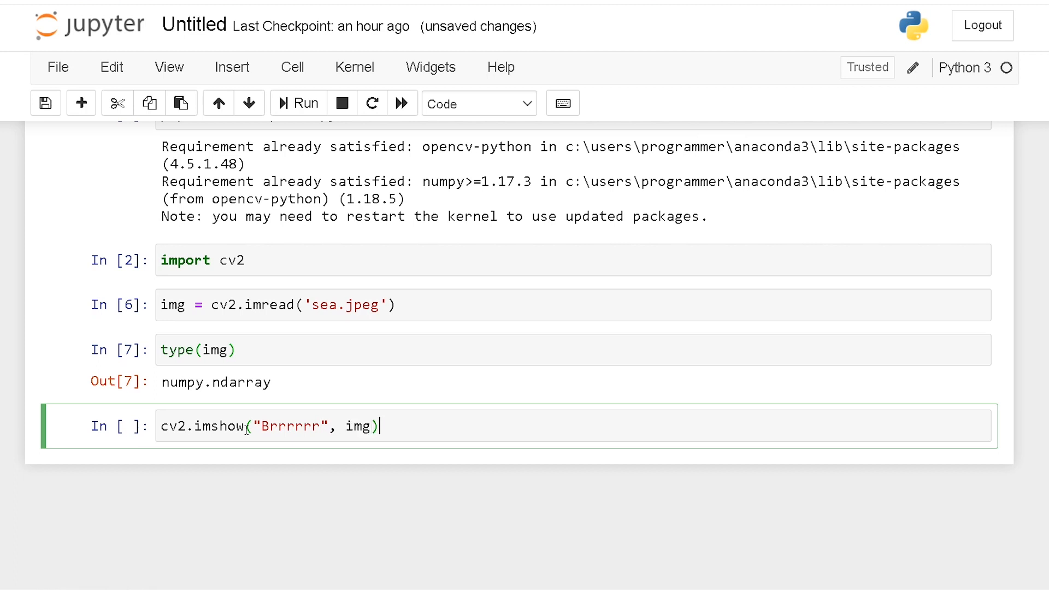
text(cv)
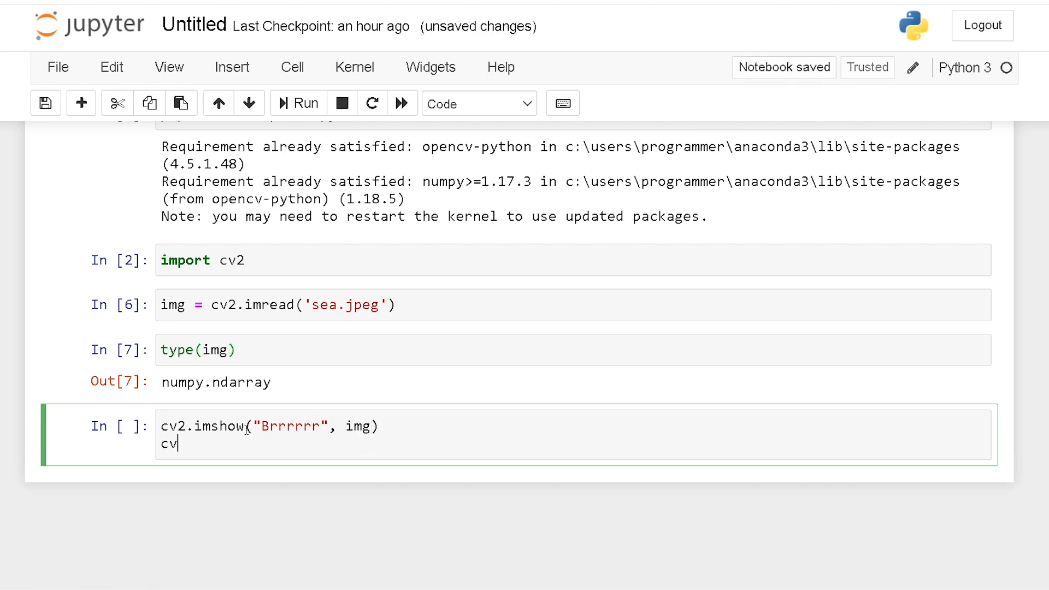
text(.)
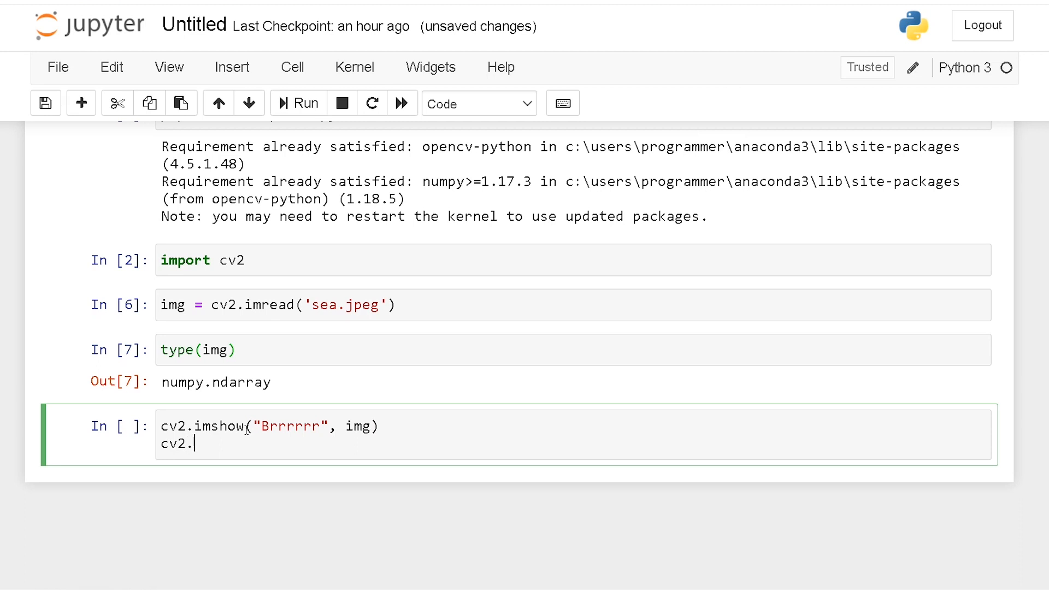
text(waitKey)
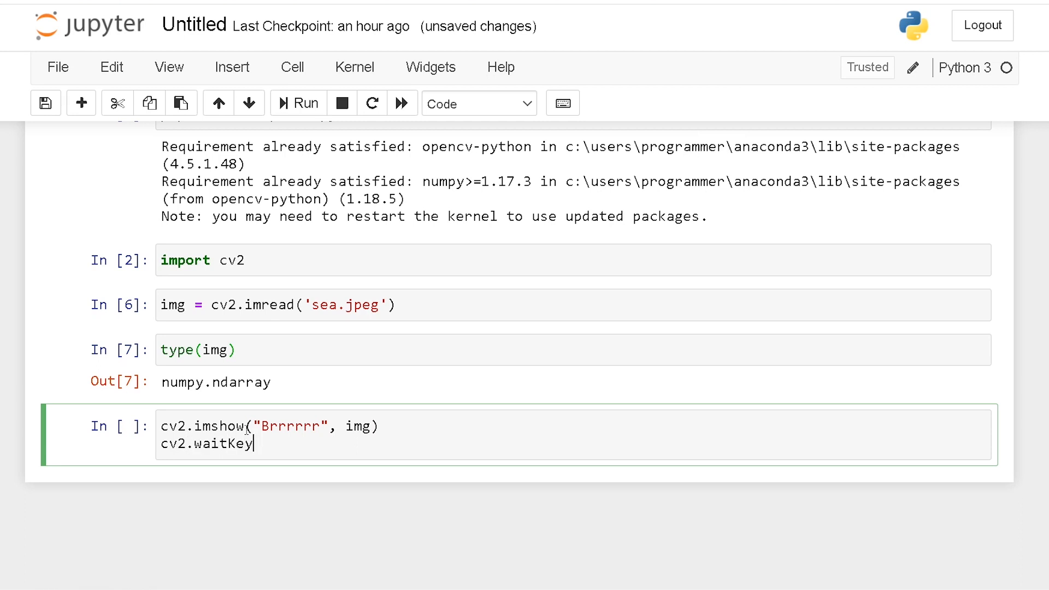
text((0))
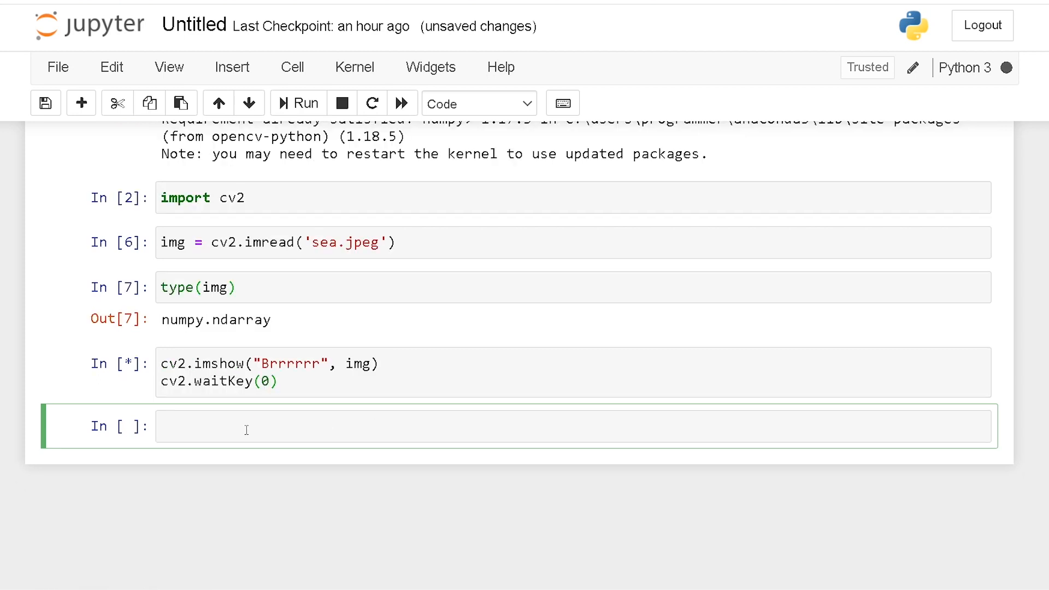
mouse_move(35, 438)
text(img = cv2.resize(img,)
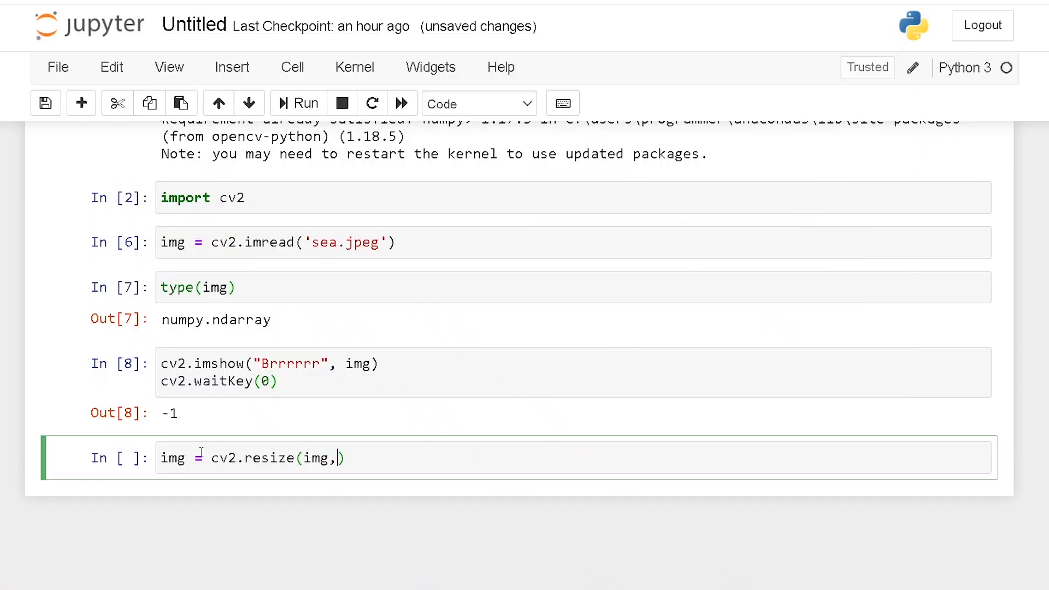
Type the half-scale resize arguments (0,0), fx=.5 and close the penguin image window
text((0,0), fx=.5, f)
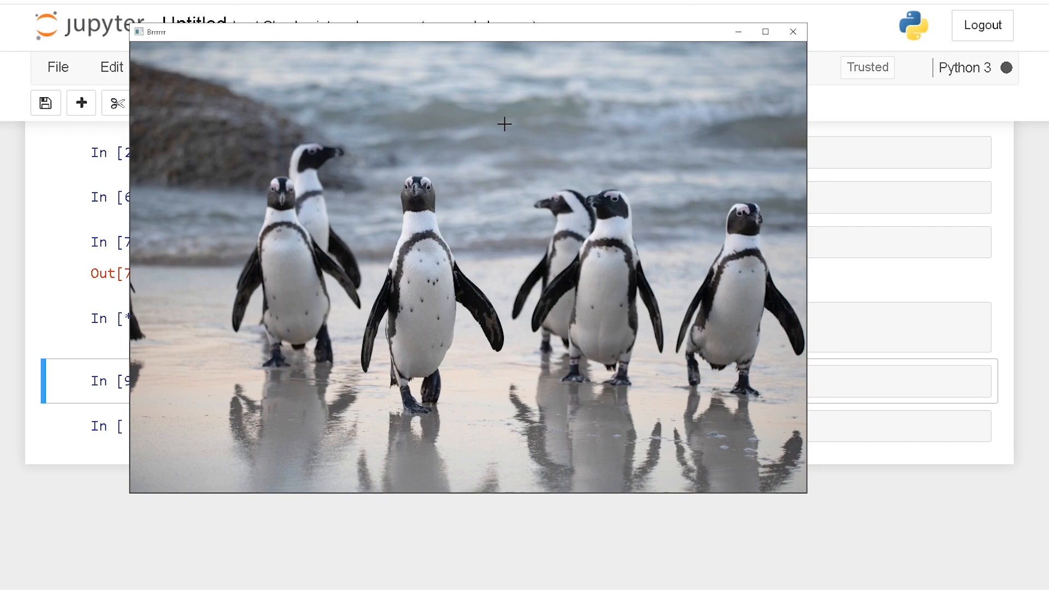
mouse_move(500, 129)
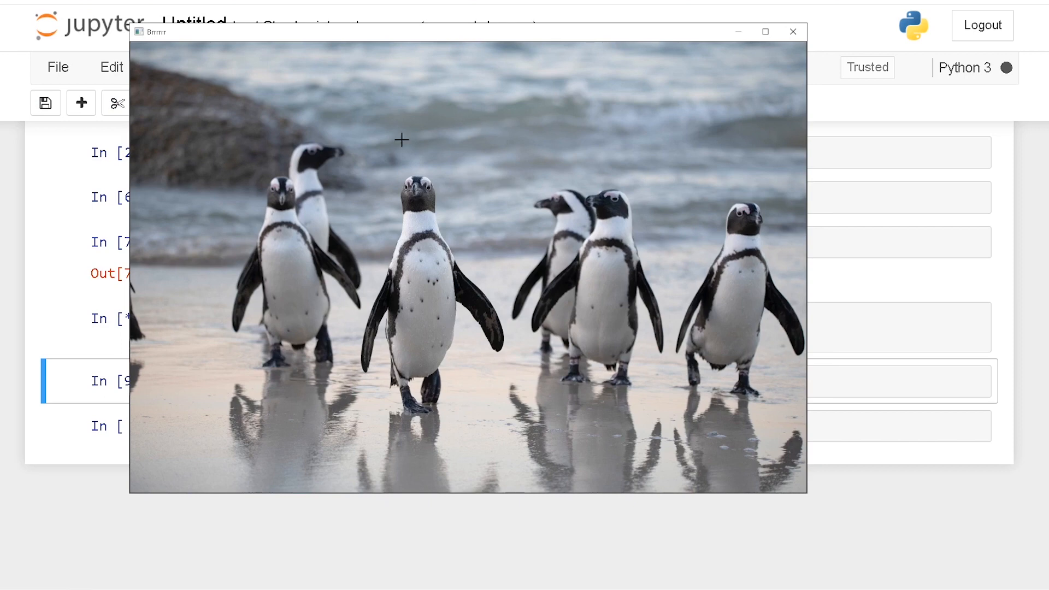
mouse_move(454, 191)
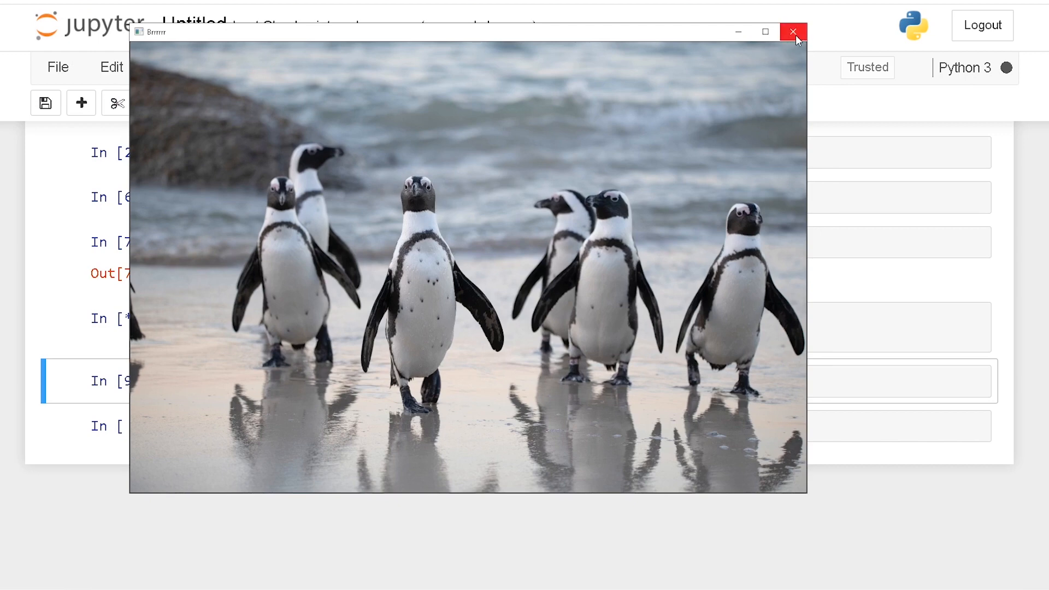
click(793, 32)
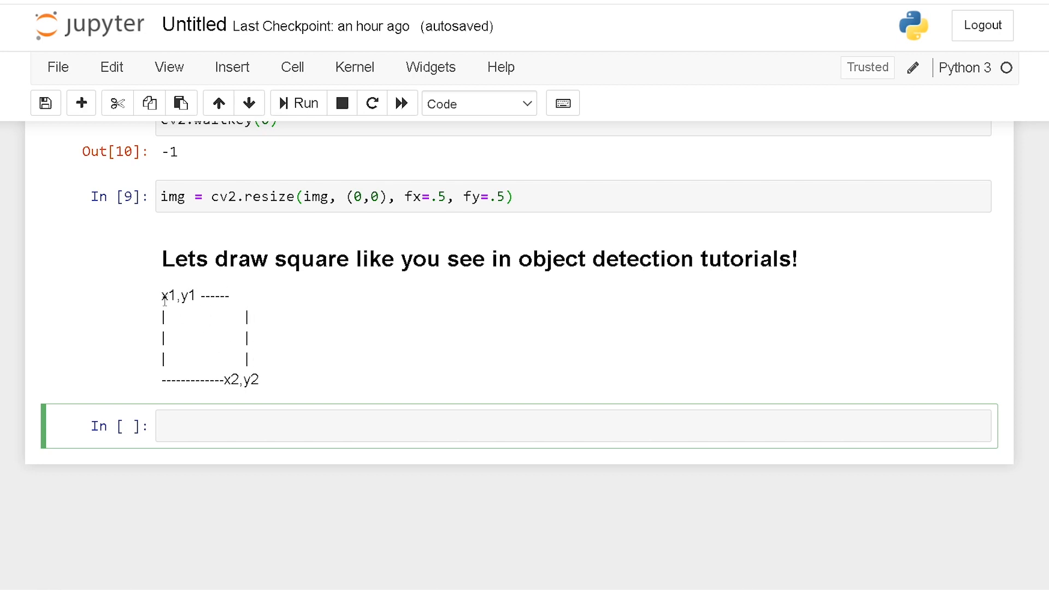
mouse_move(292, 388)
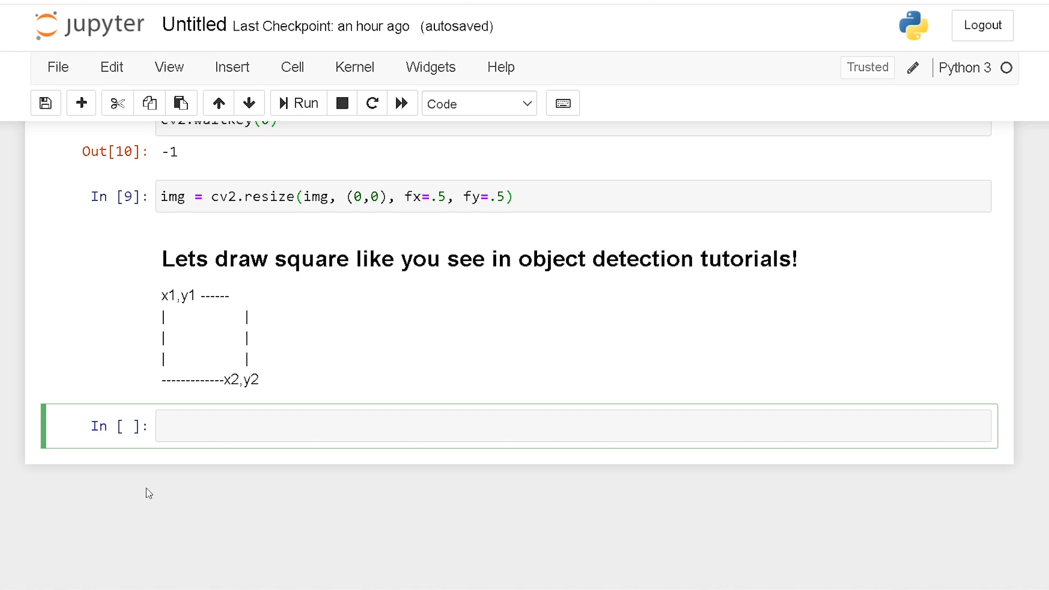
Enter cv2.rectangle(img, (432, 216), (524, 285), (0,255,0), 5) in the empty cell
click(197, 426)
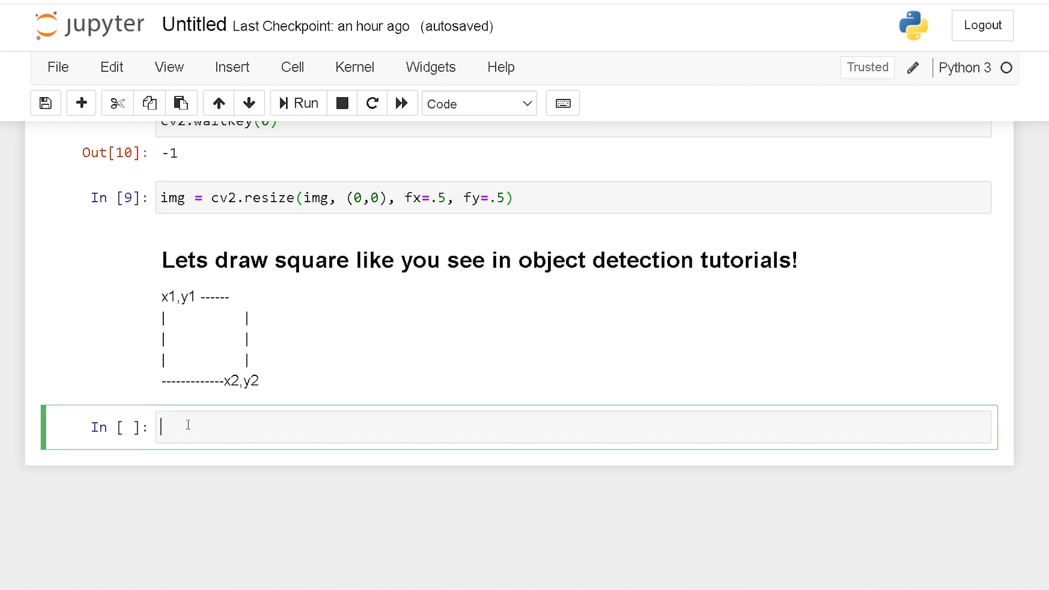
text(c)
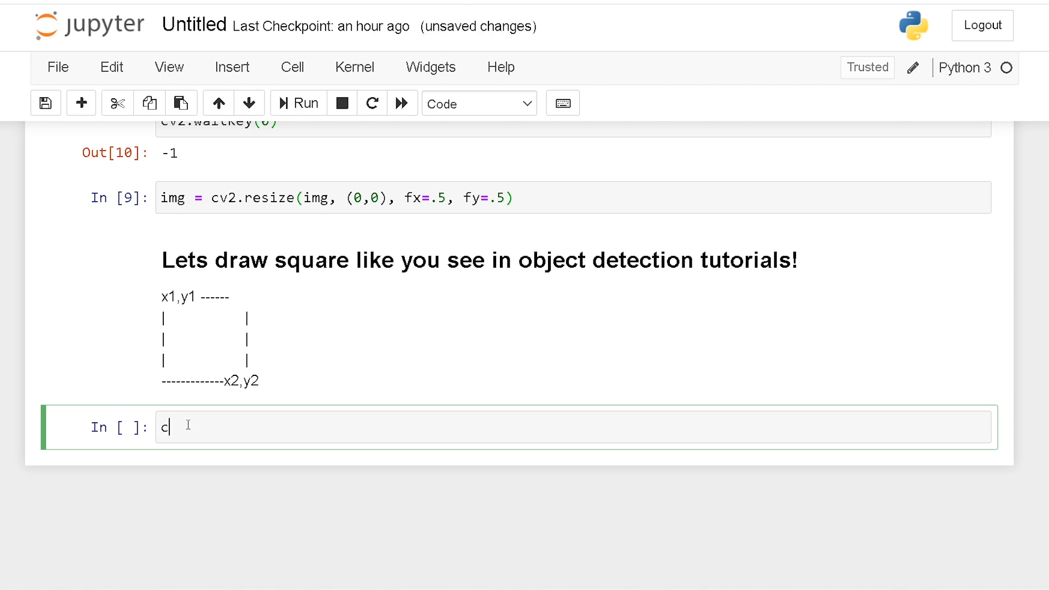
text(v2.rec)
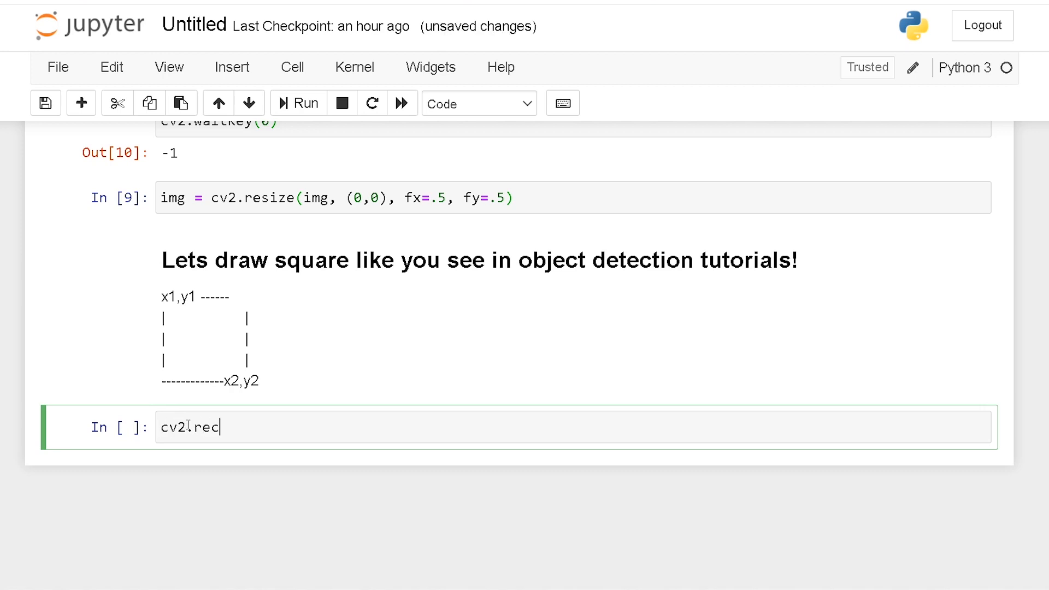
text(tangle)
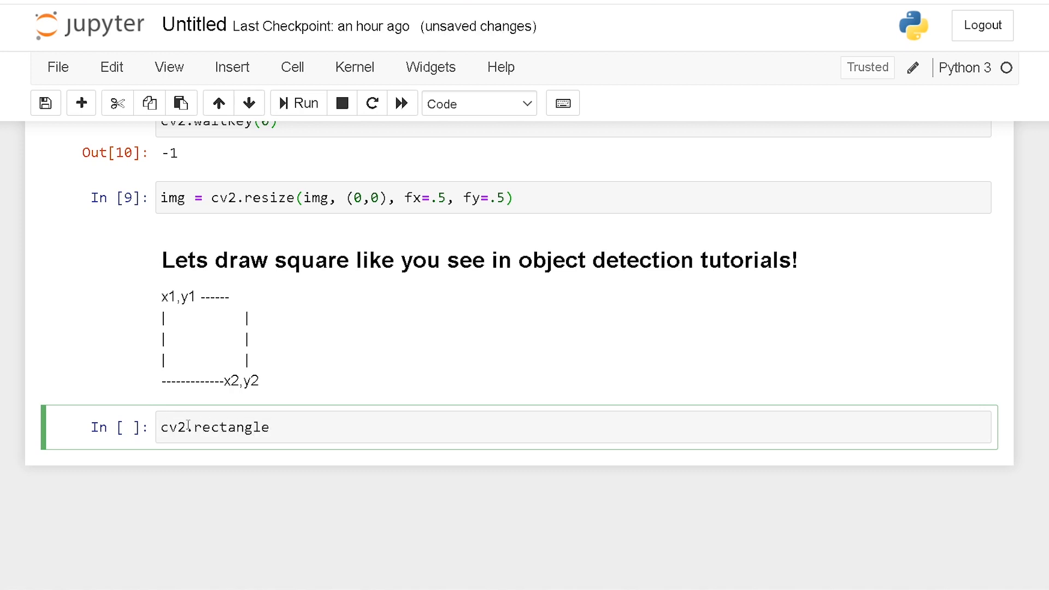
text((img, ))
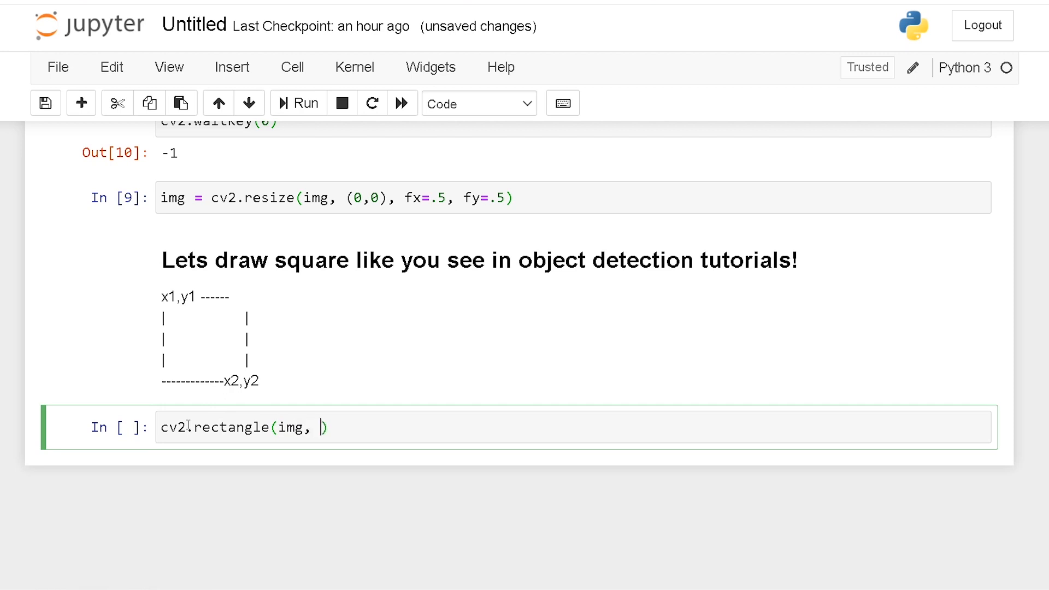
text(())
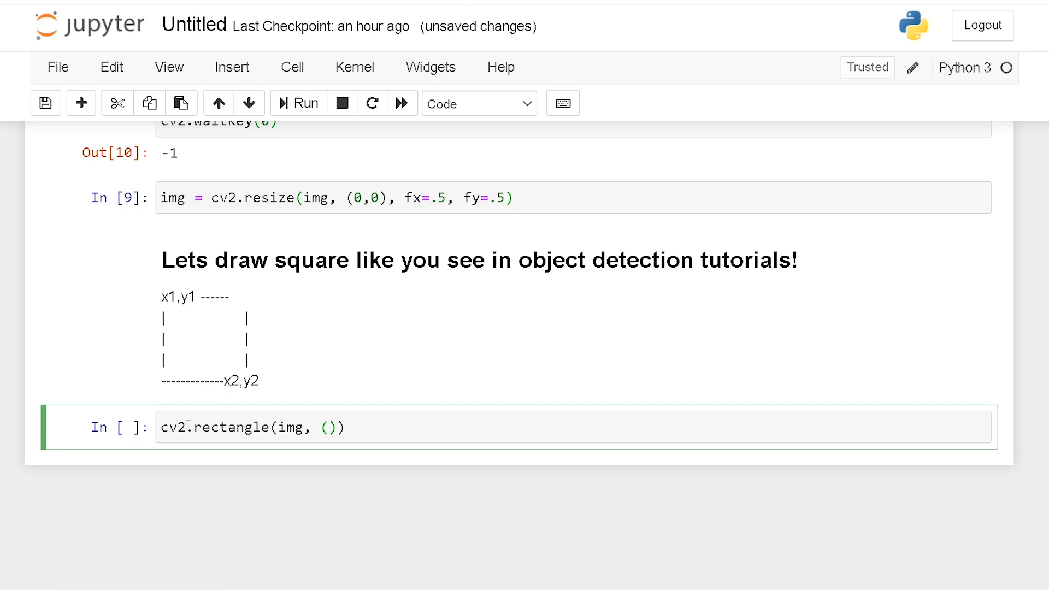
text(432, 216),)
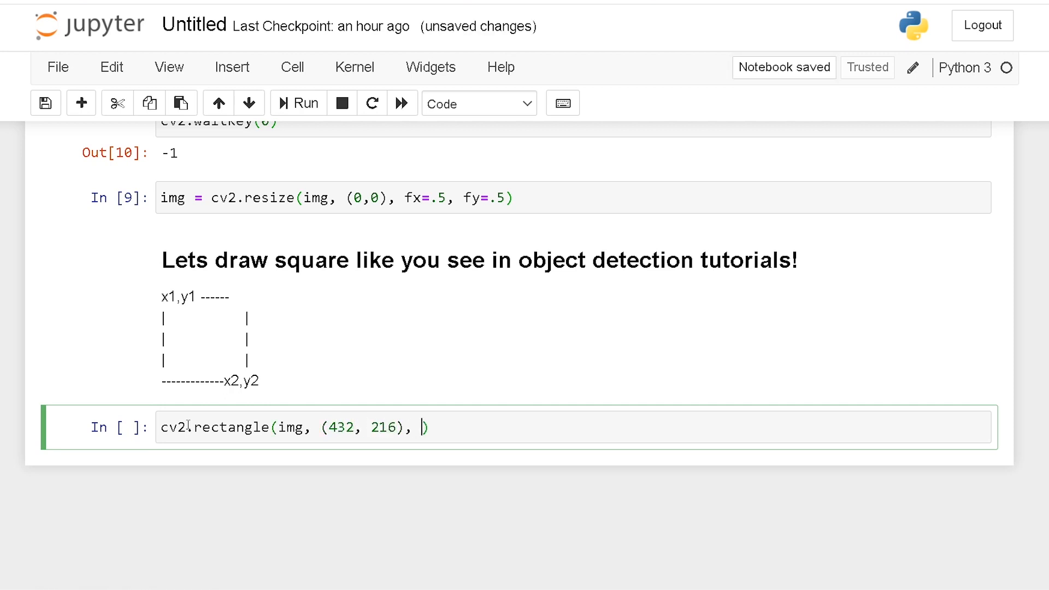
text((52)
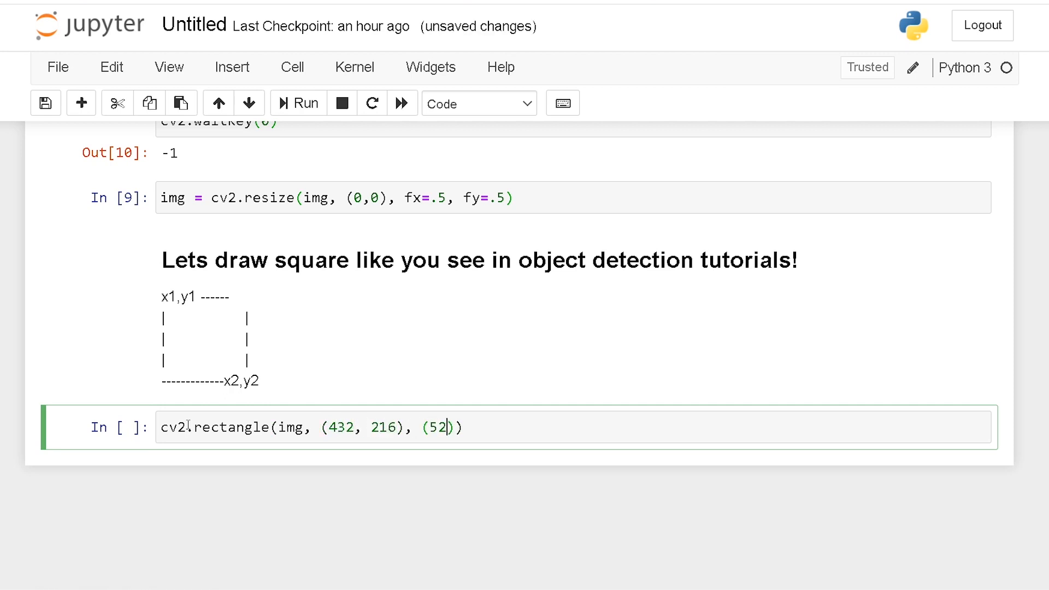
text(4,)
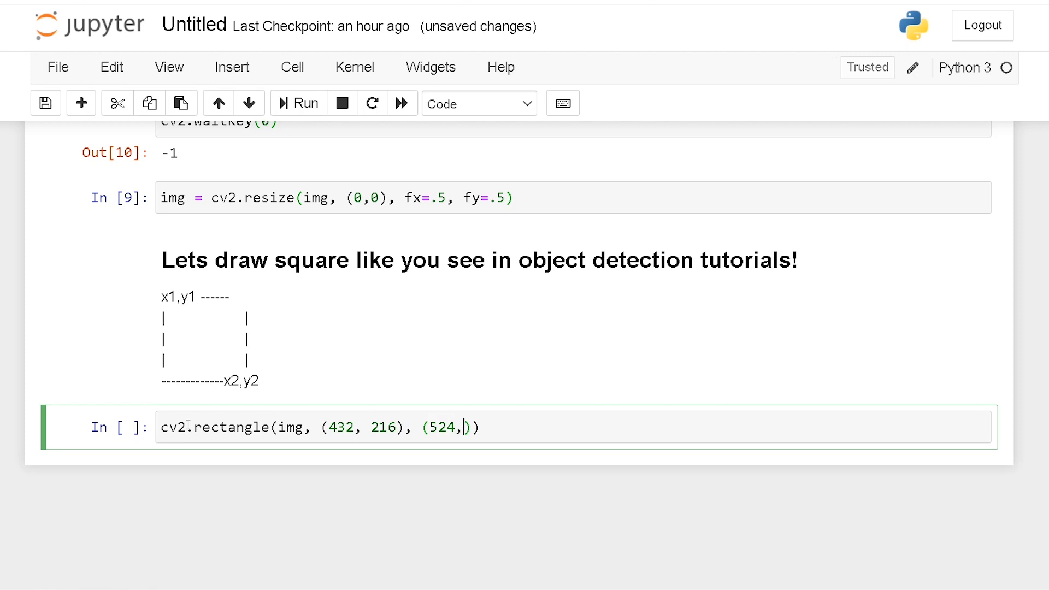
text(285)
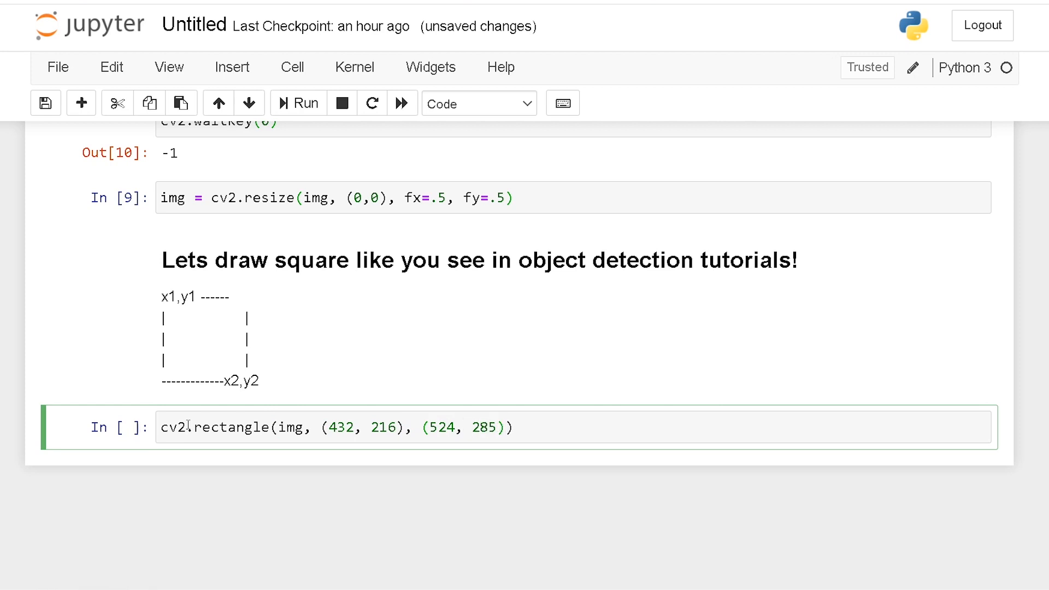
text(, ())
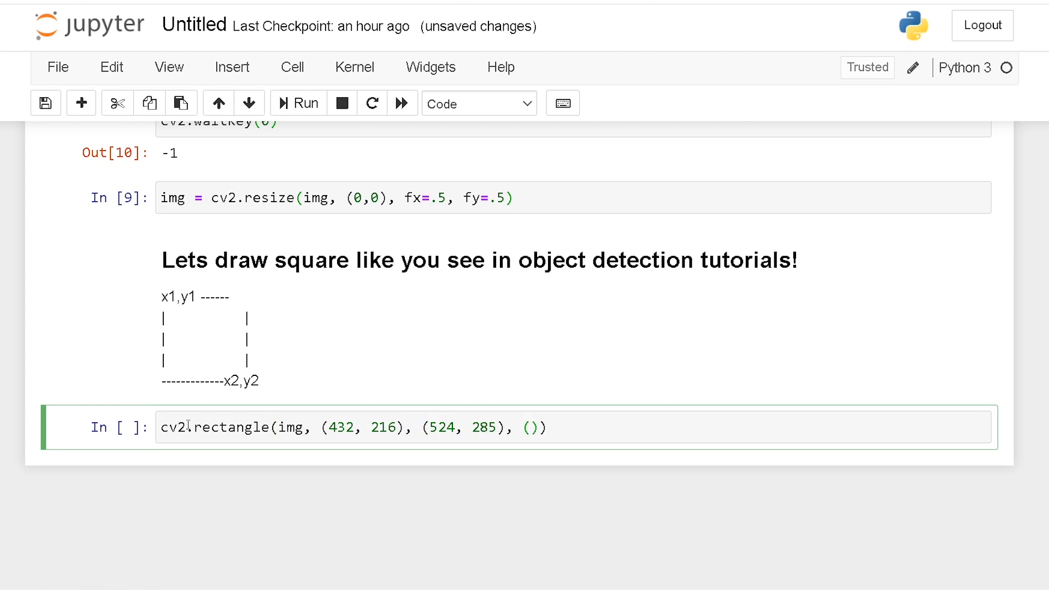
text(0,)
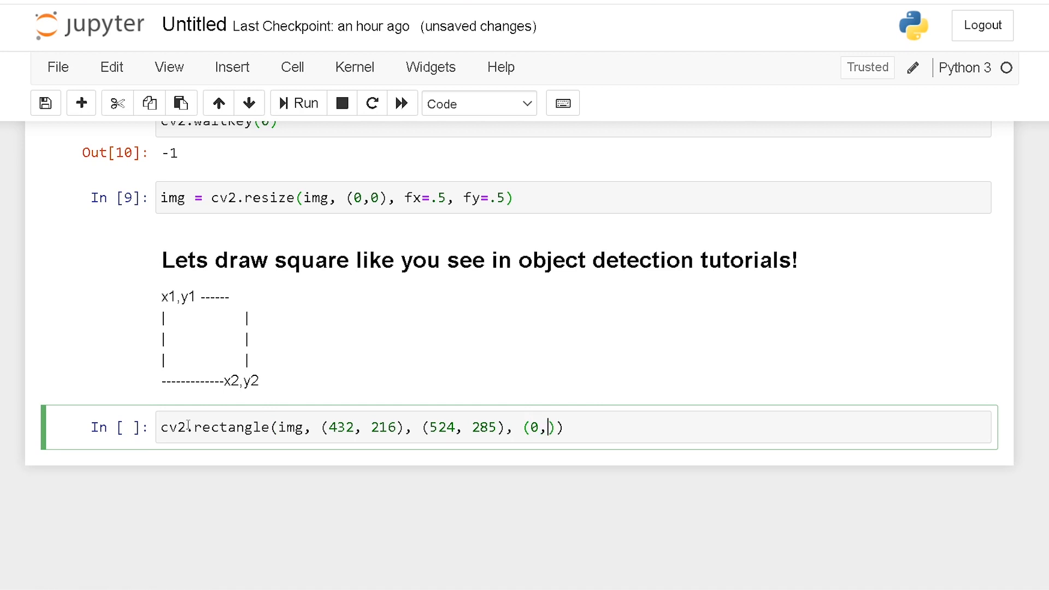
text(255,0)
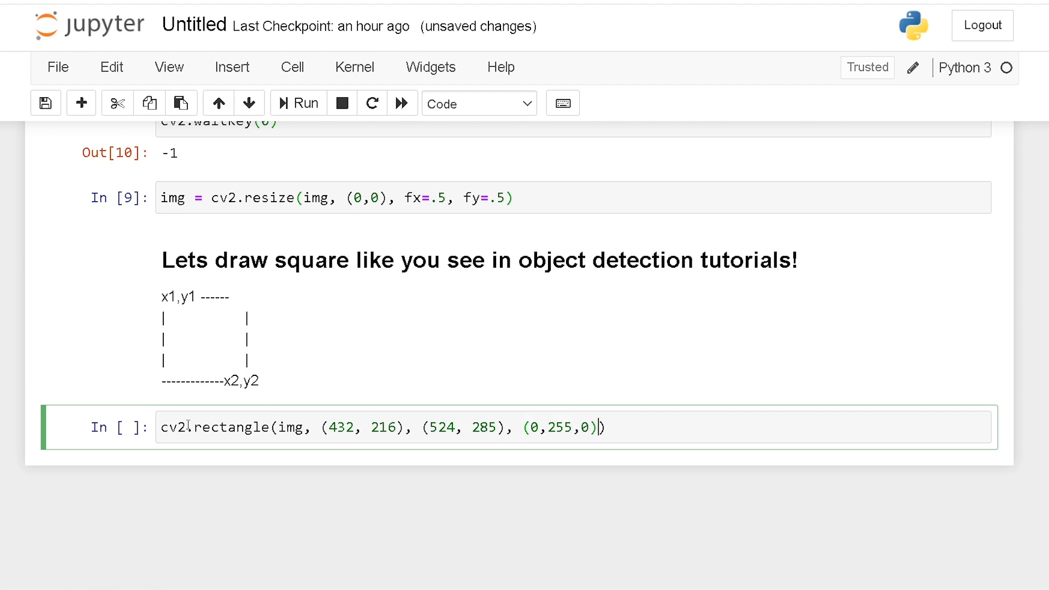
text(, 5)
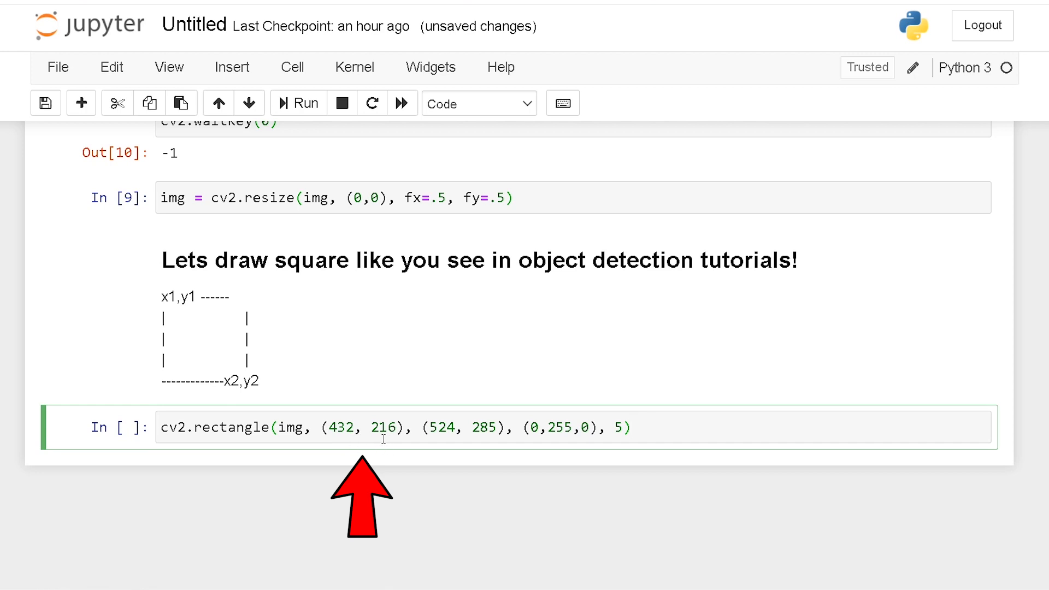
mouse_move(369, 449)
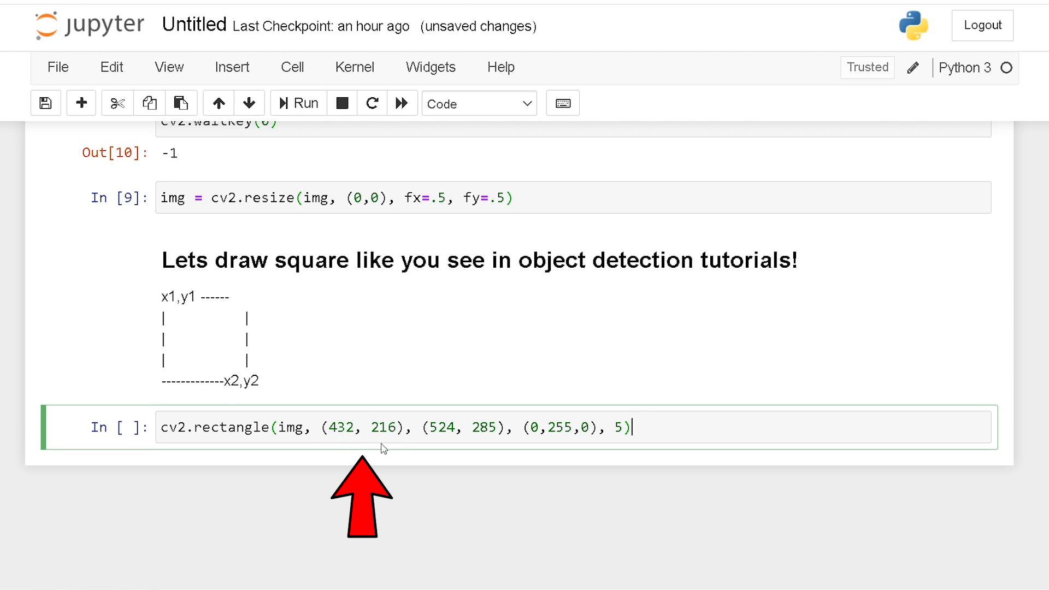
mouse_move(441, 447)
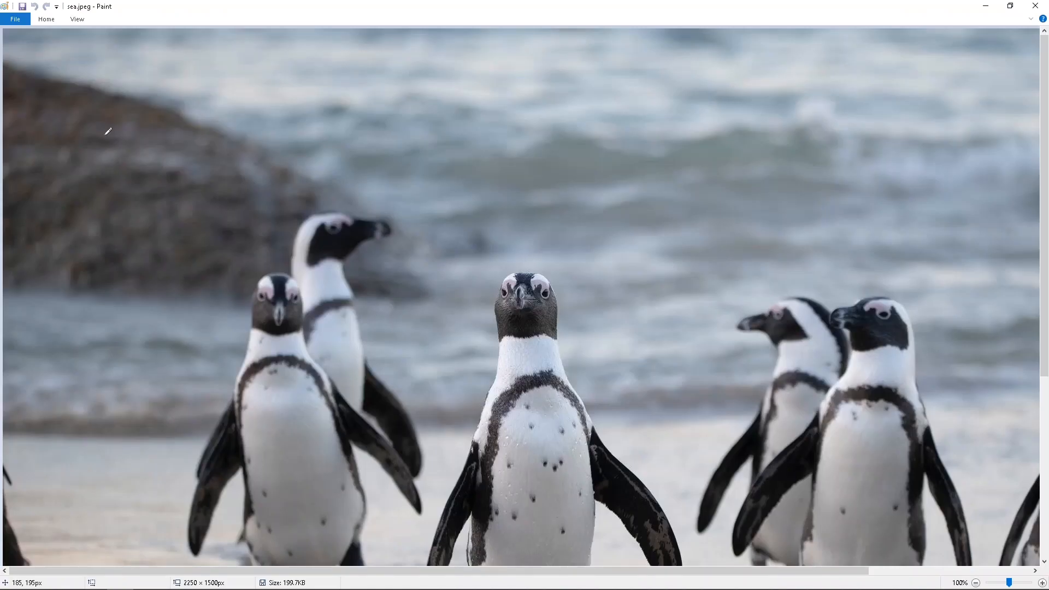
mouse_move(140, 151)
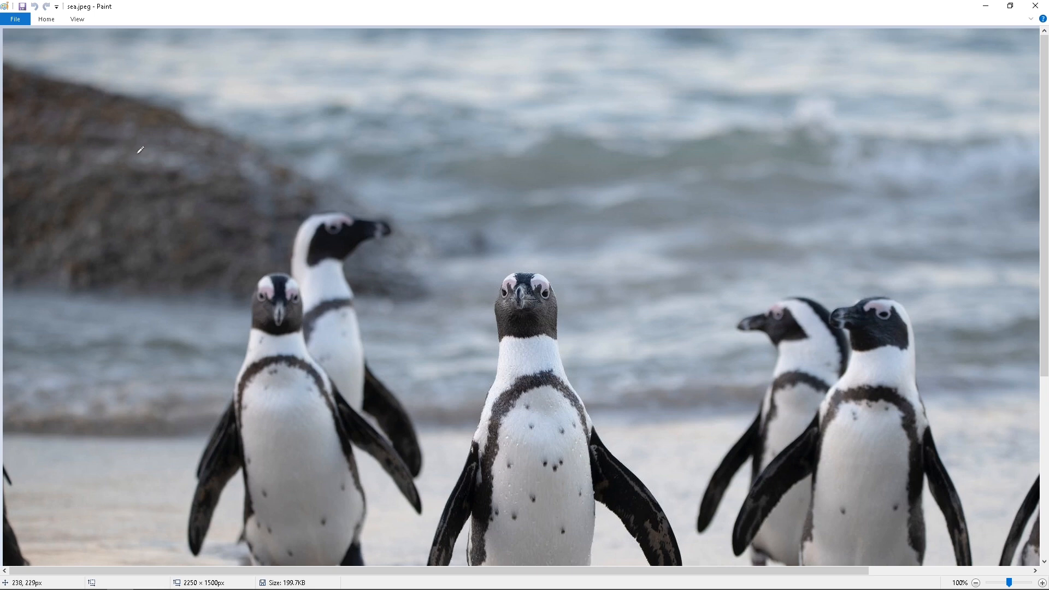
mouse_move(155, 192)
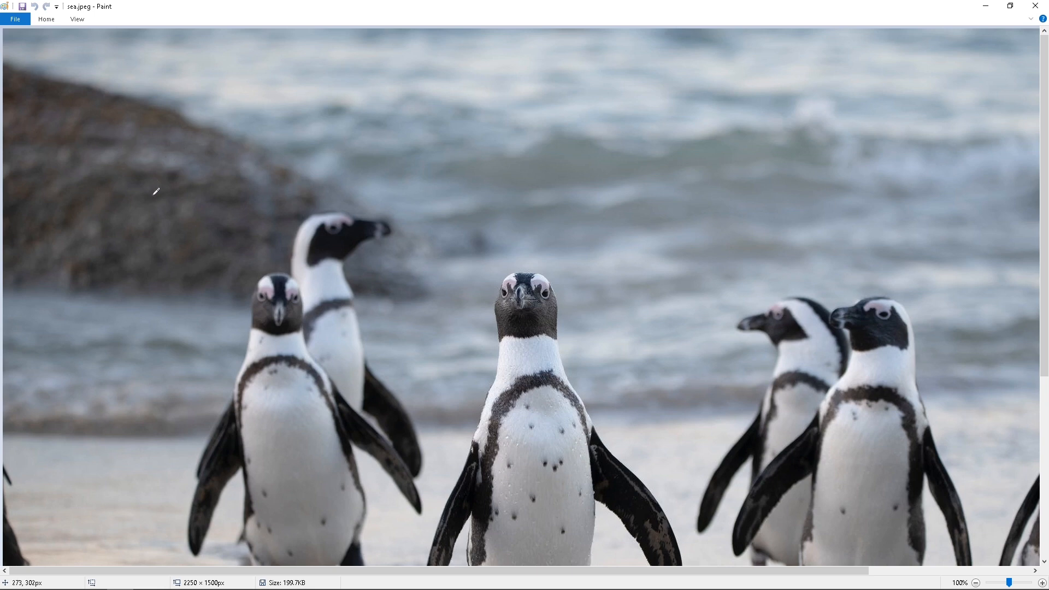
mouse_move(180, 300)
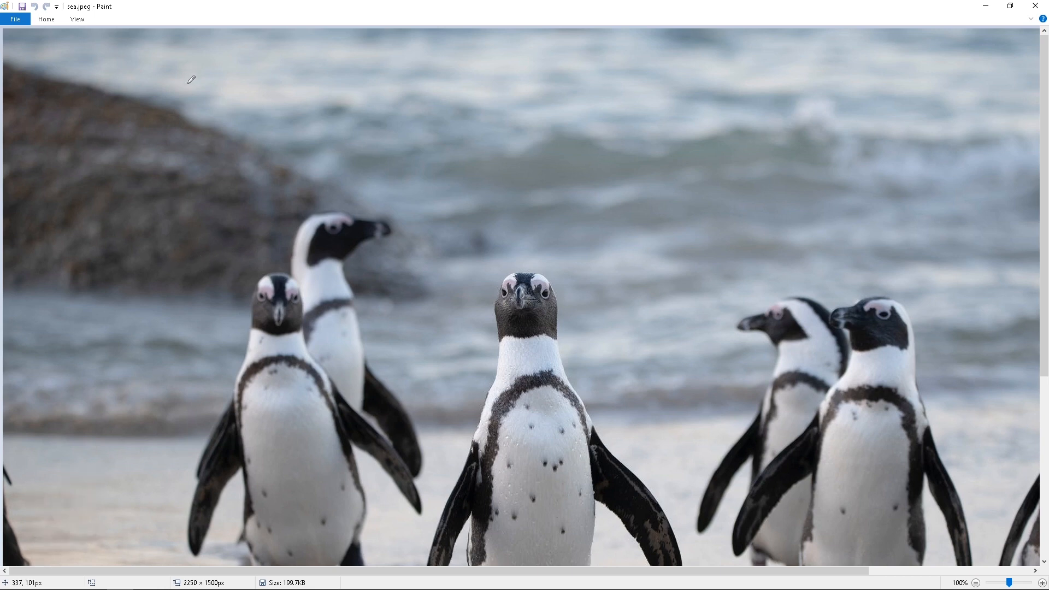
mouse_move(448, 88)
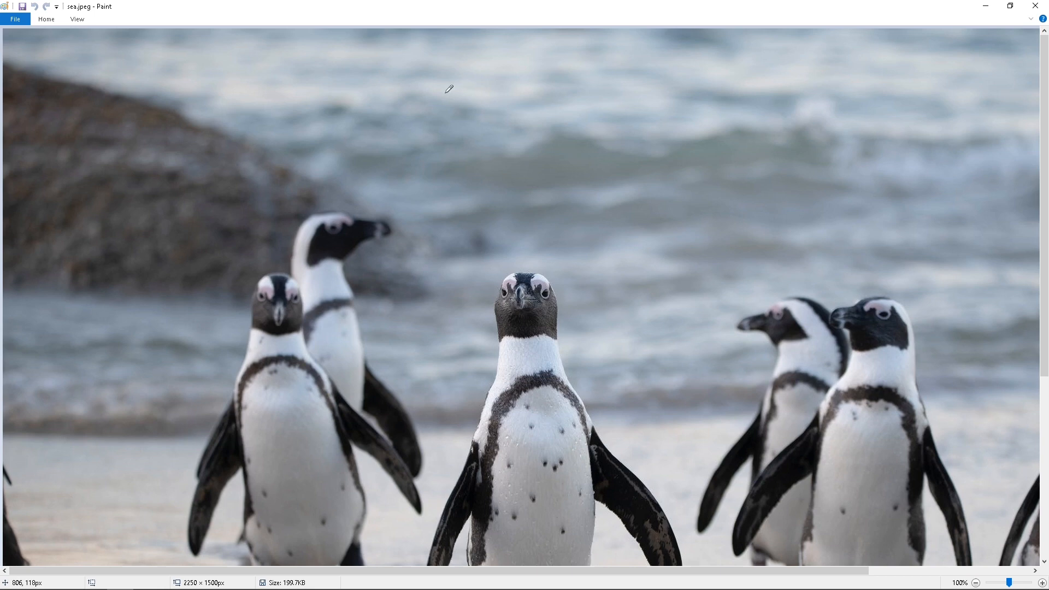
mouse_move(220, 209)
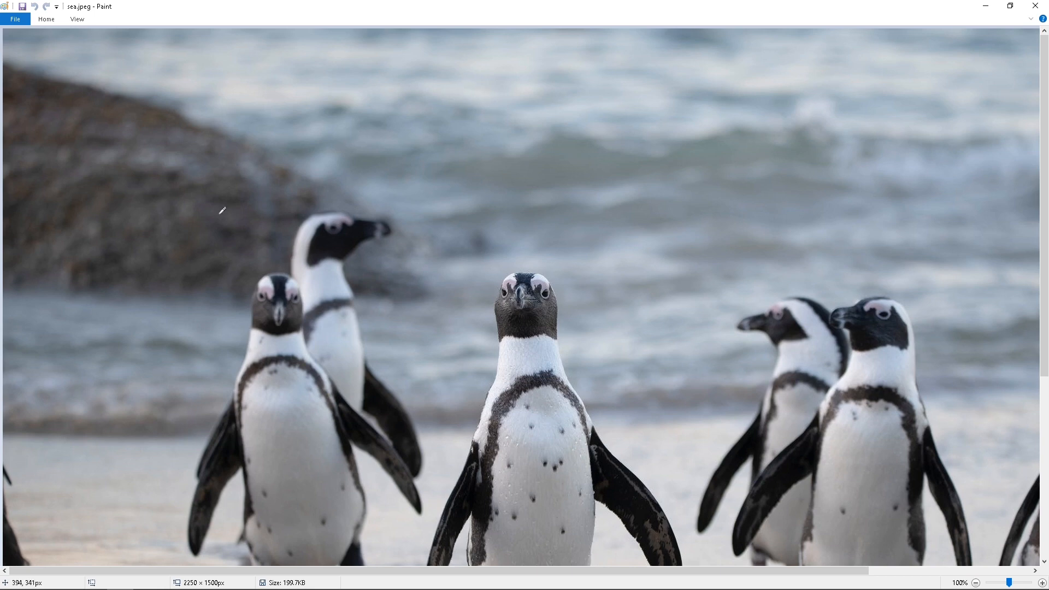
mouse_move(542, 282)
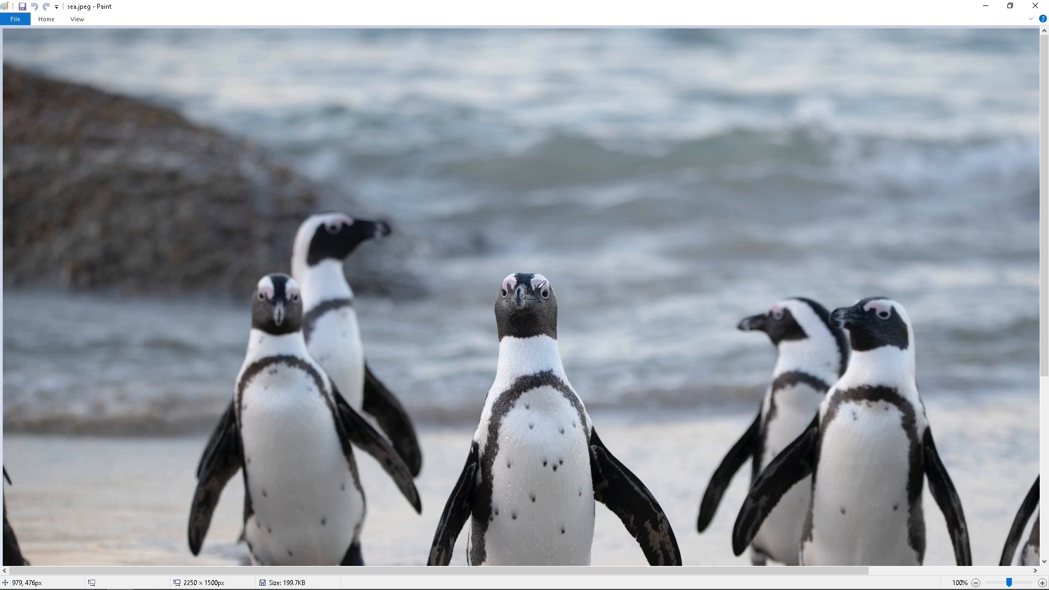
mouse_move(125, 296)
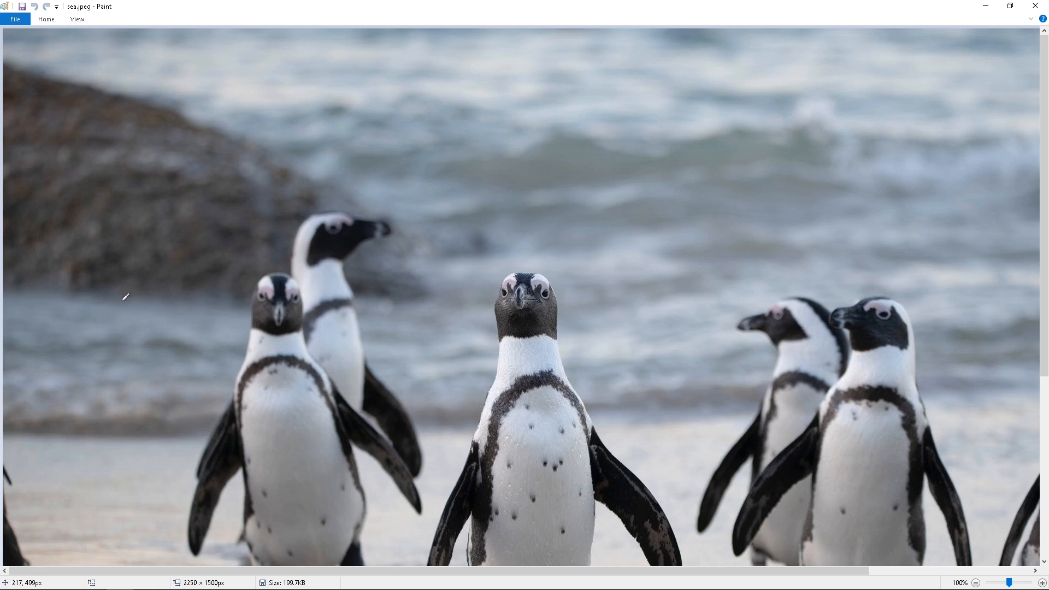
mouse_move(181, 301)
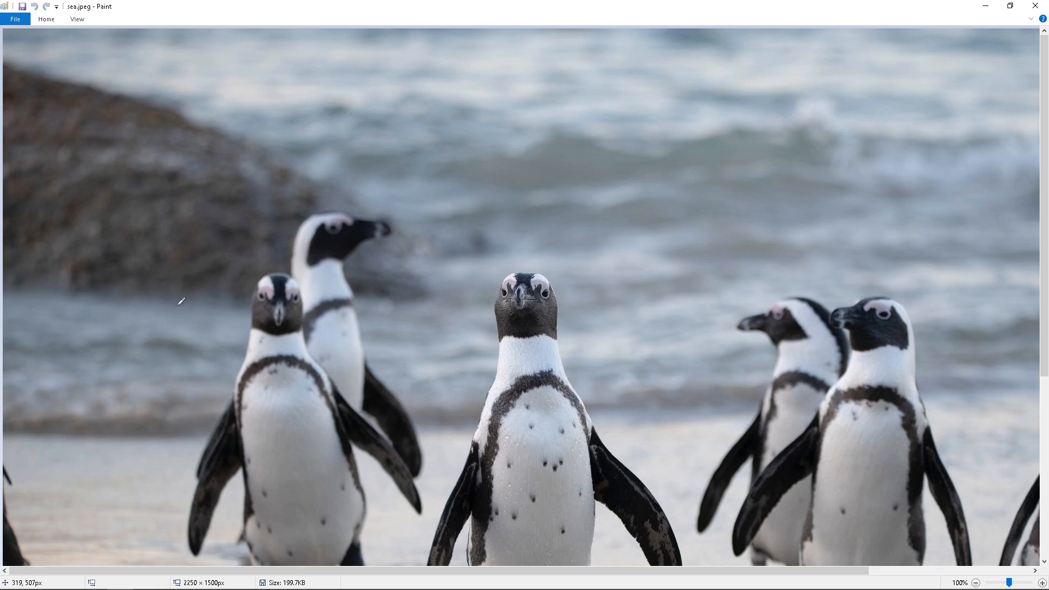
mouse_move(267, 179)
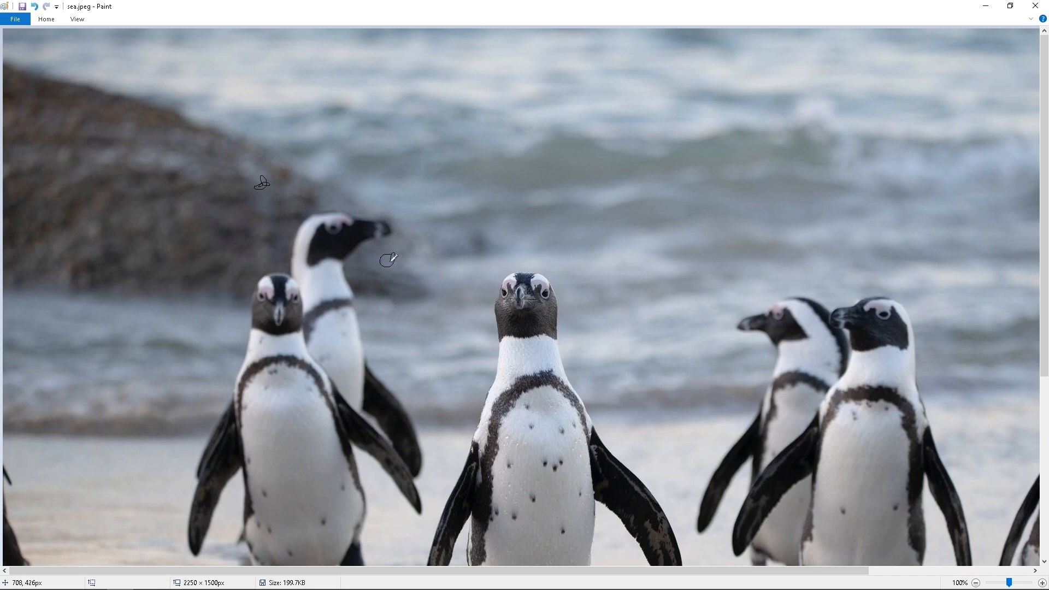
mouse_move(359, 211)
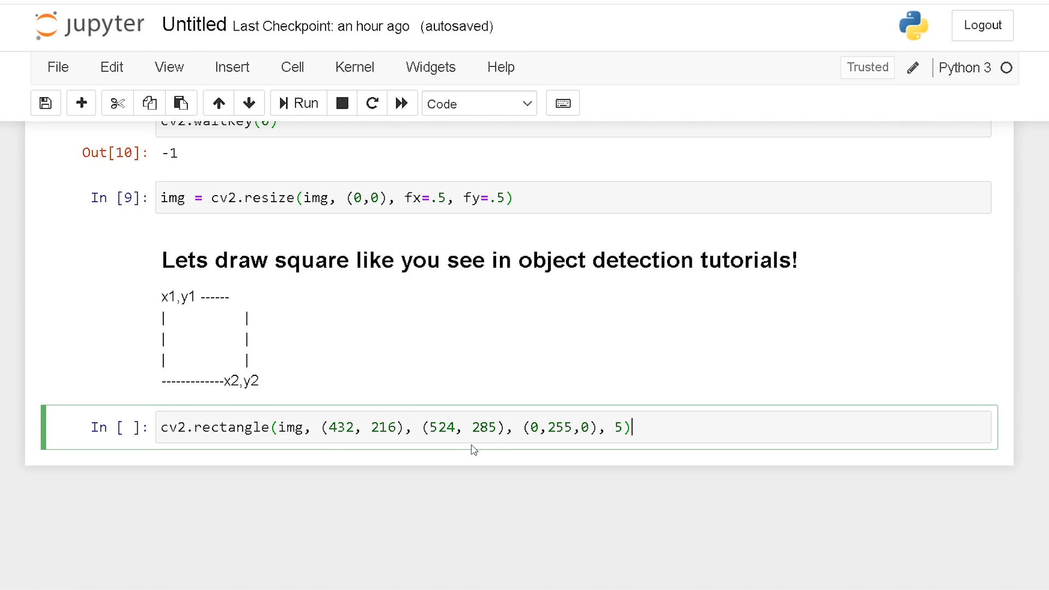
mouse_move(500, 452)
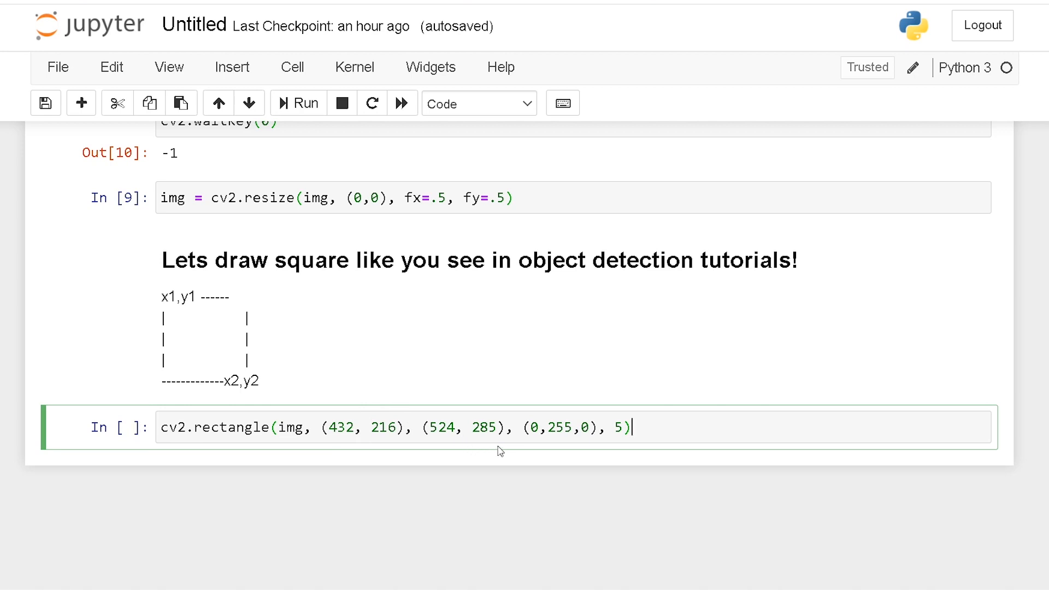
mouse_move(295, 368)
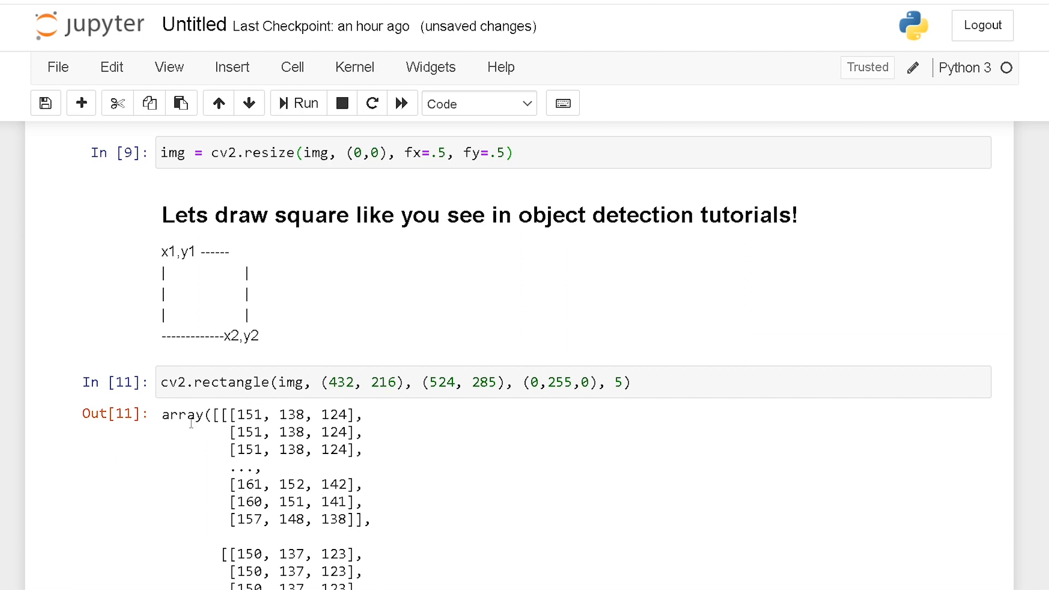
Scroll down and select the cv2.imshow image display cell to run it
scroll(down, 3)
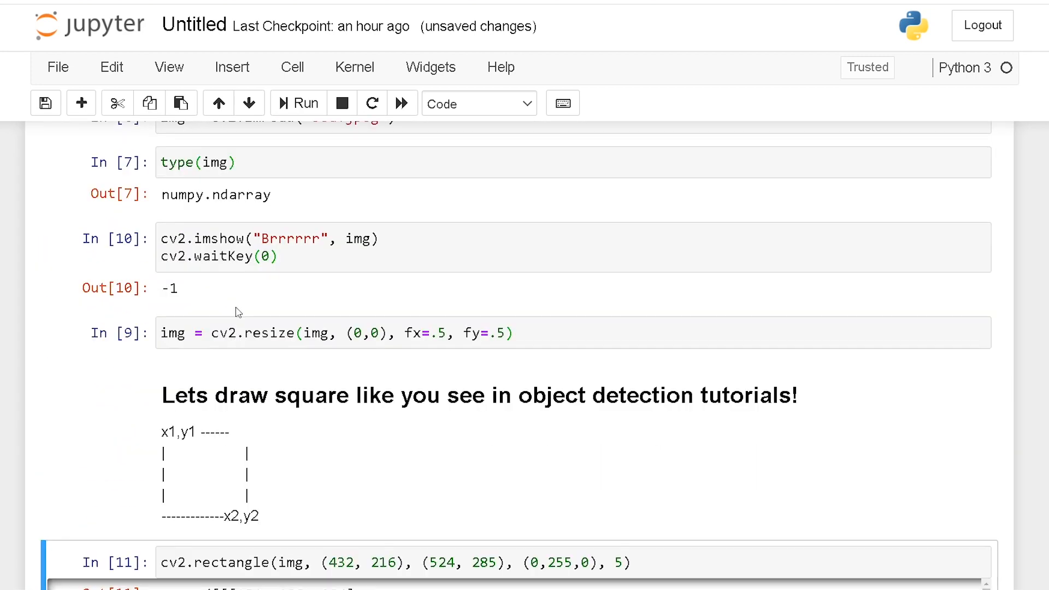
click(247, 239)
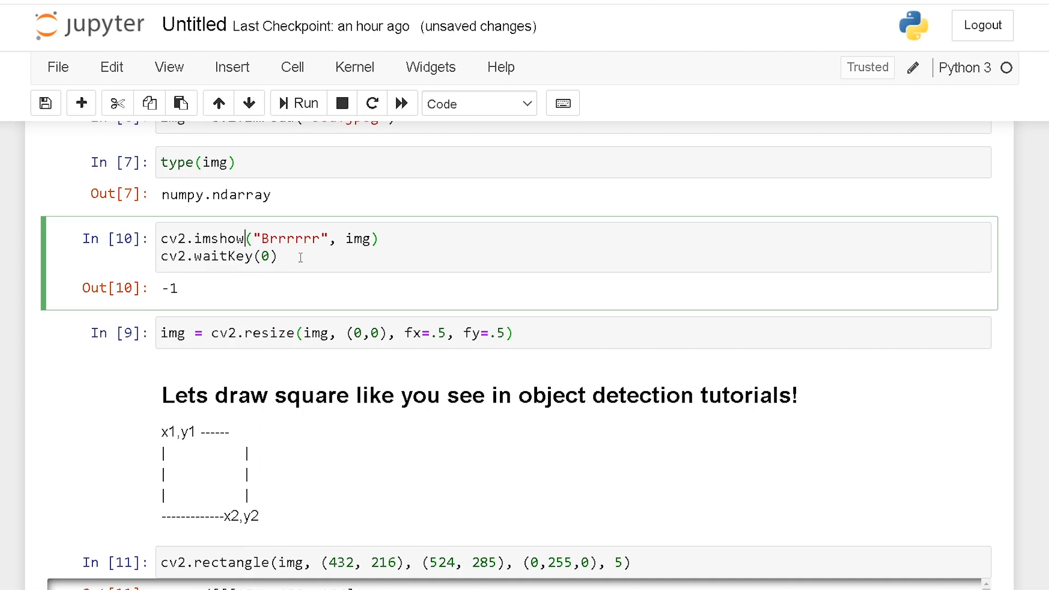
click(296, 103)
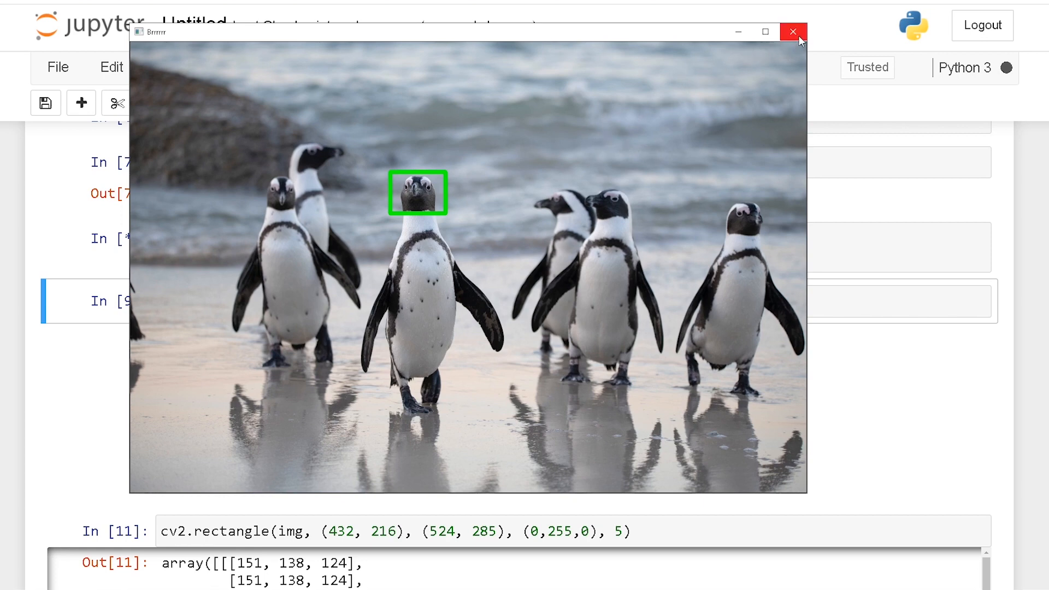
mouse_move(793, 32)
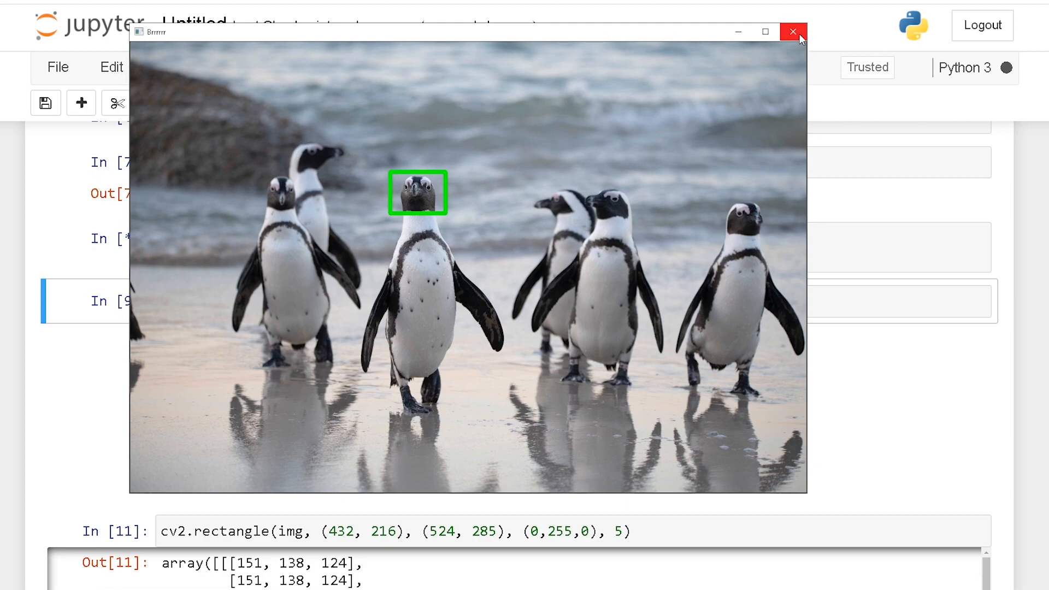
click(792, 32)
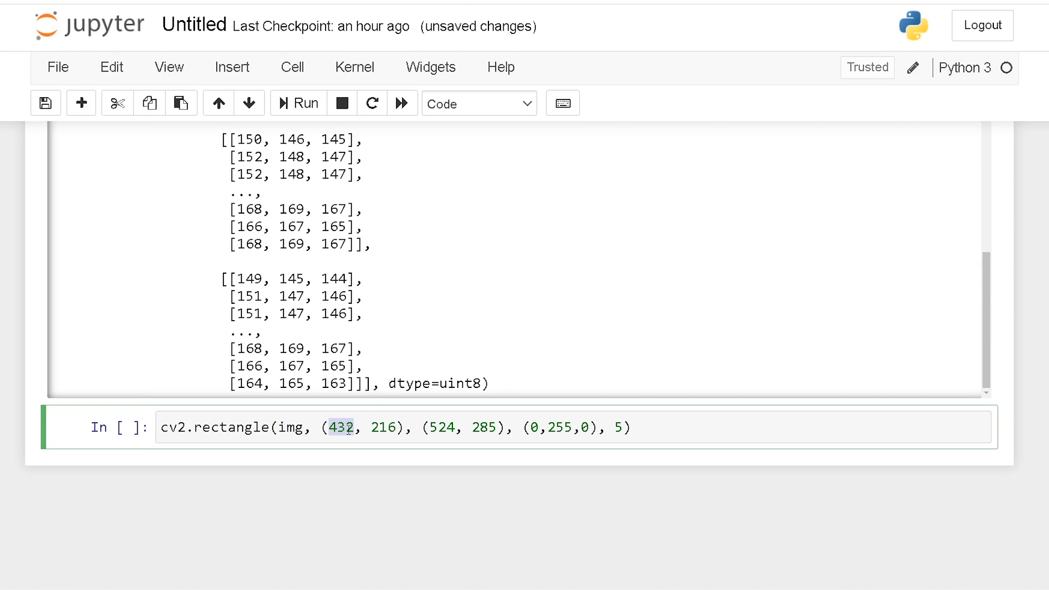
Change the rectangle corners to (973, 259) and (1070, 326) with colour (255,0,255)
text(9)
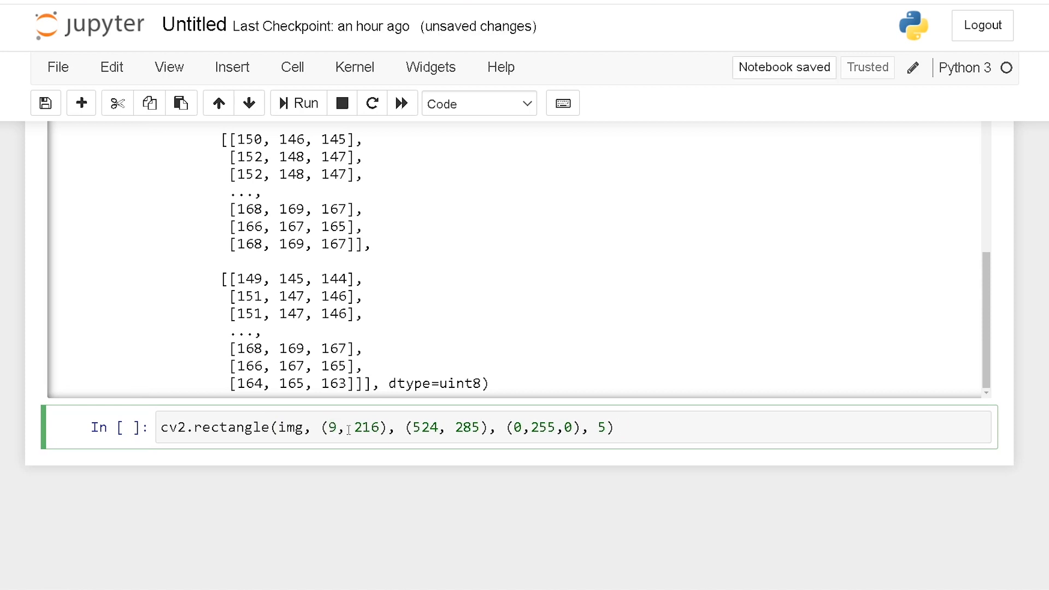
text(73)
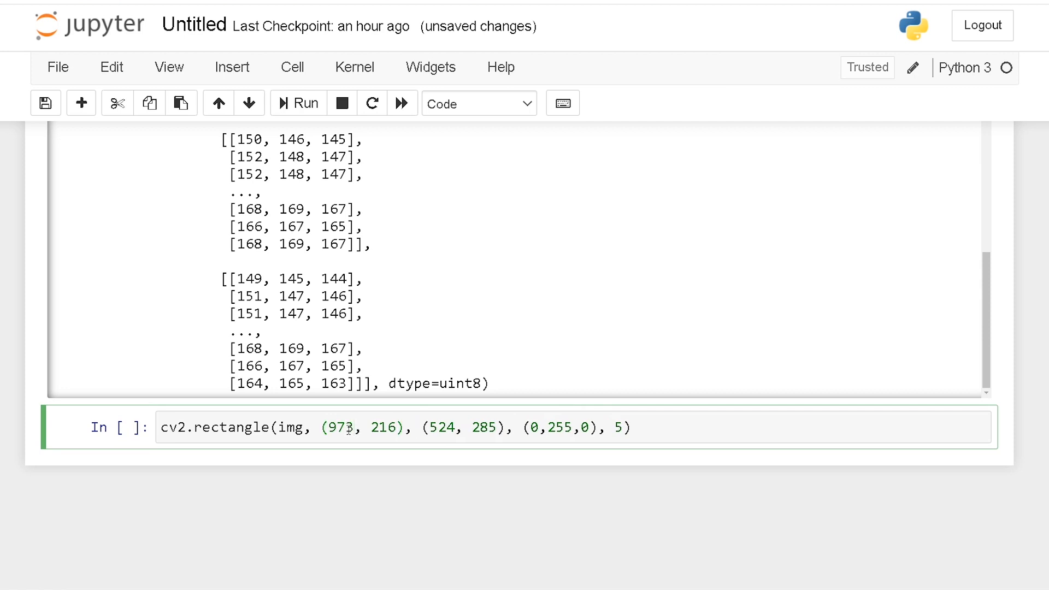
text(259)
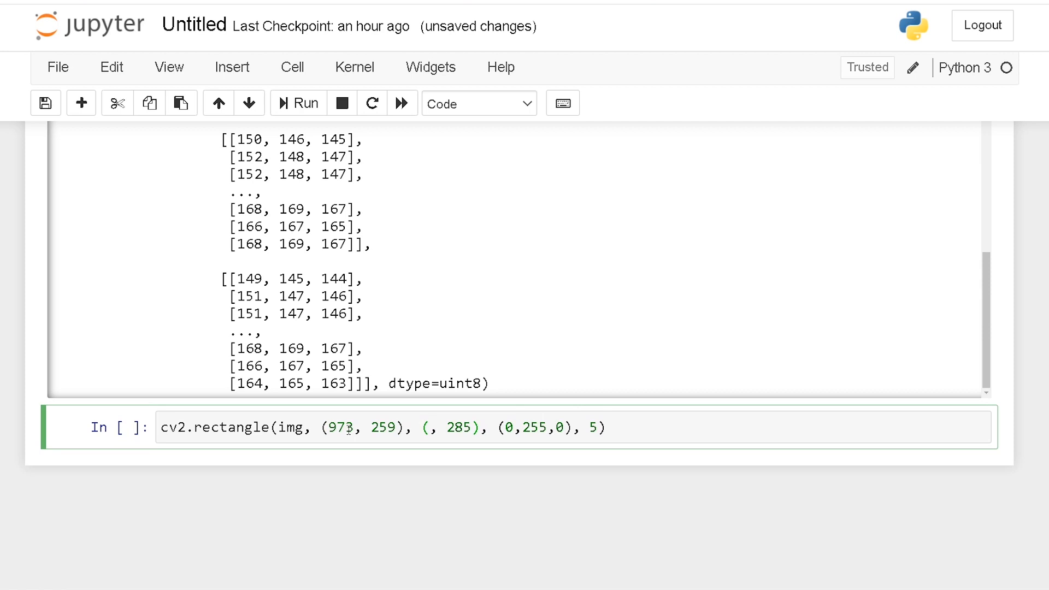
text(1070, 2)
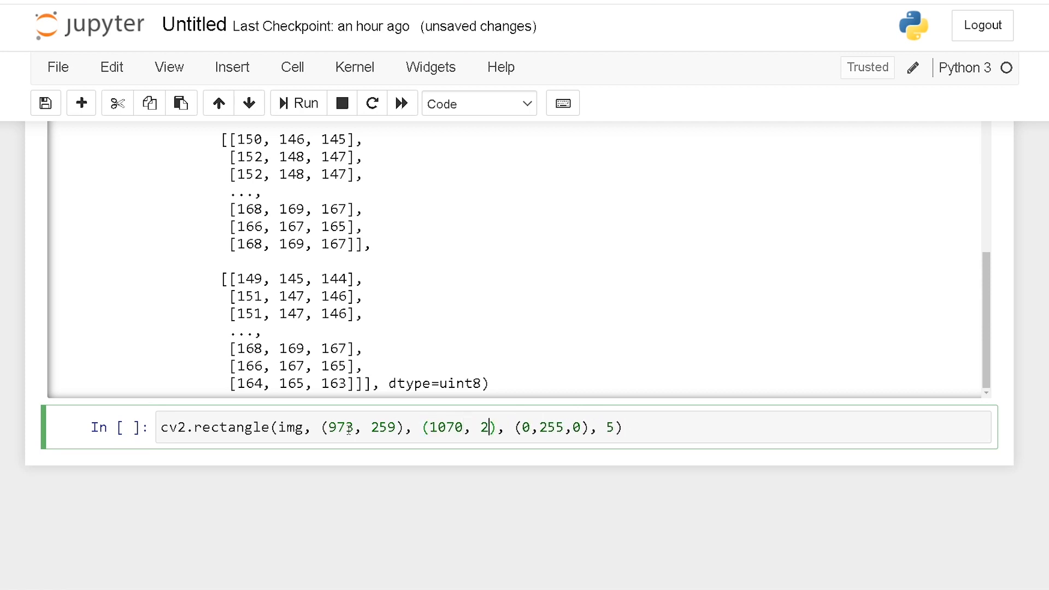
text(26)
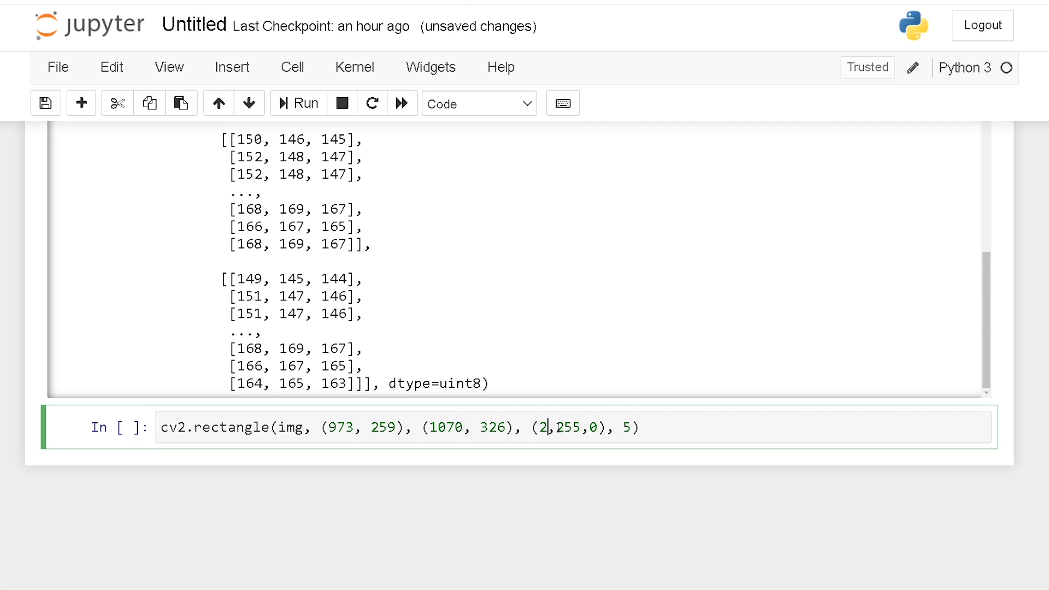
text(55)
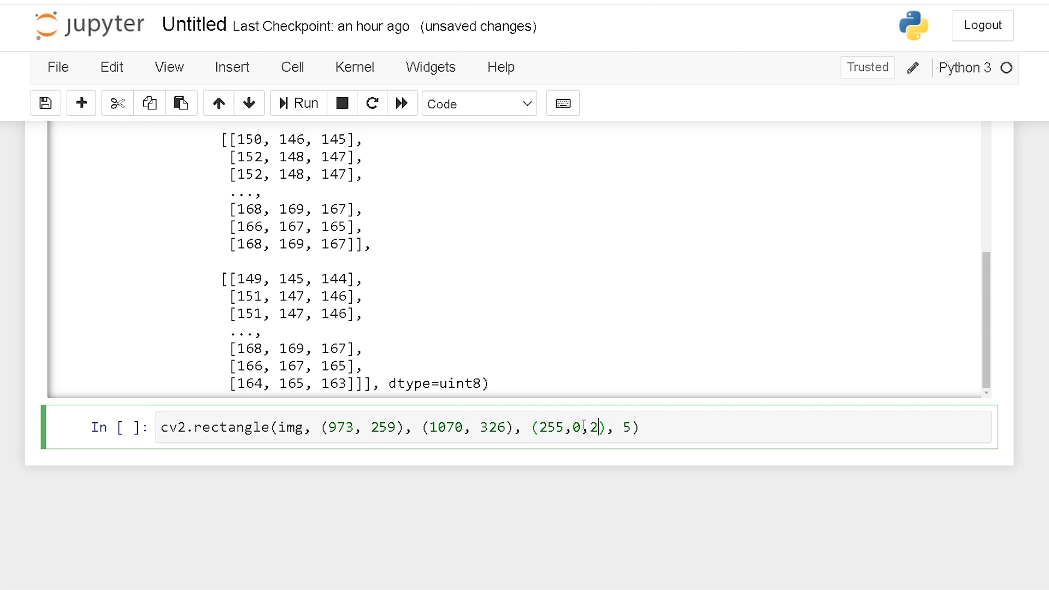
text(55)
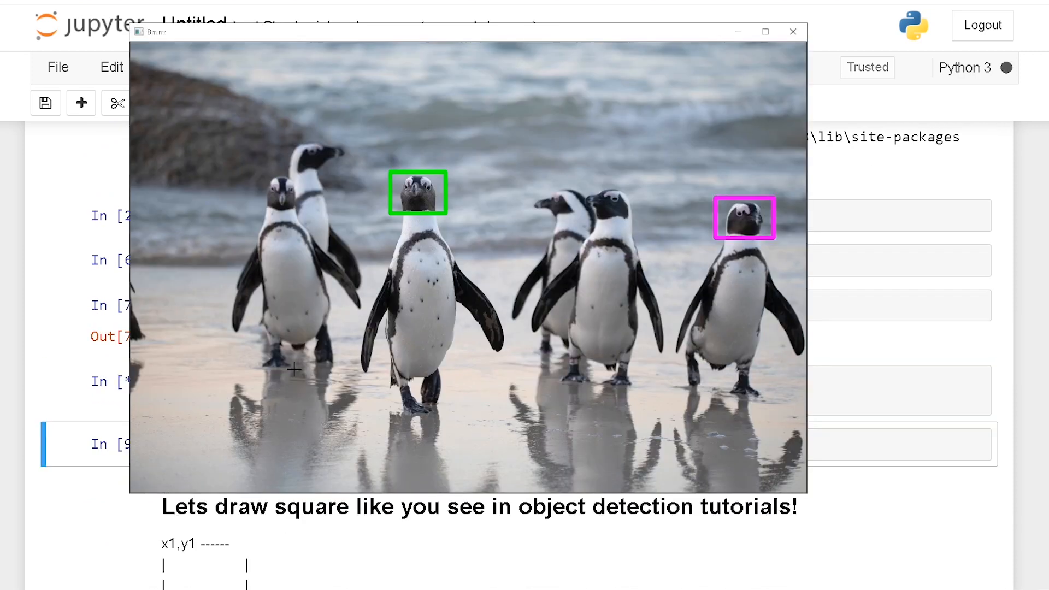
mouse_move(282, 368)
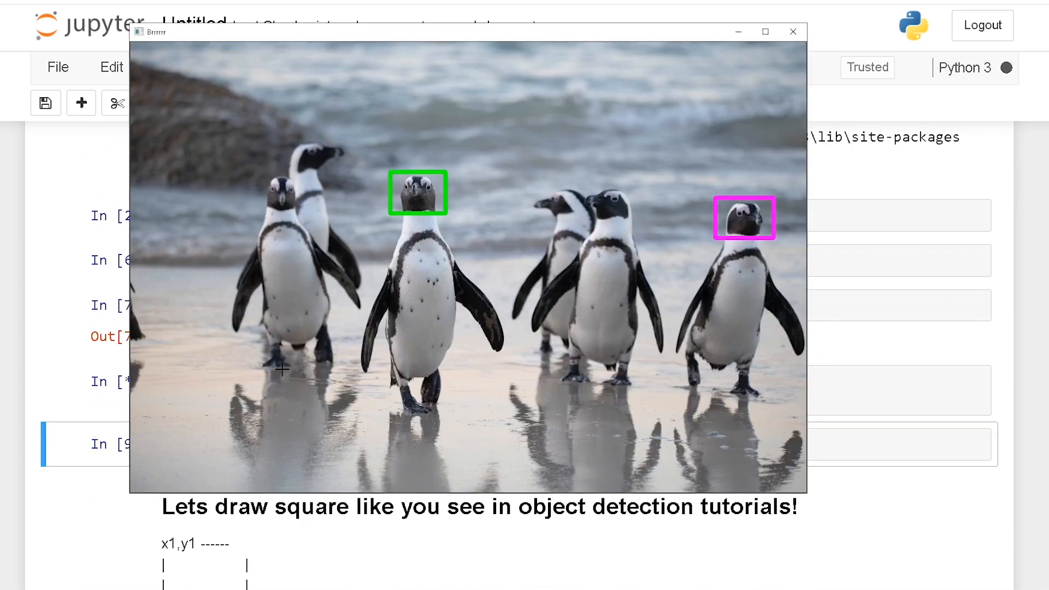
Close the photo window showing the green and magenta boxes
click(793, 31)
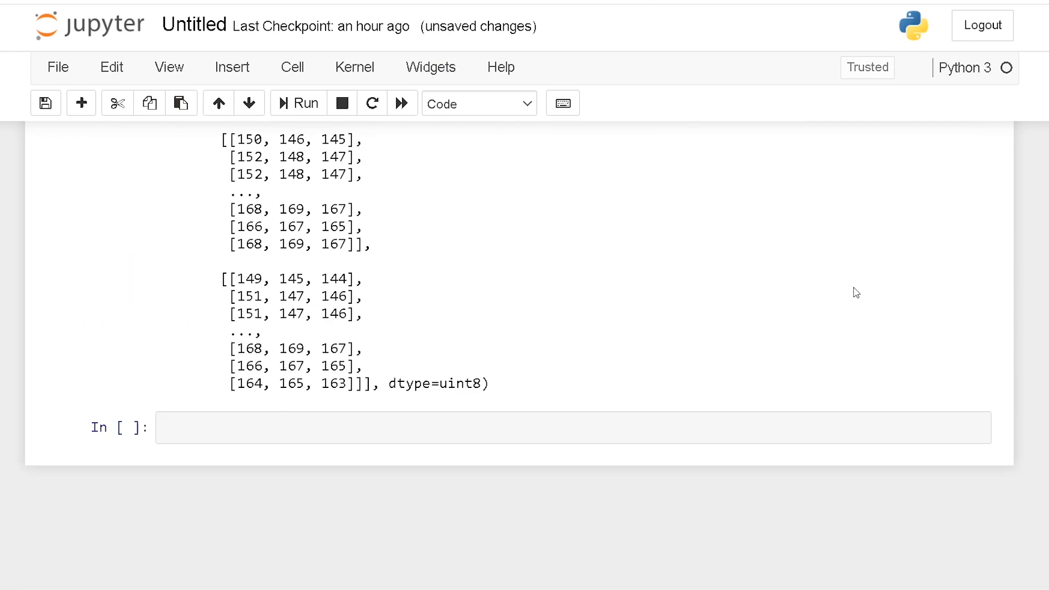
Start a cv2.putText call on img with the text 'Penguin!' at (432,320)
click(572, 427)
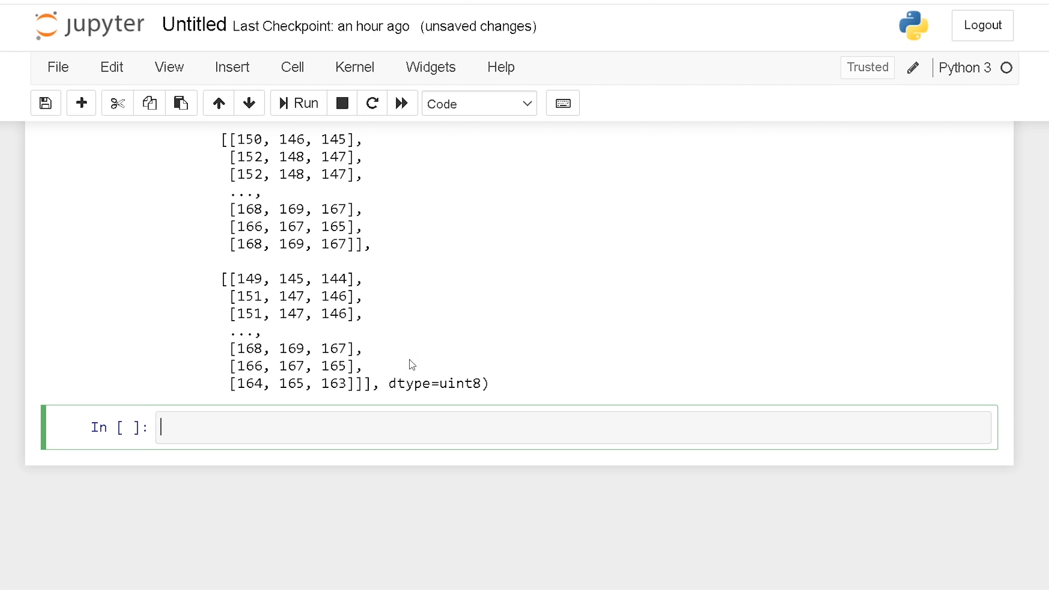
text(cv2.p)
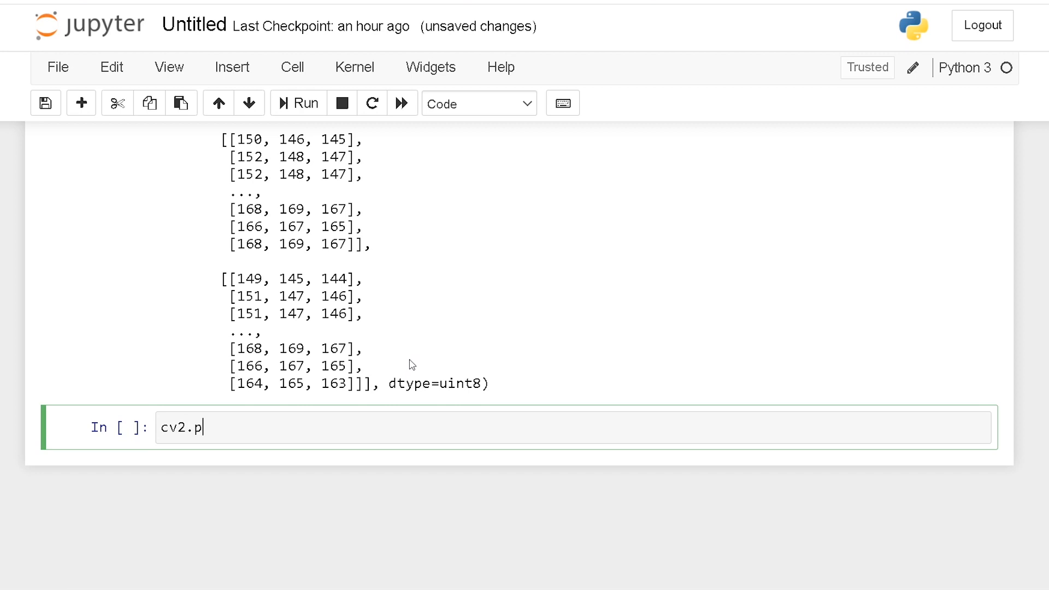
text(utText()
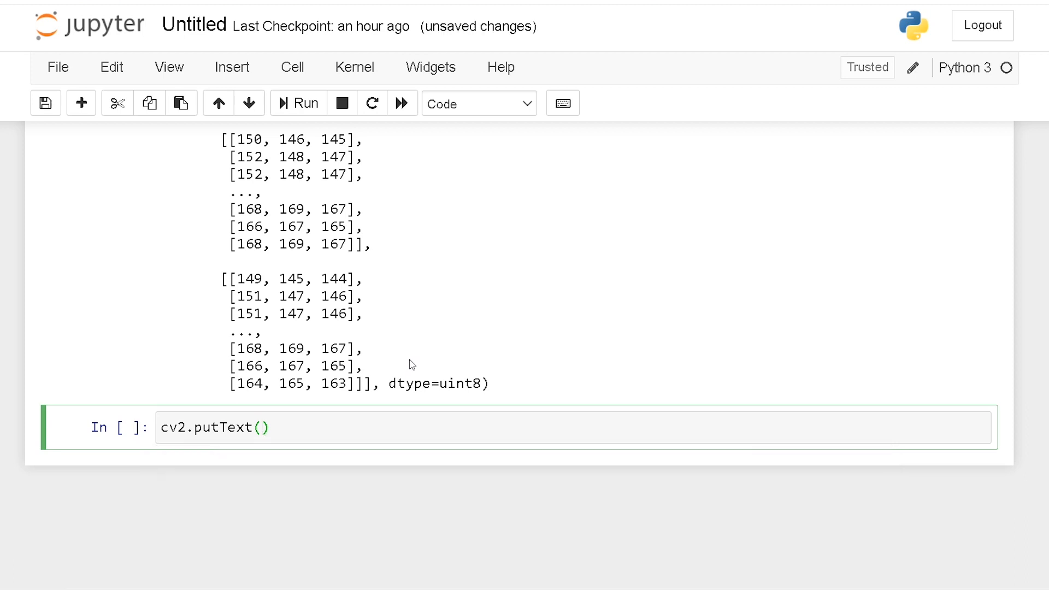
text(img,)
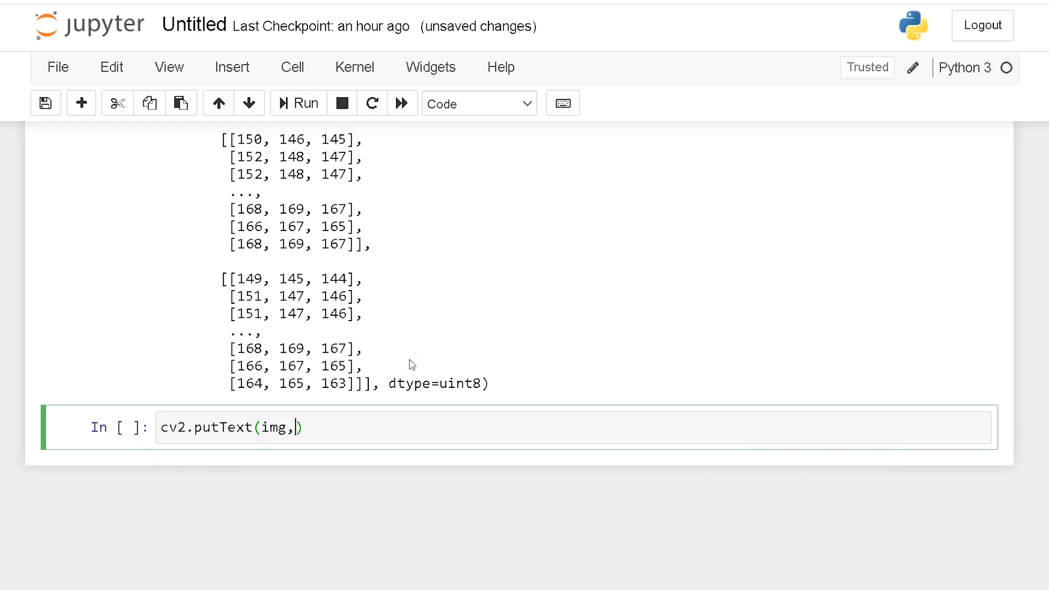
text('Pen')
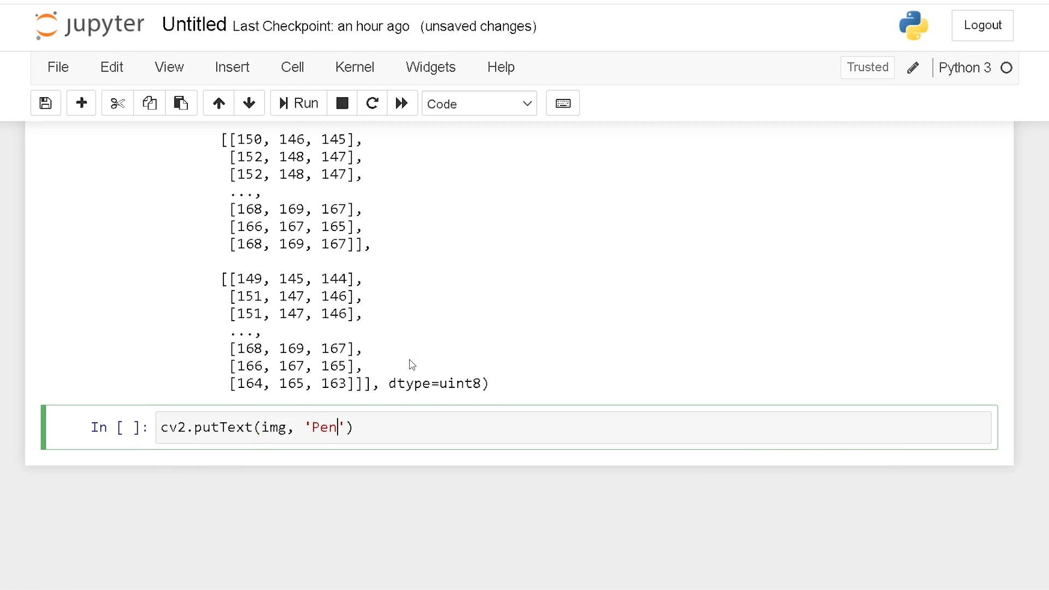
text(guin!)
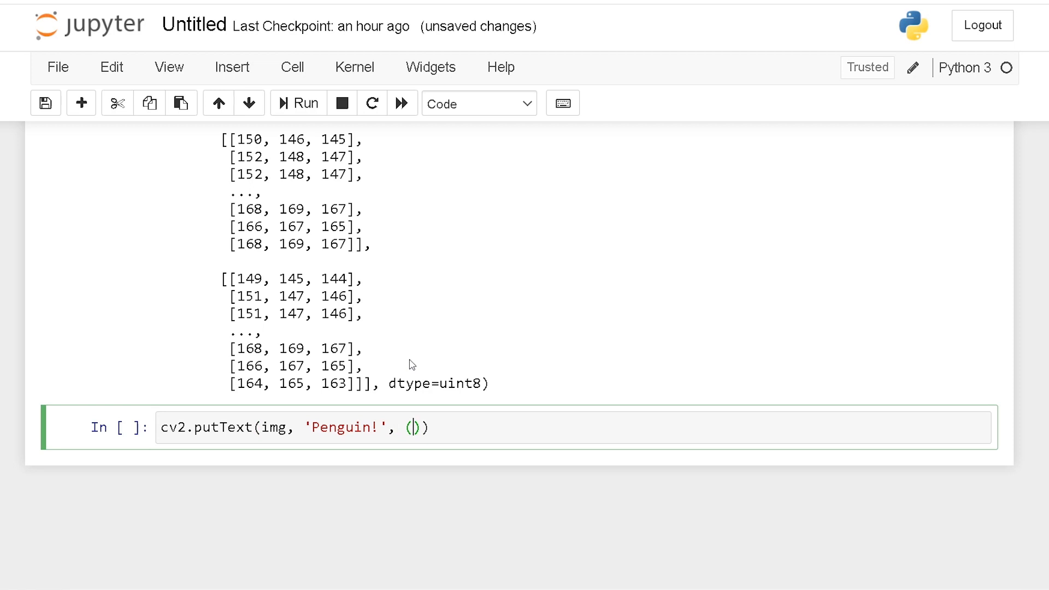
text(432,)
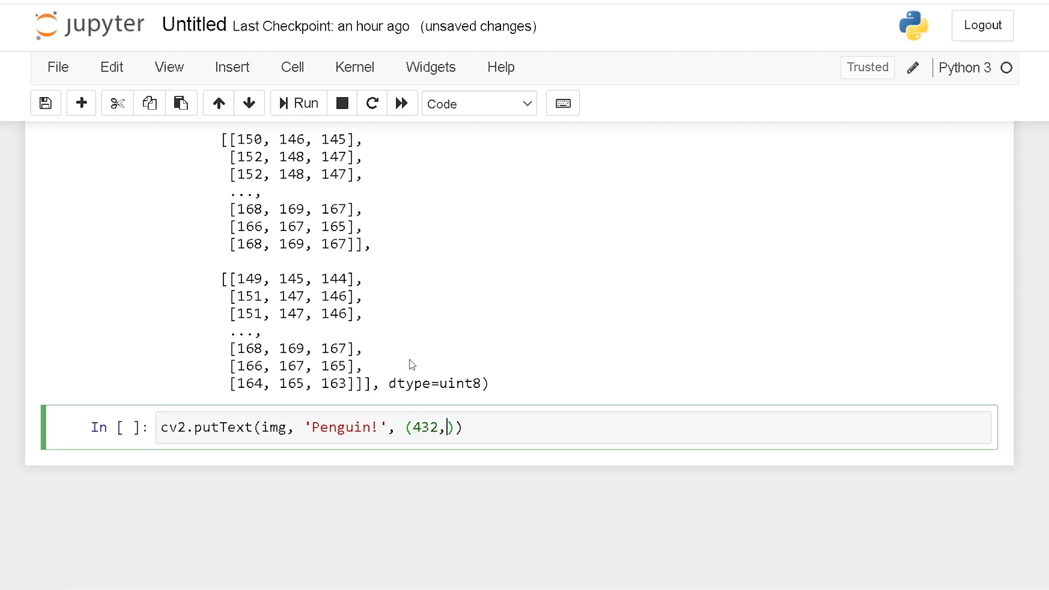
text(320),)
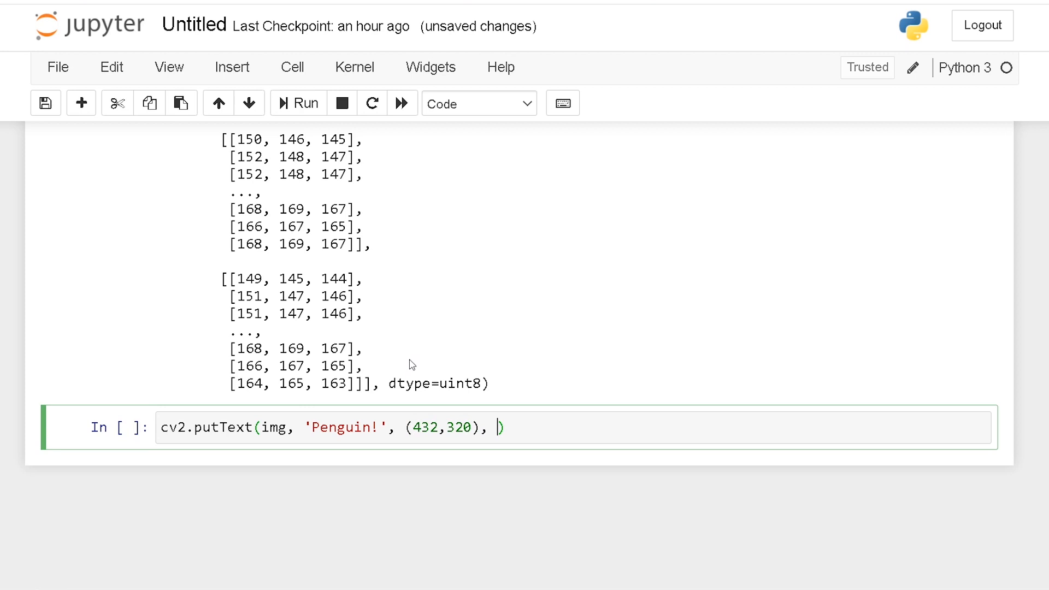
Add FONT_HERSHEY_SIMPLEX via Tab completion, scale 1, black colour and thickness 2
text(cv2.)
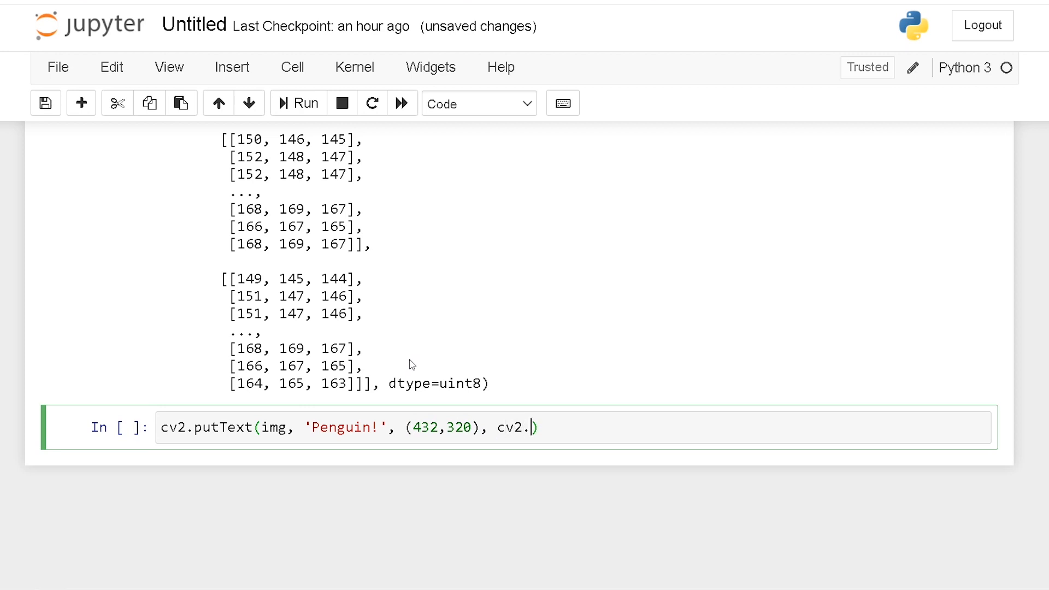
text(FONT)
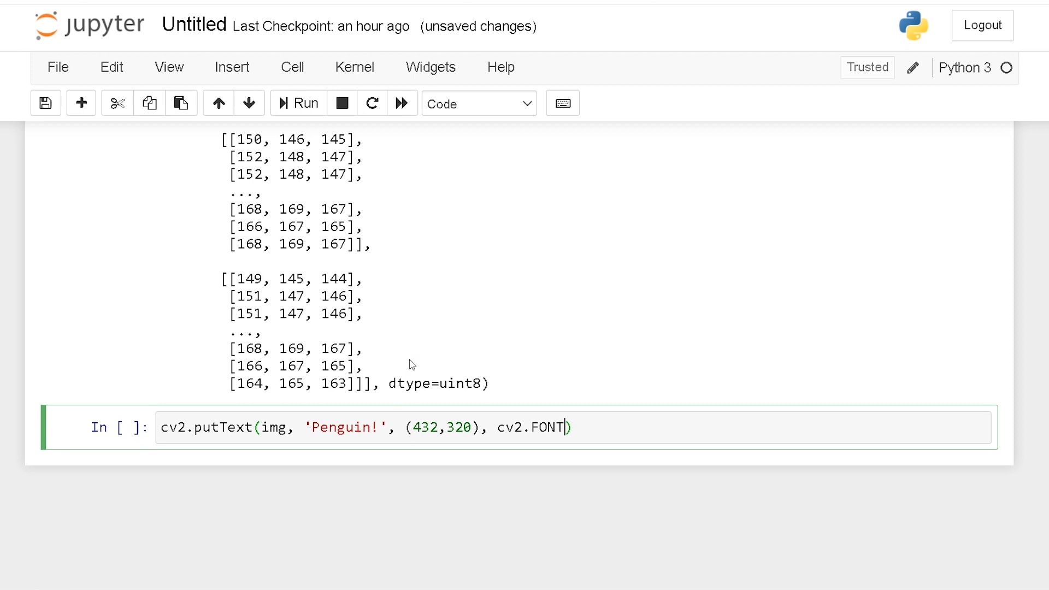
key(Tab)
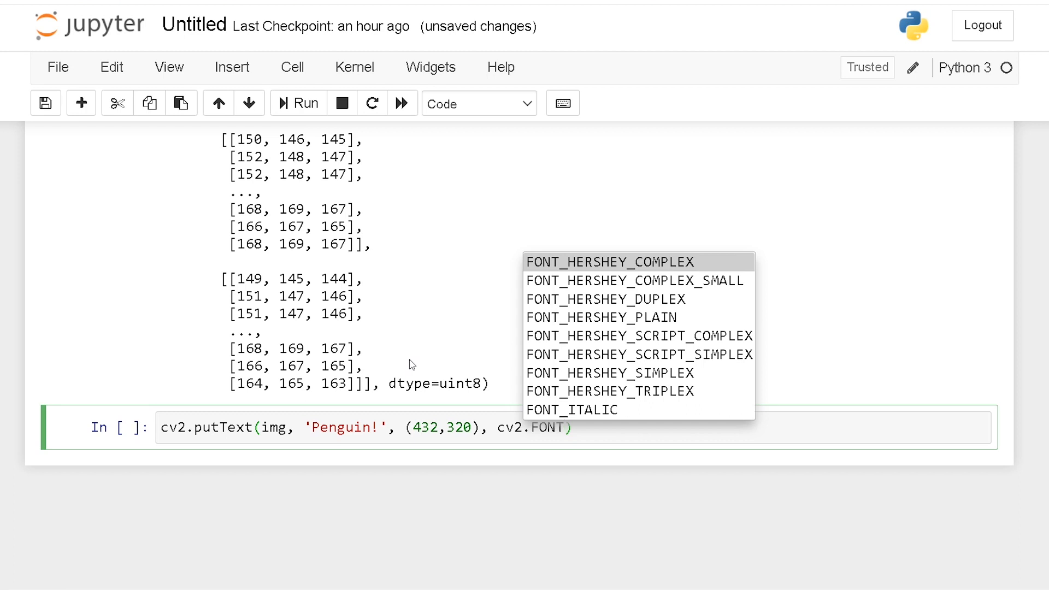
click(569, 427)
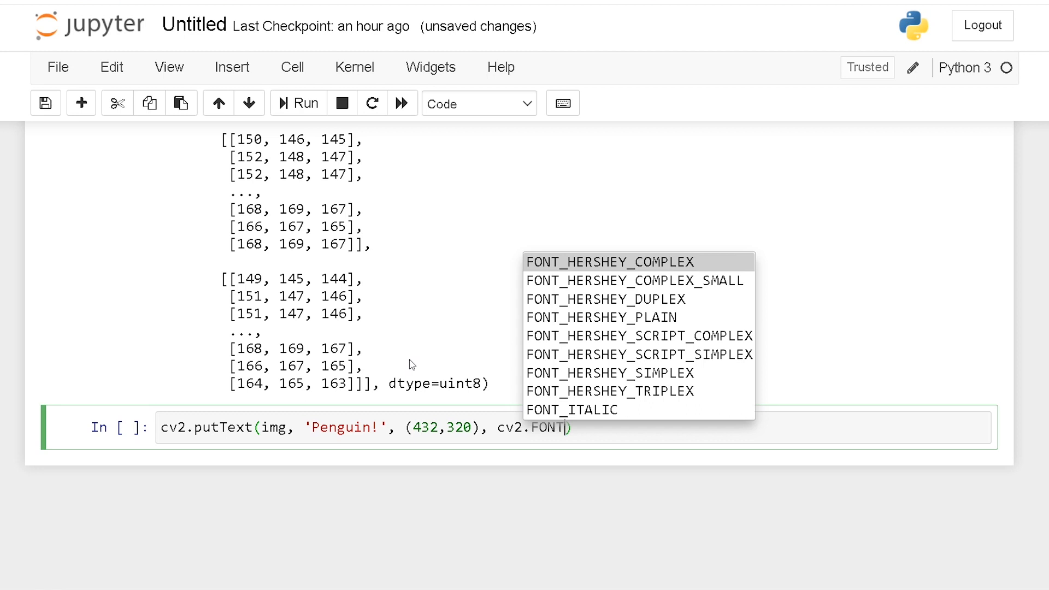
click(610, 372)
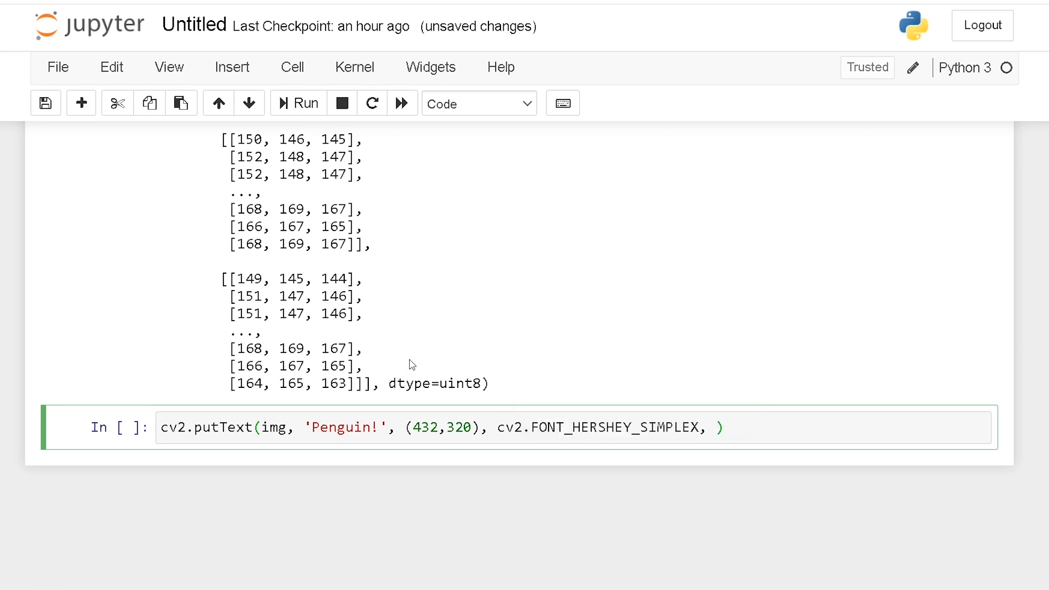
text(1, (0)
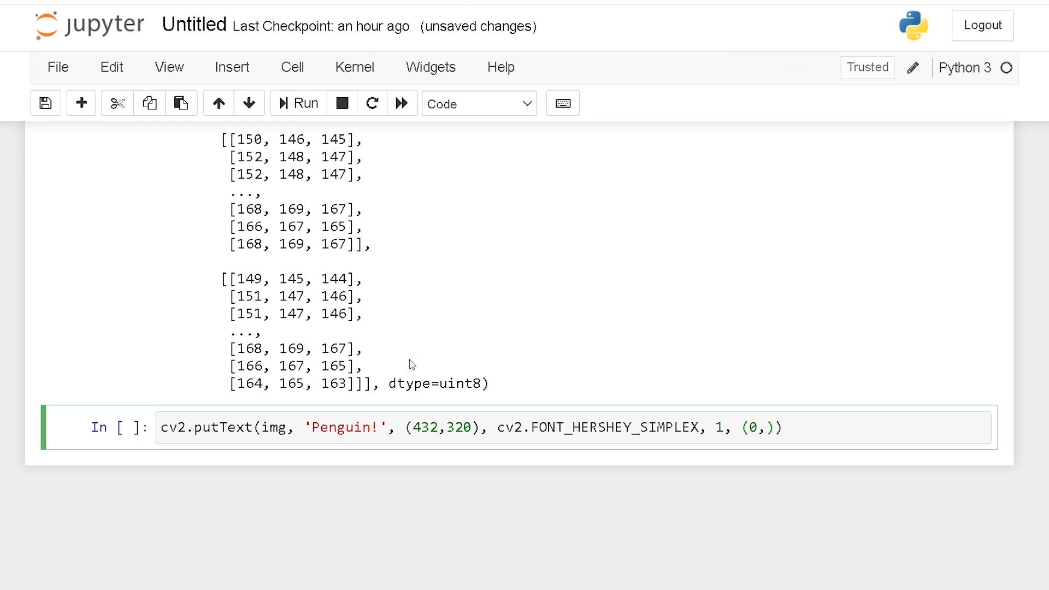
text(,0)
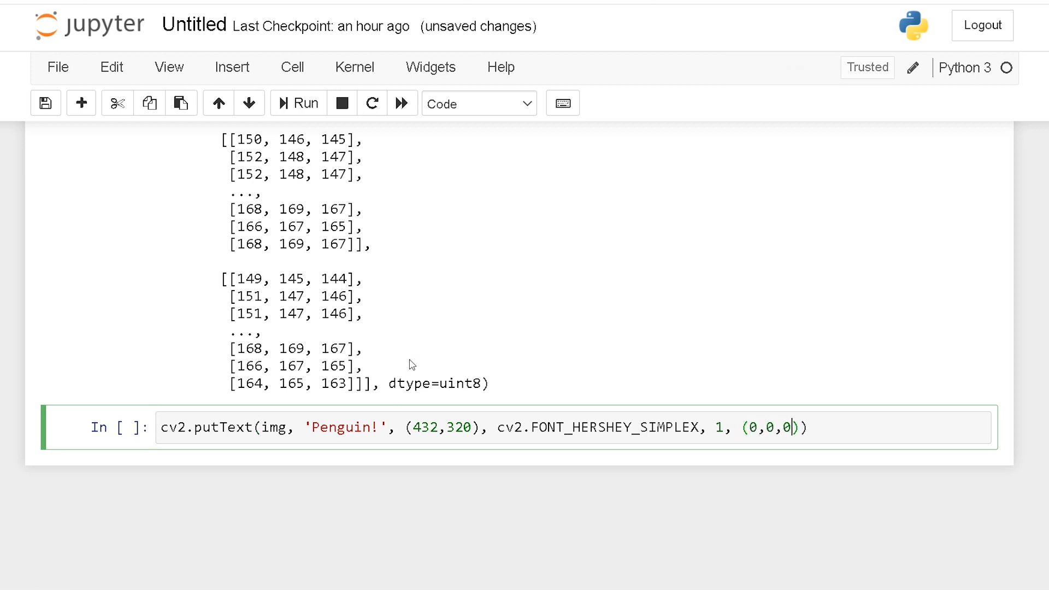
text(,)
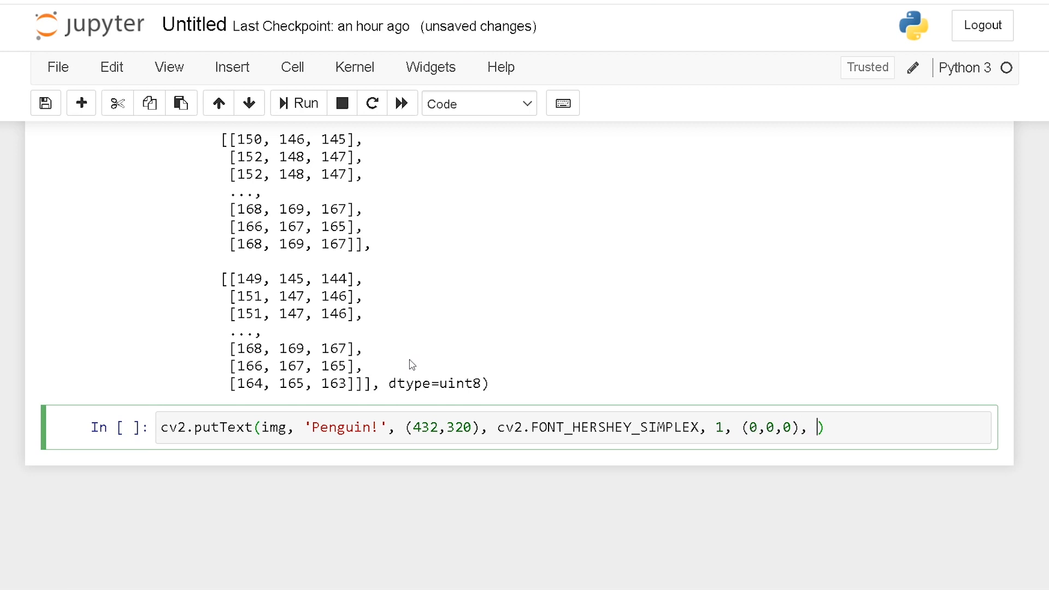
text(2)
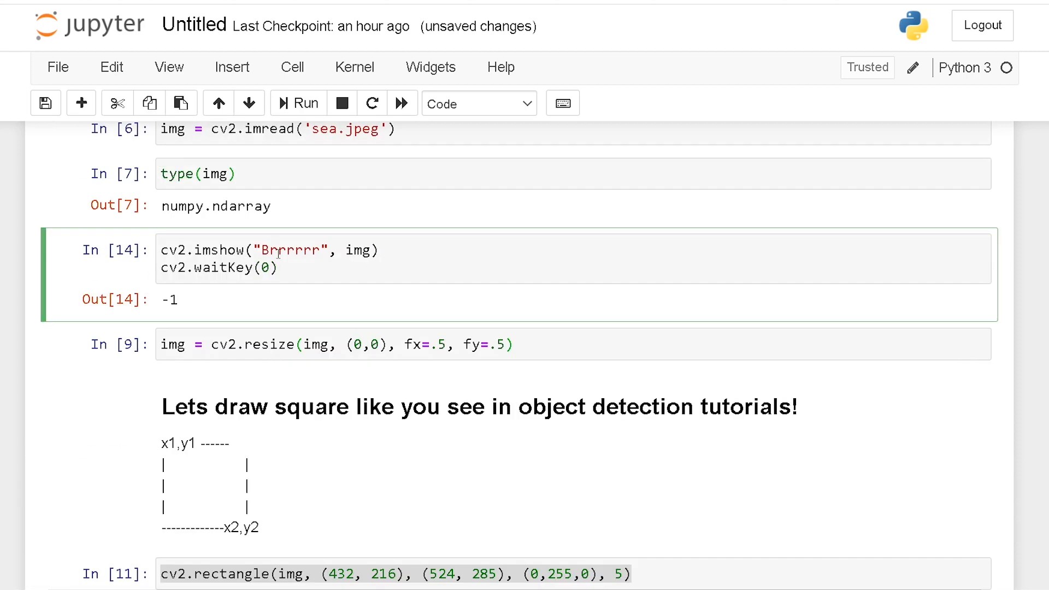
Use the toolbar control at the top so the cell below the array output is empty
click(298, 103)
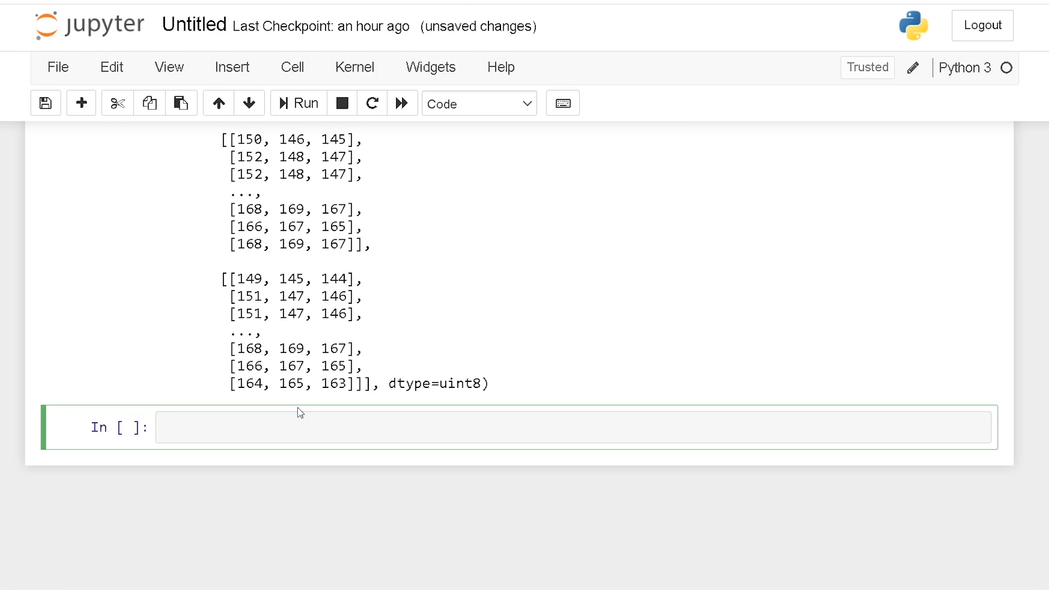
Write and run cv2.circle(img, (252,252), 50, (100,255,5), 5) to draw the circle
text(cv2.circle)
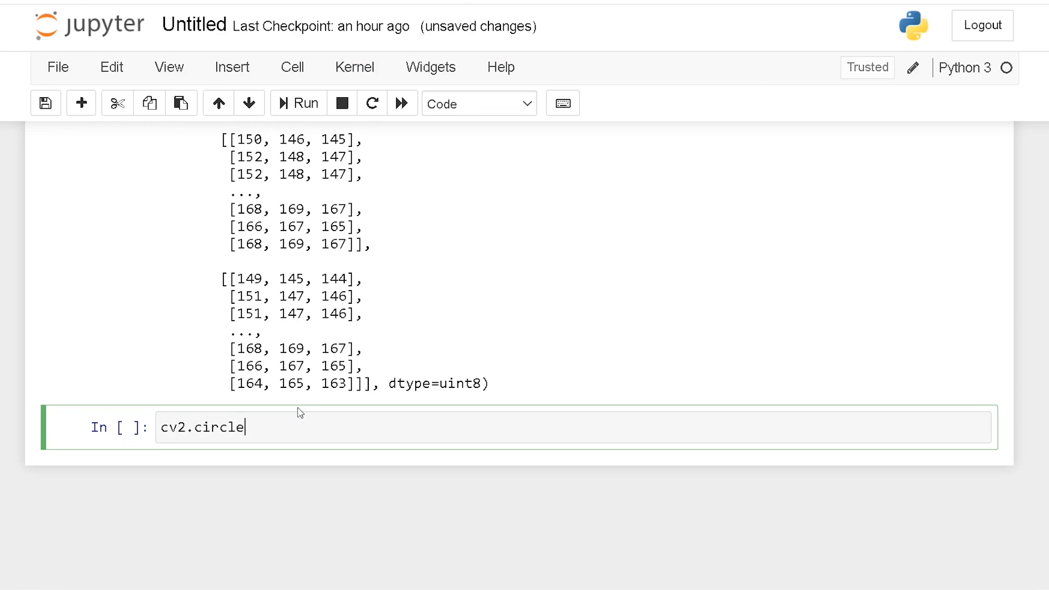
text(())
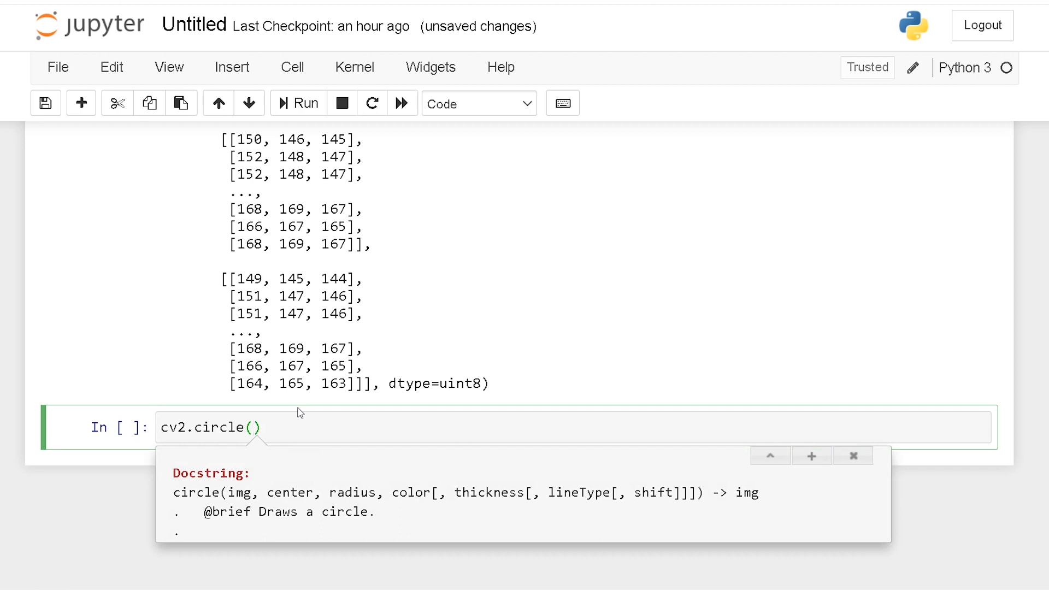
text(img)
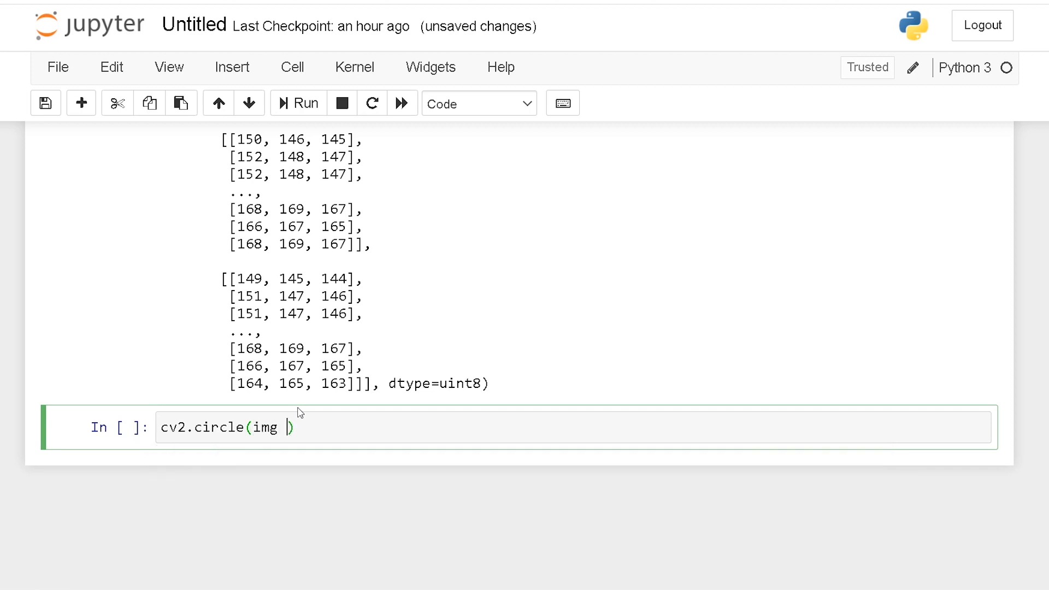
text(, ())
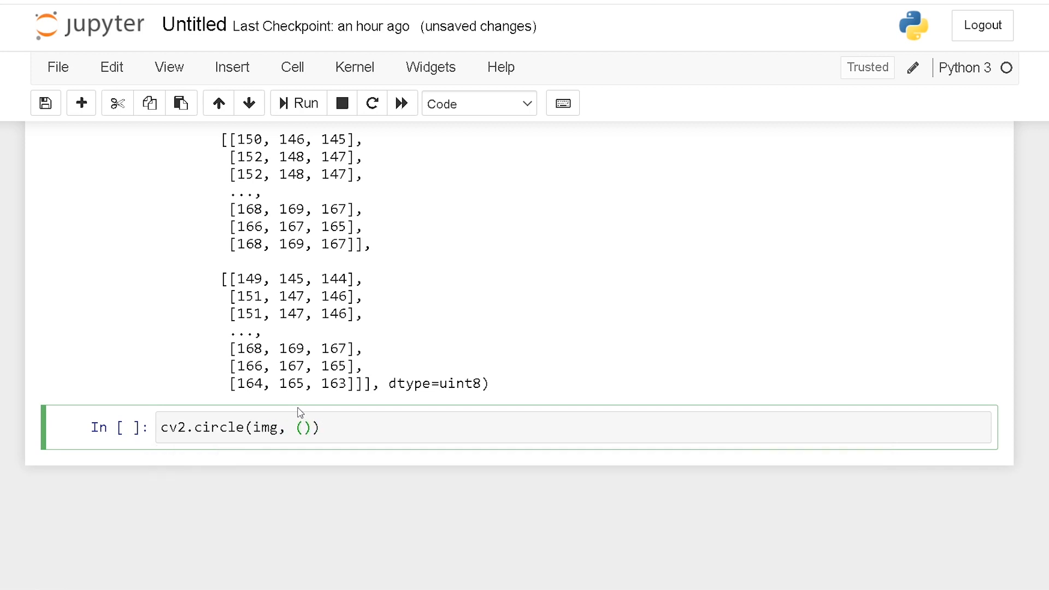
text(252,252)
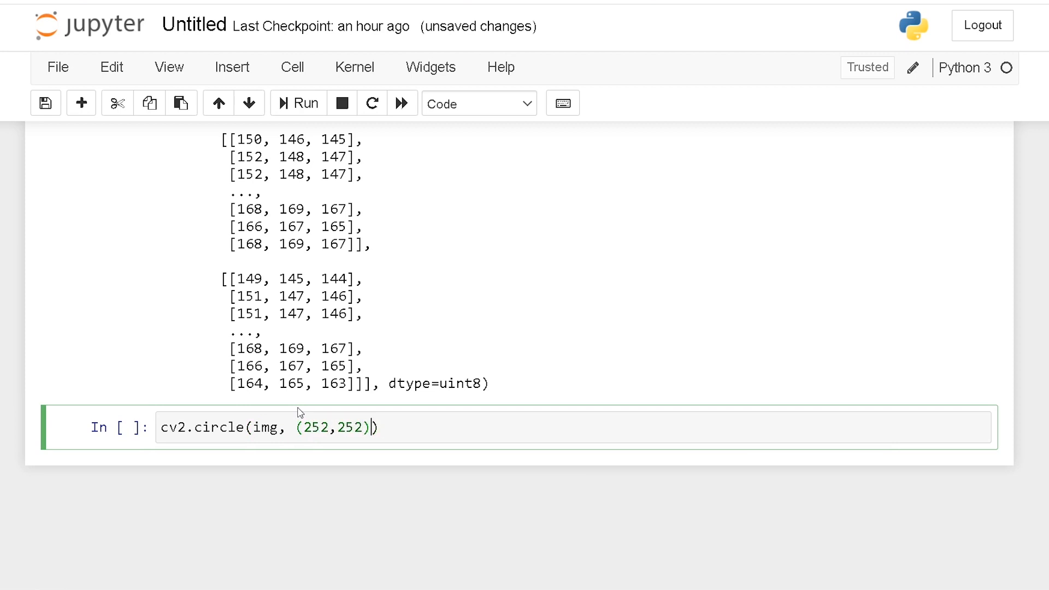
text(, 5)
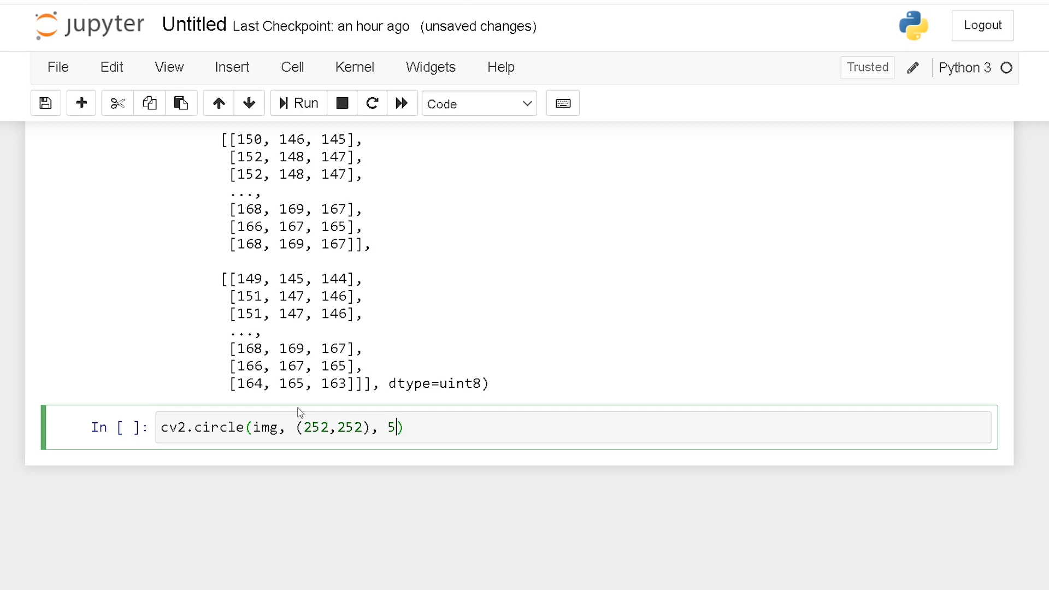
text(0,)
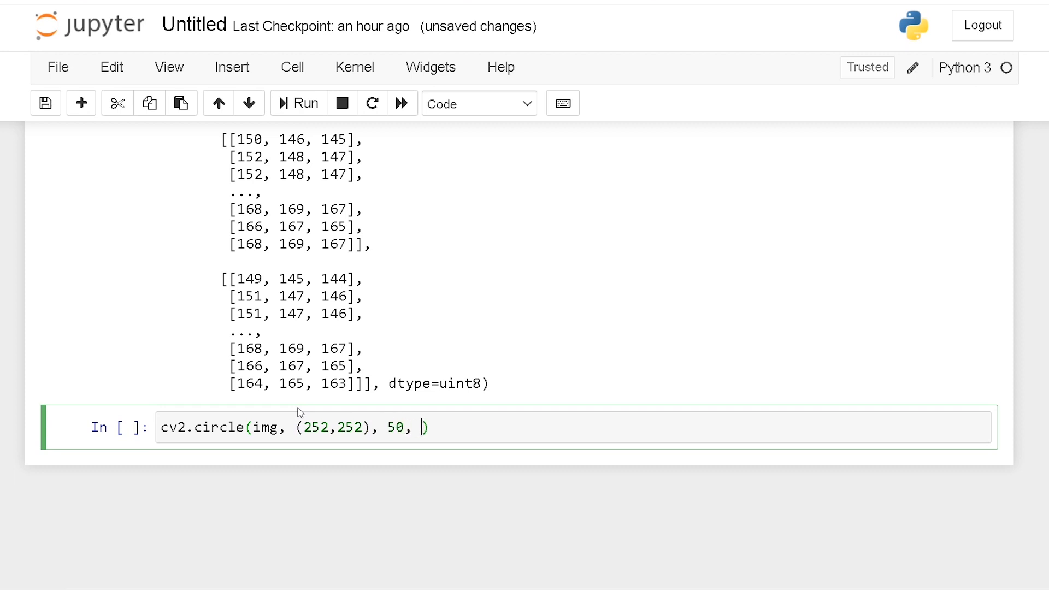
text(())
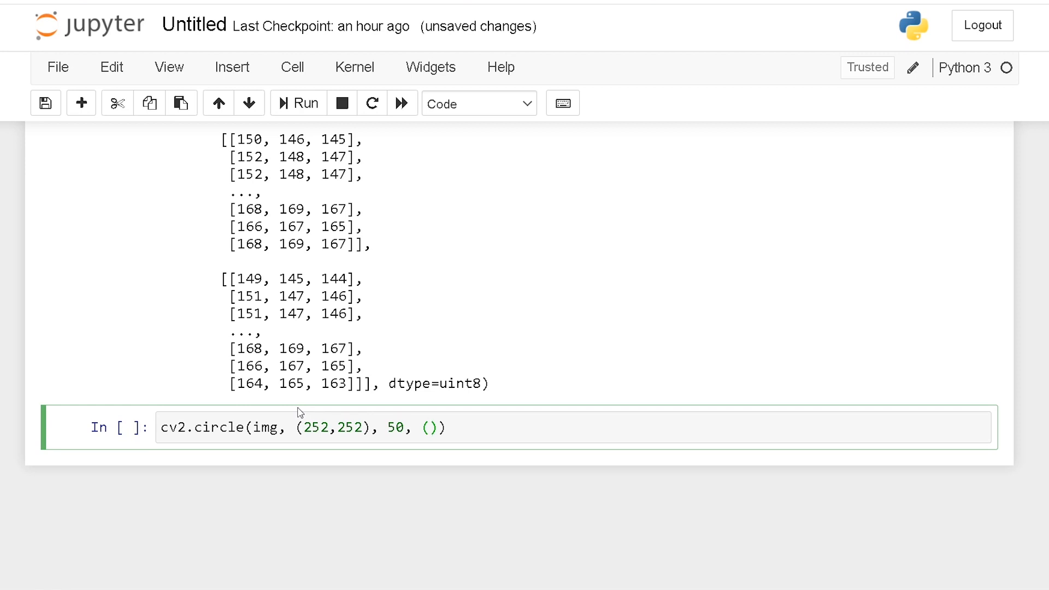
text(100,)
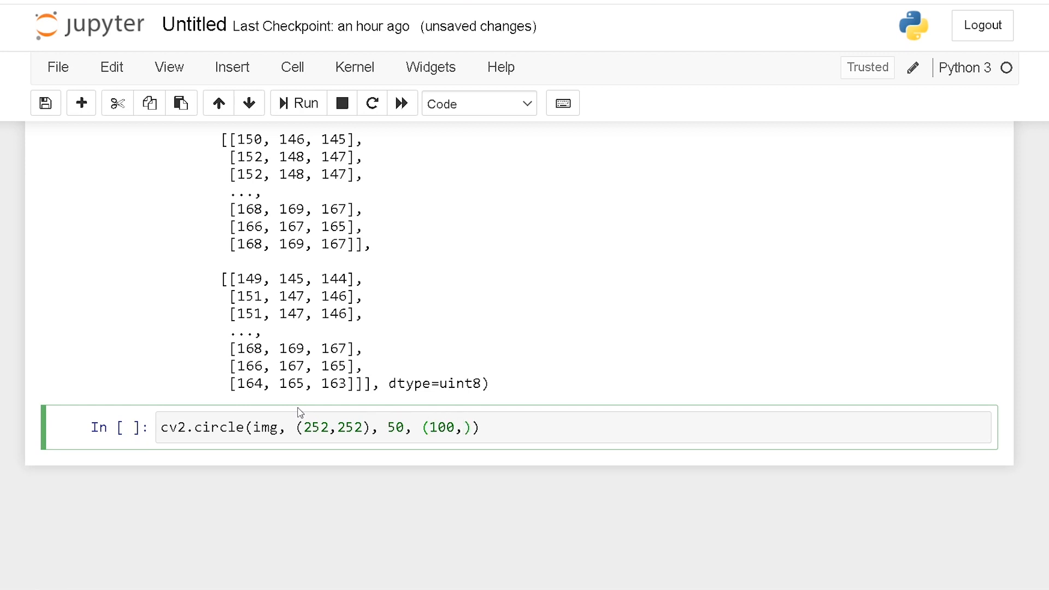
text(255,)
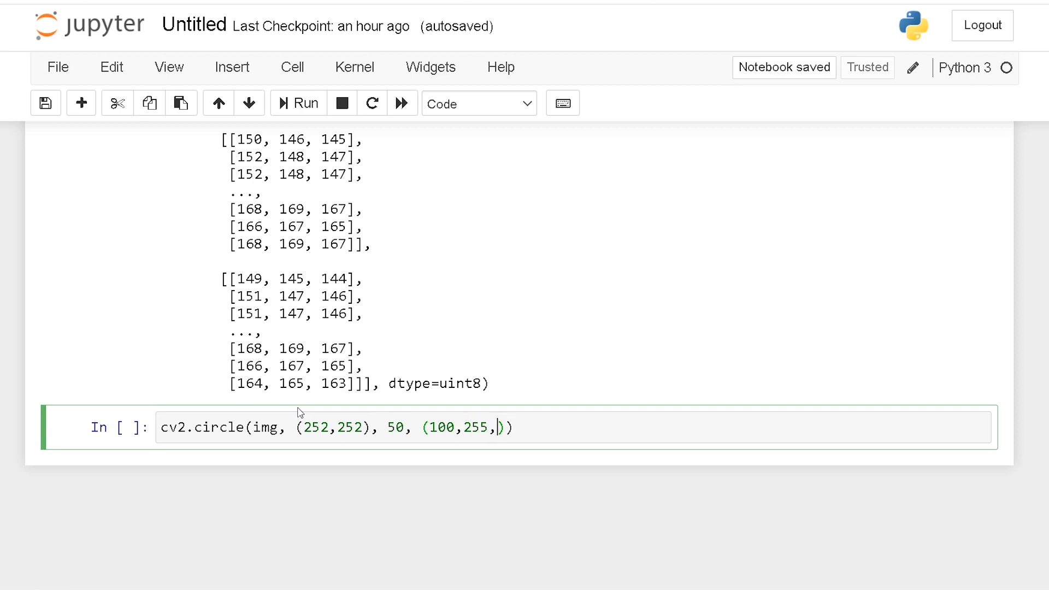
text(5)
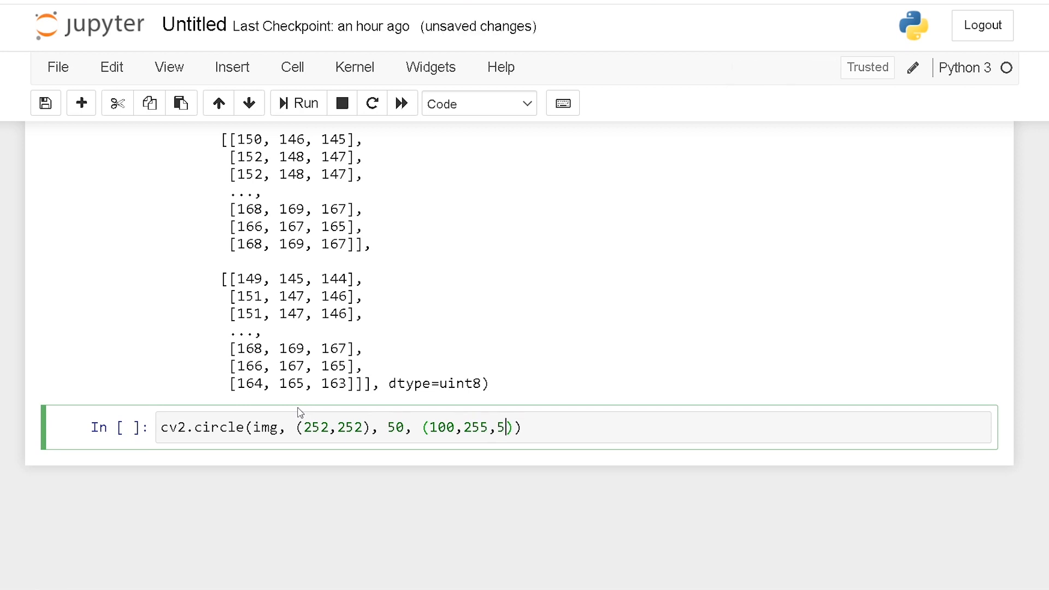
text(, 5)
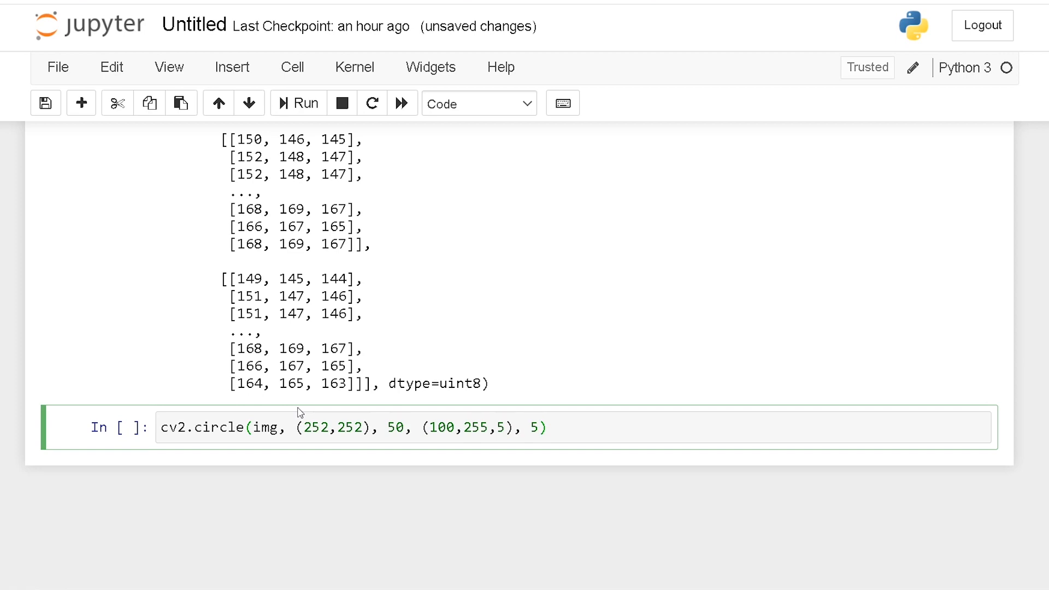
click(297, 103)
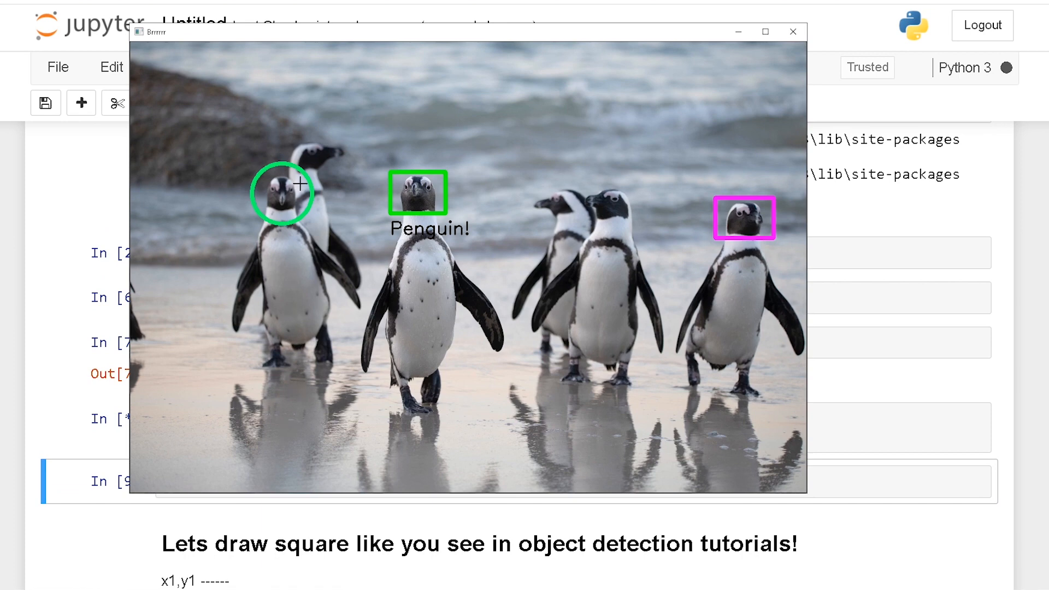
mouse_move(390, 234)
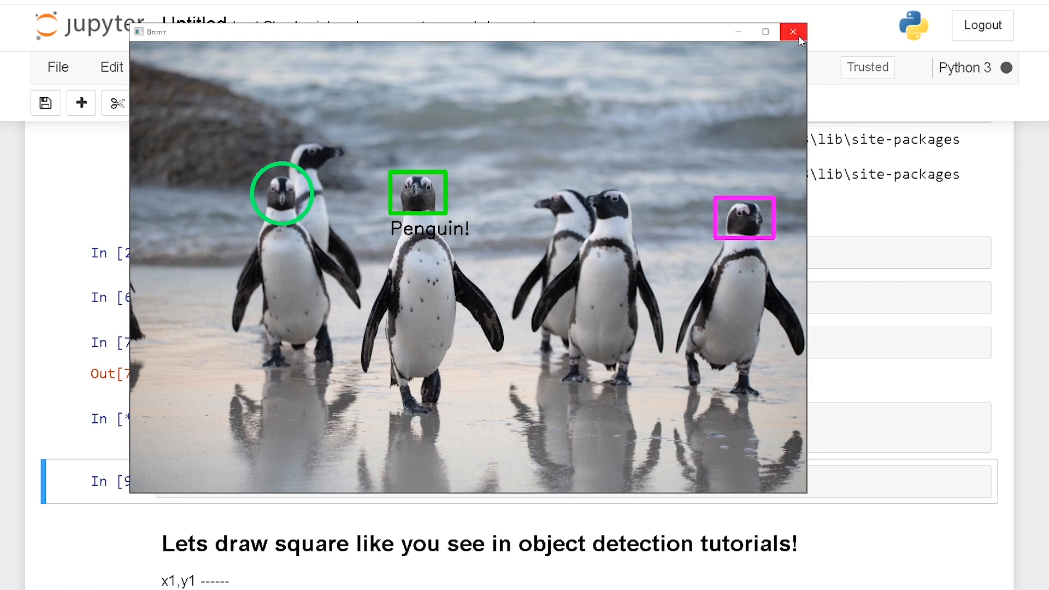
mouse_move(795, 32)
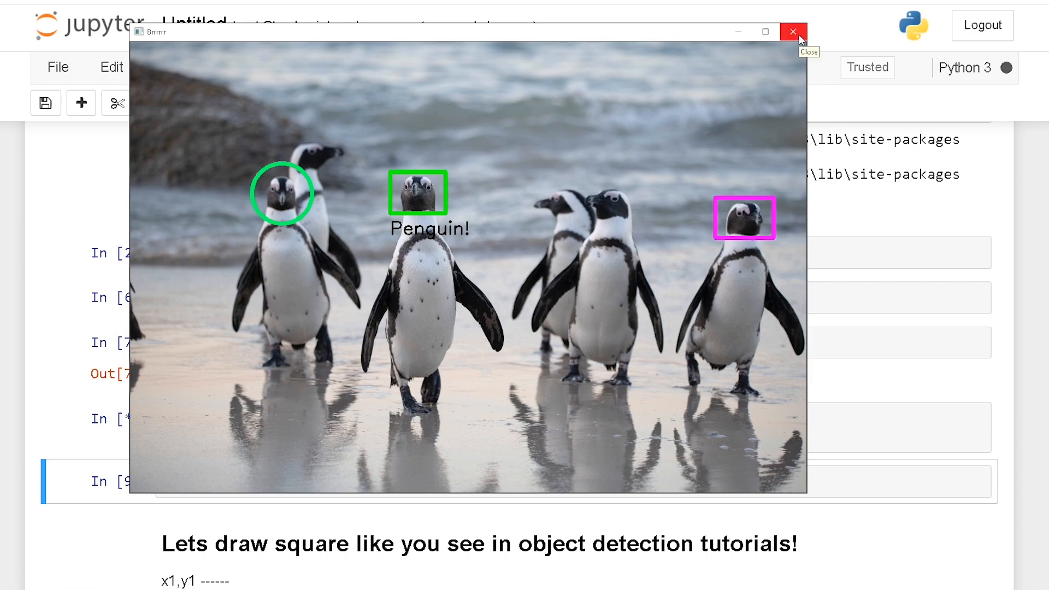
Close the penguin image window and scroll down the notebook
click(792, 32)
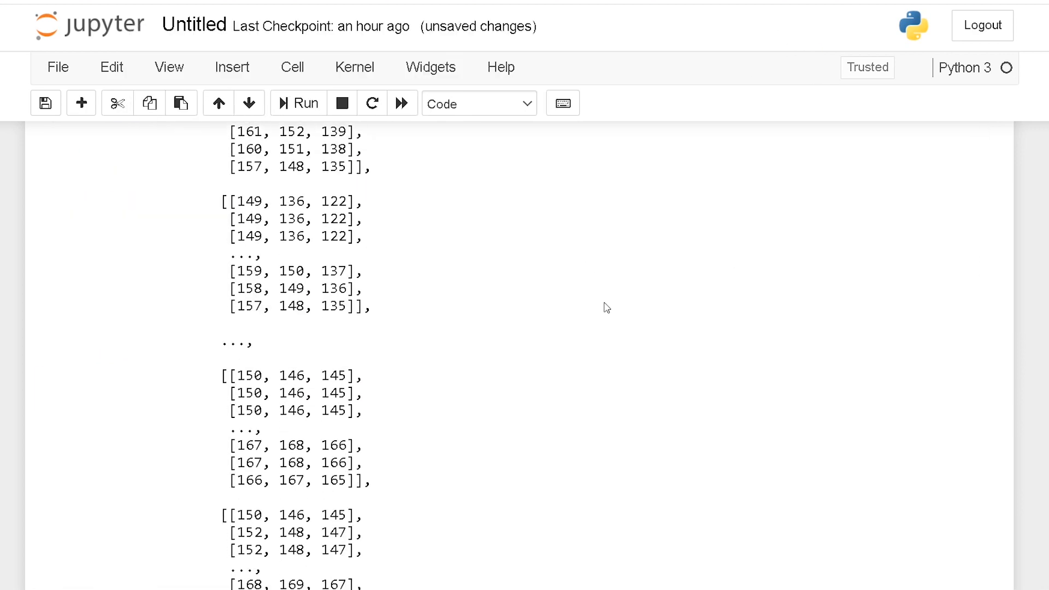
scroll(down, 3)
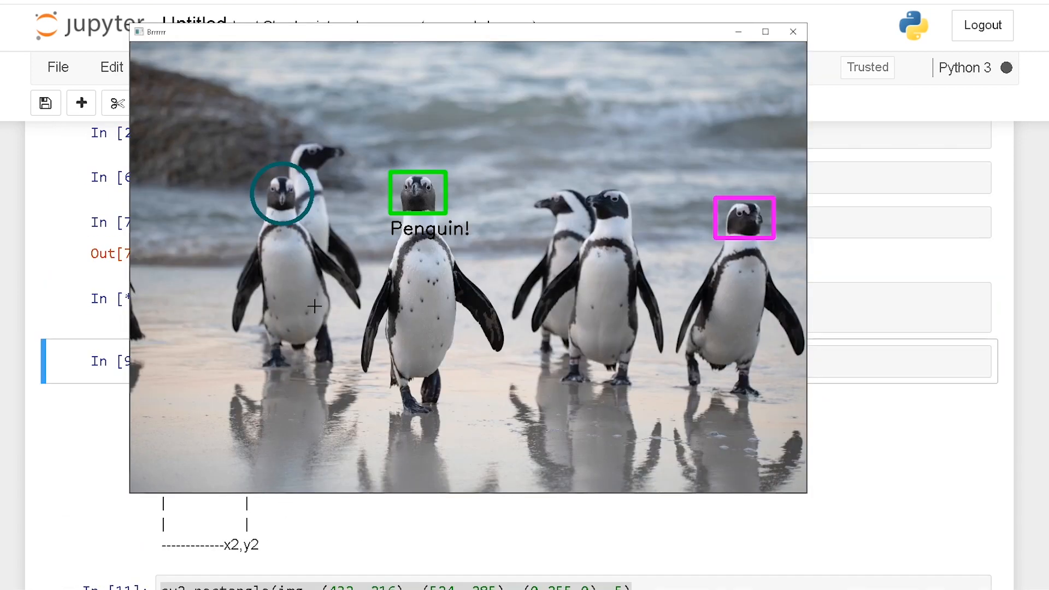
mouse_move(286, 185)
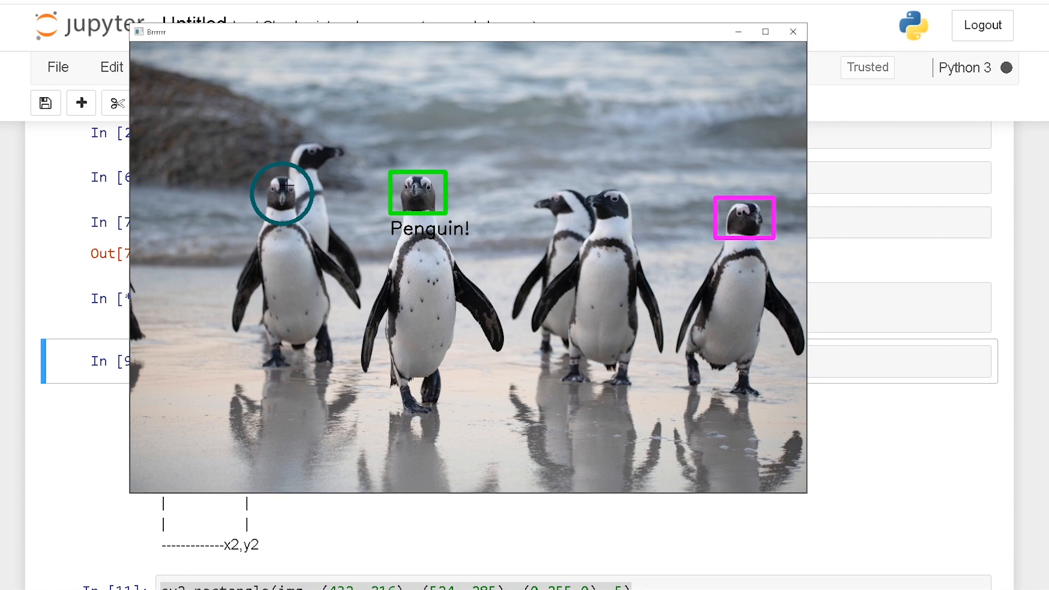
mouse_move(378, 220)
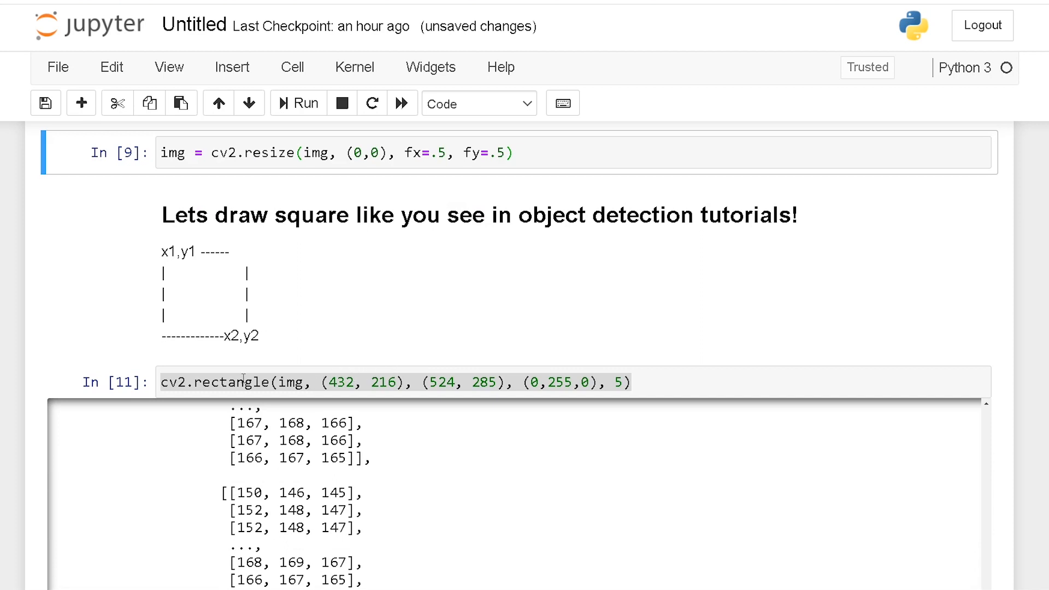
Change the rectangle's left x-coordinate from 432 to 400, then close the image window
scroll(down, 3)
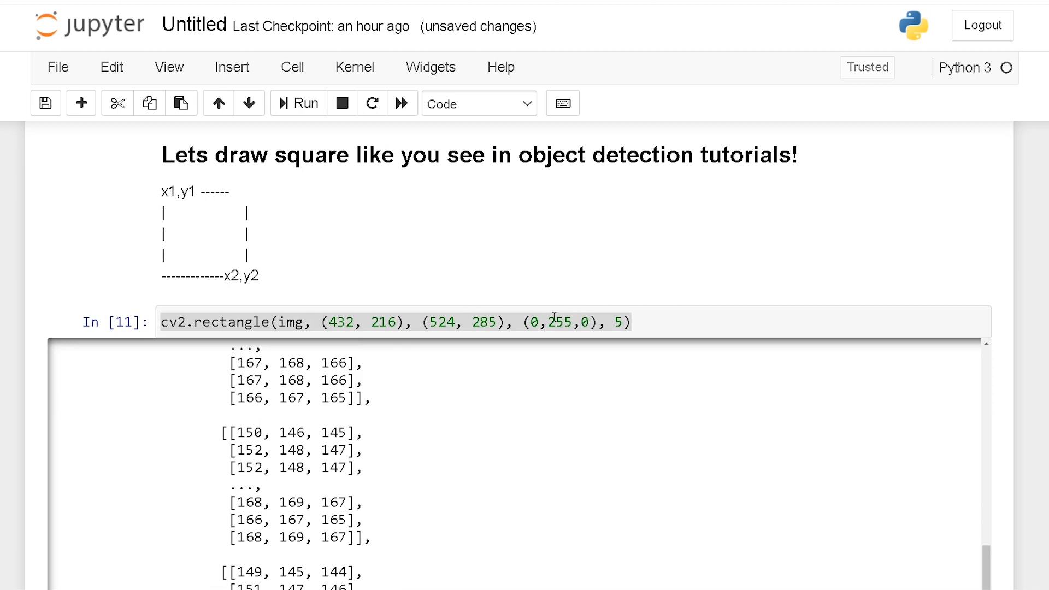
double_click(340, 322)
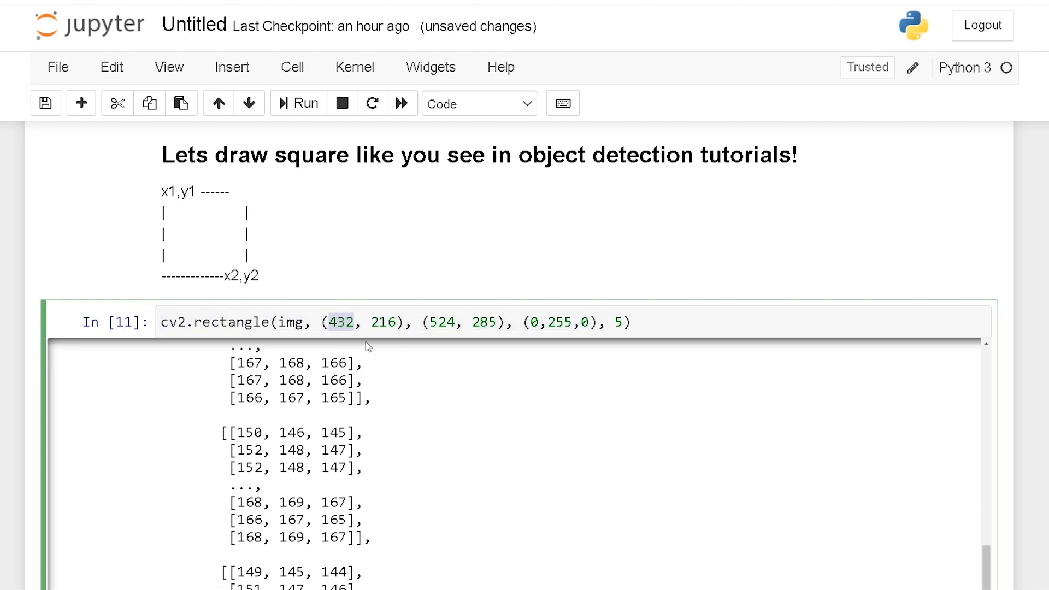
text(400)
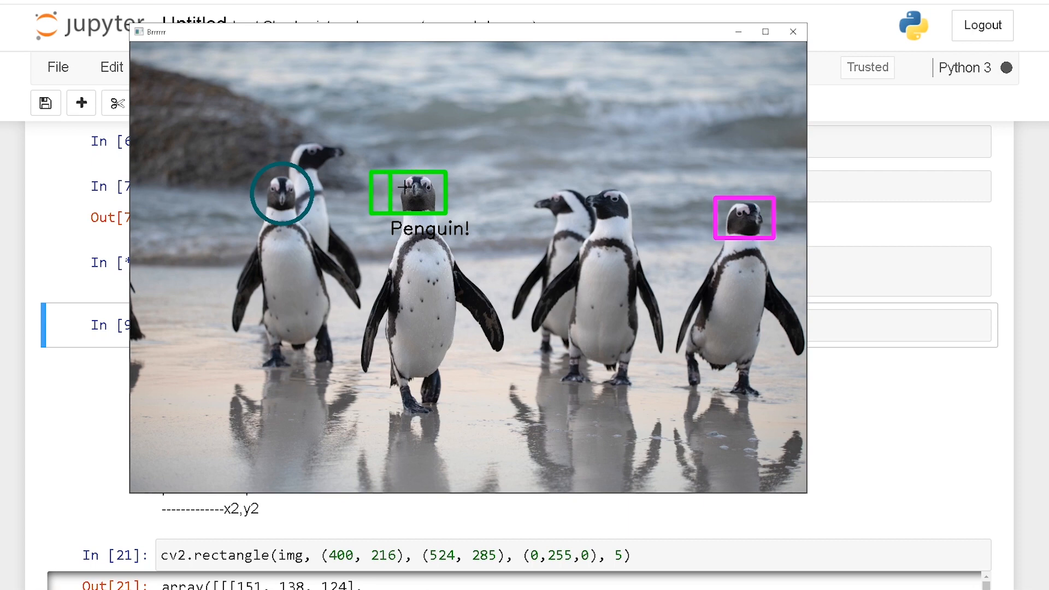
mouse_move(525, 166)
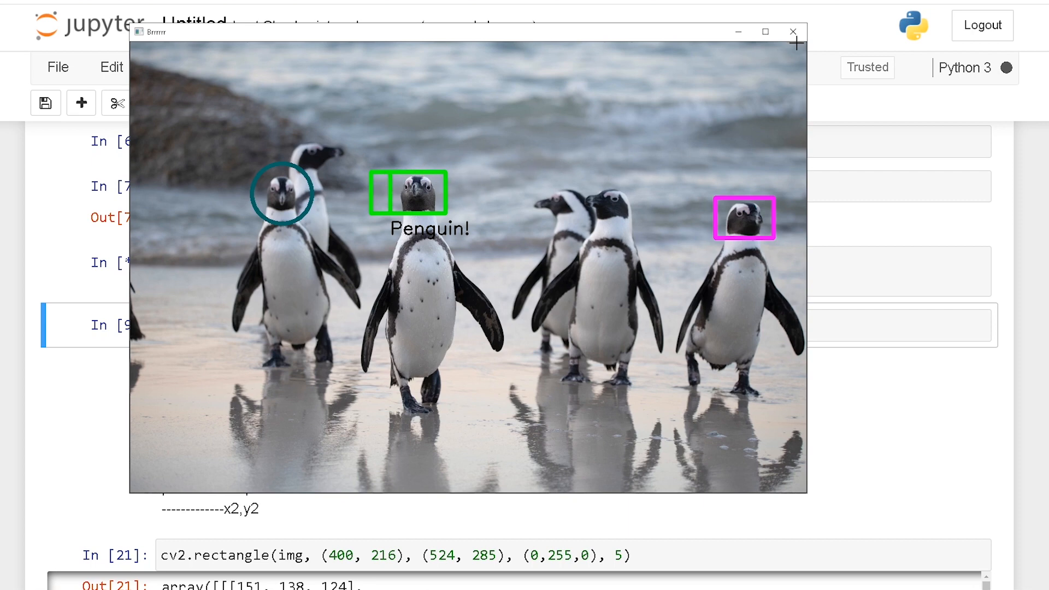
mouse_move(517, 114)
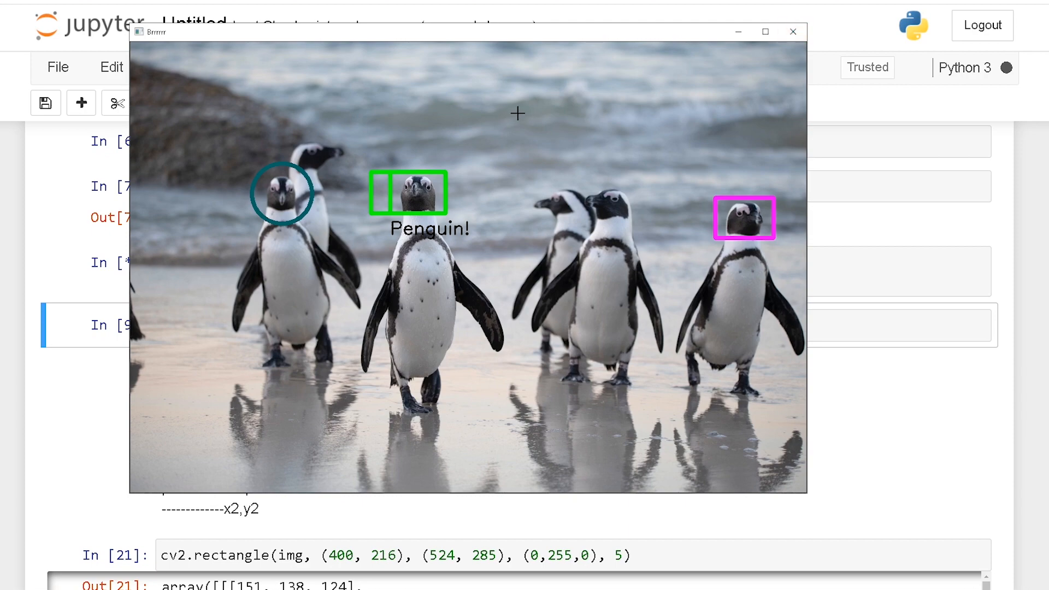
click(793, 32)
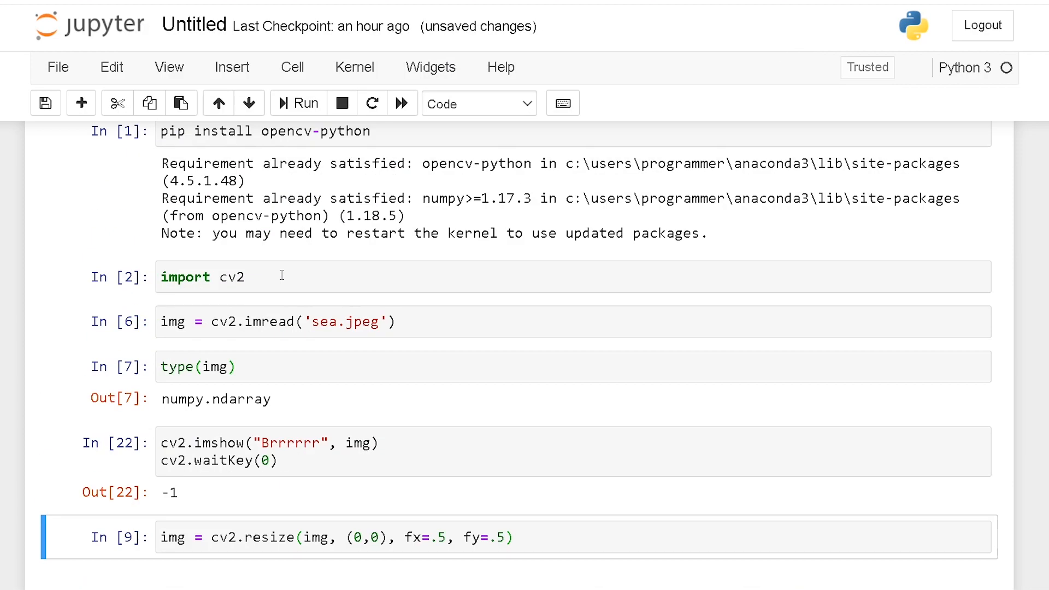